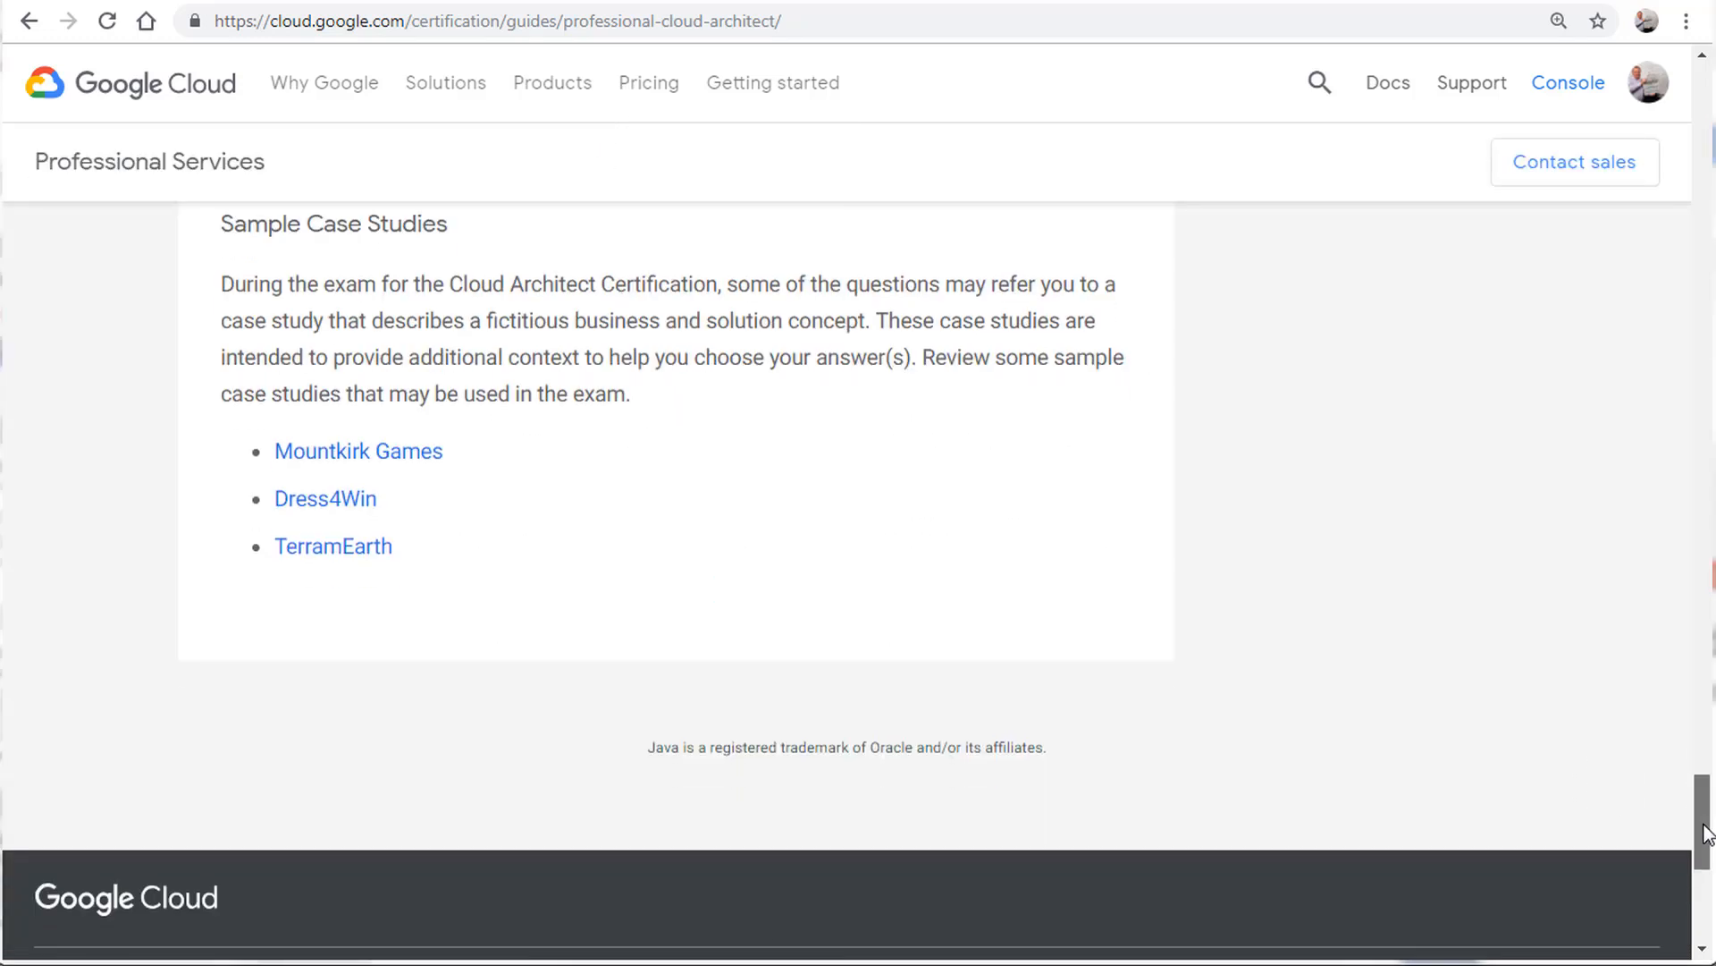
Scroll the exam guide to Sample Case Studies and open Mountkirk Games.
scroll("up", 3)
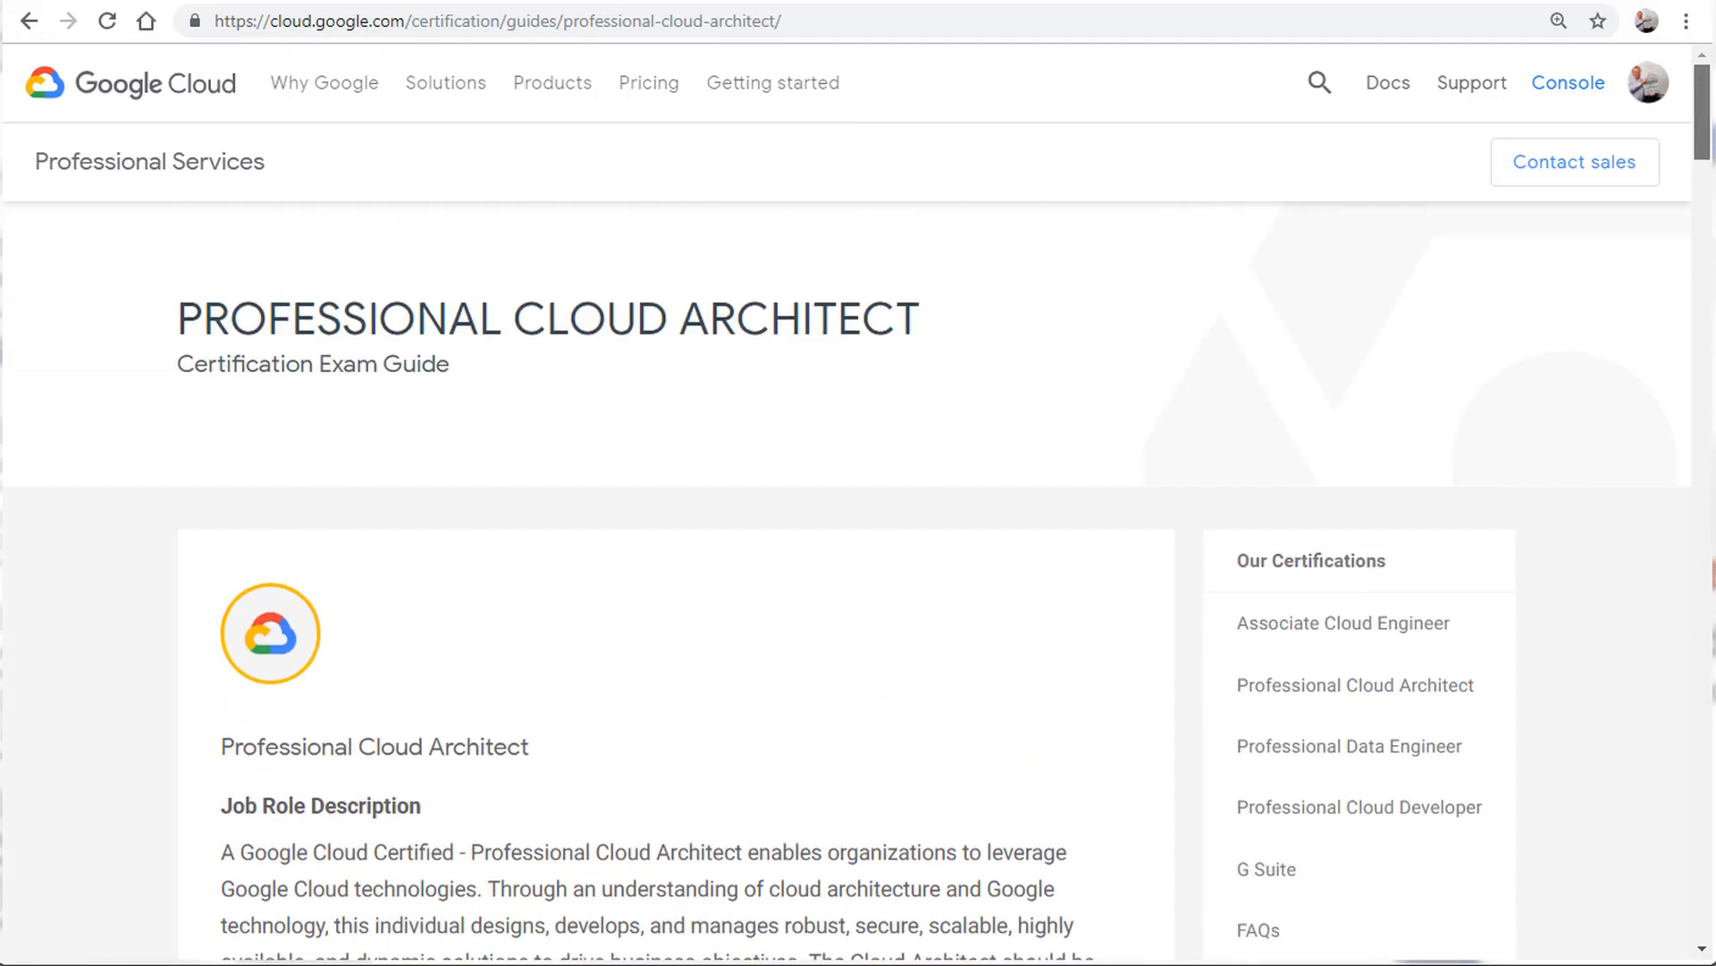
scroll("down", 3)
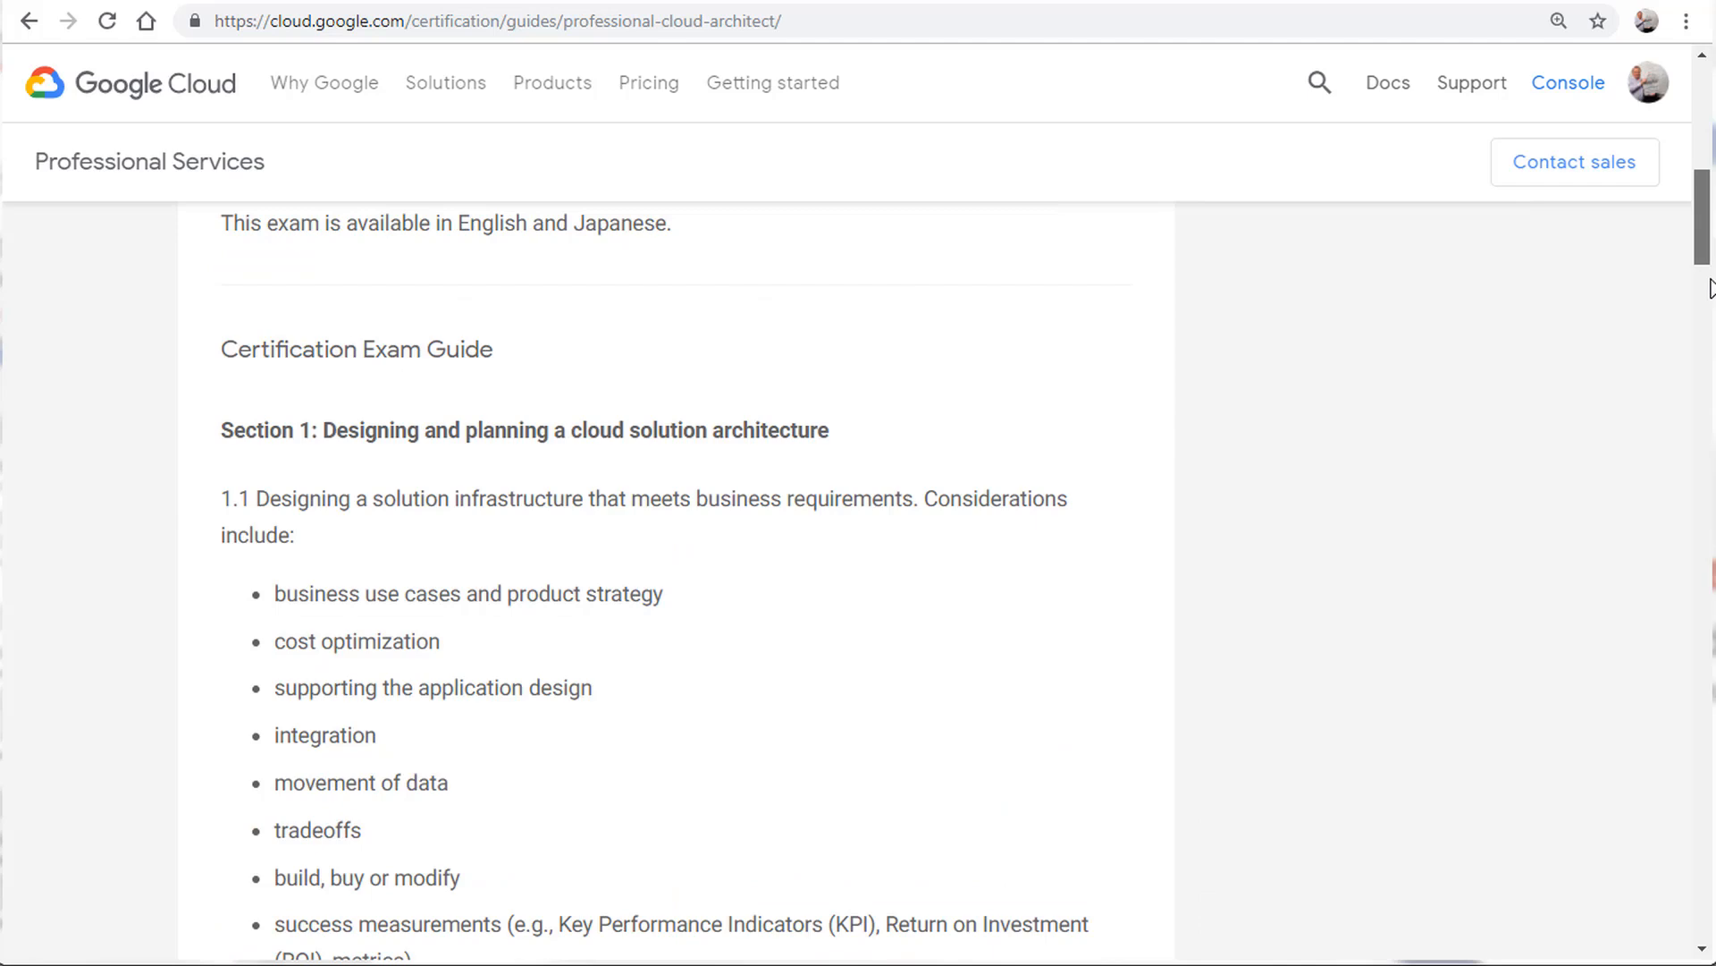
scroll("down", 3)
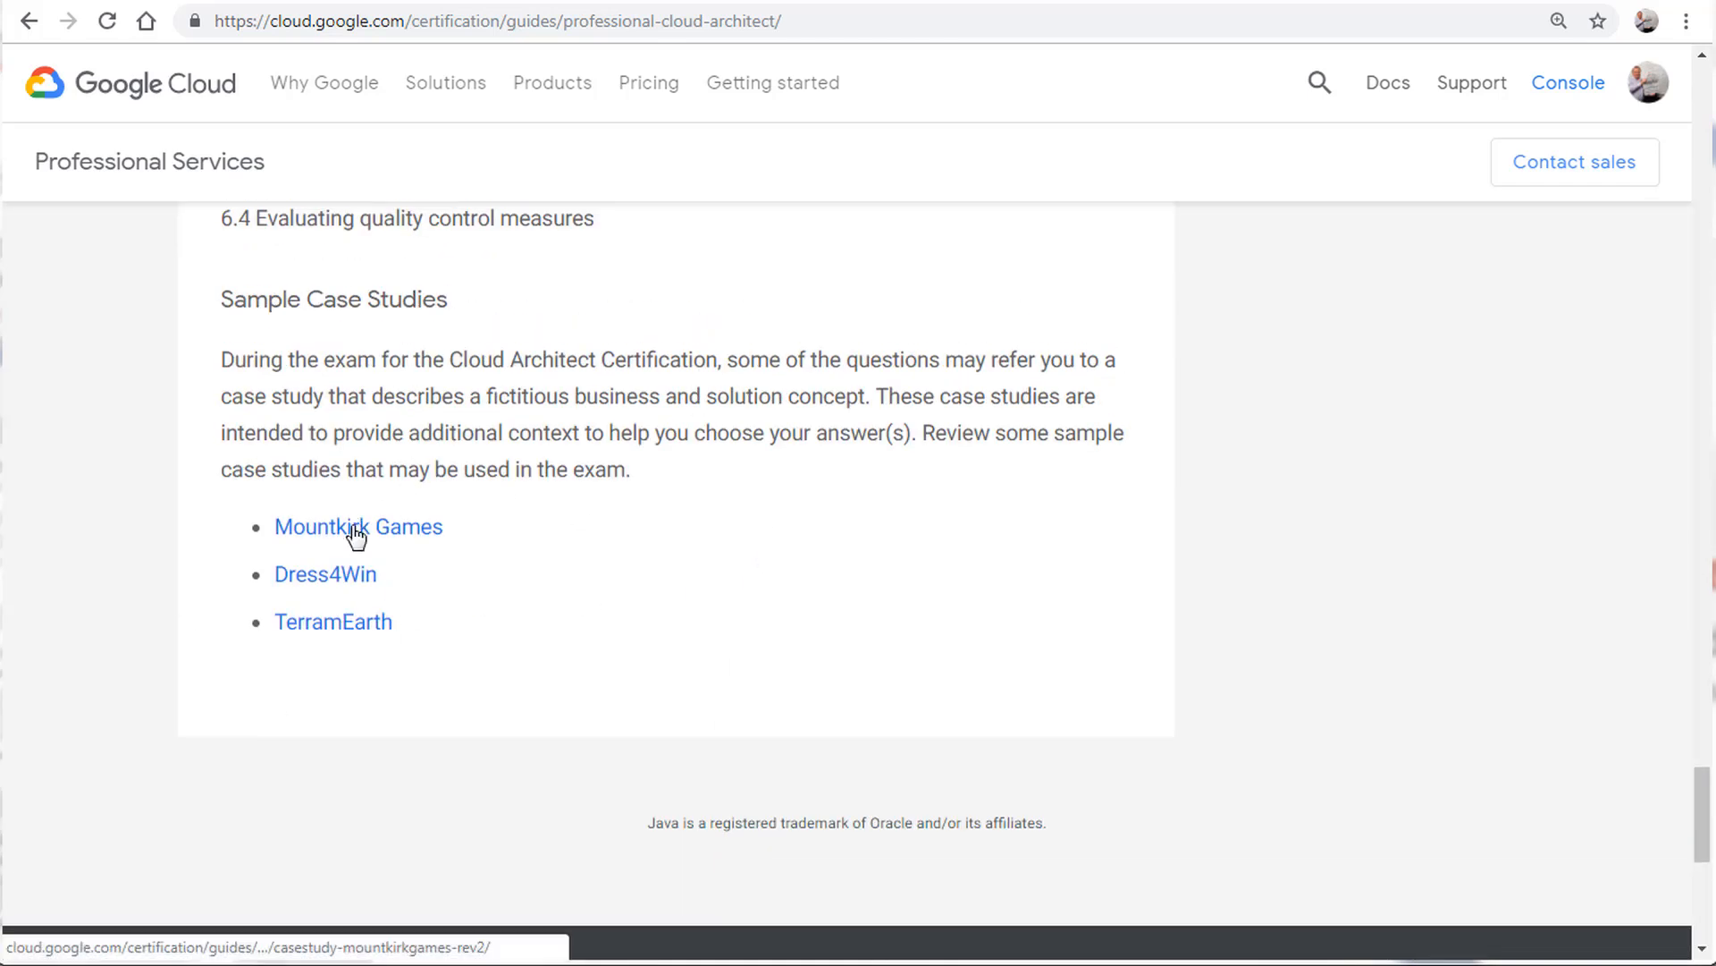
left_click(358, 527)
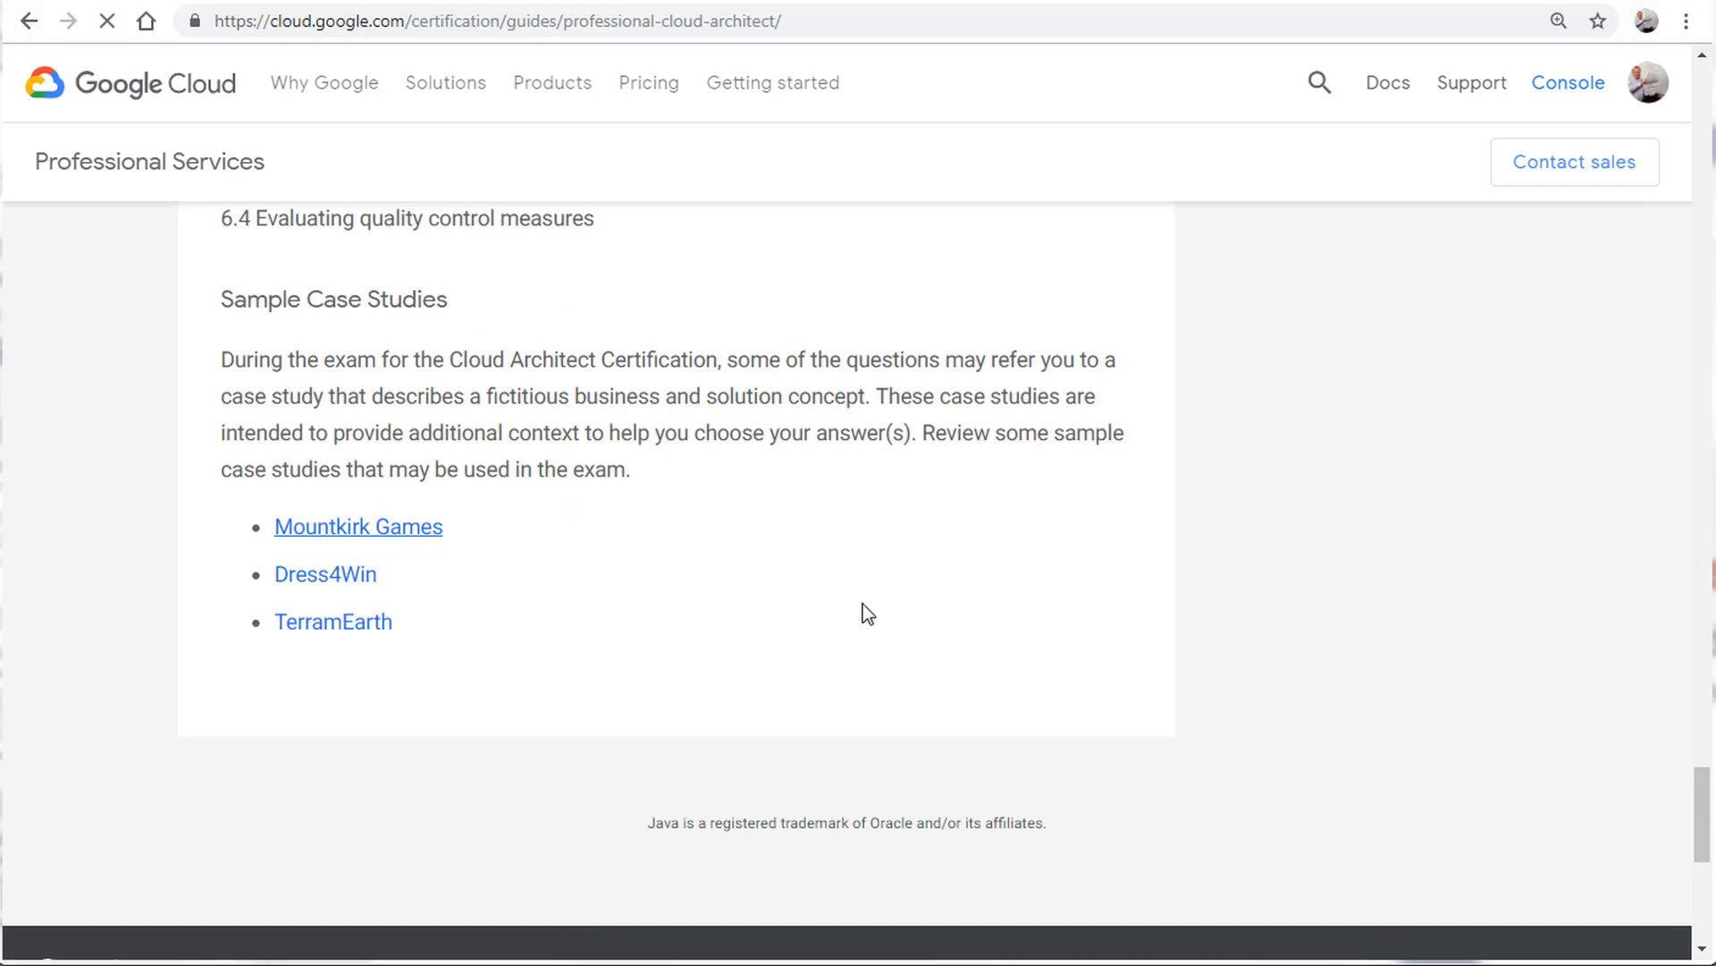
left_click(358, 526)
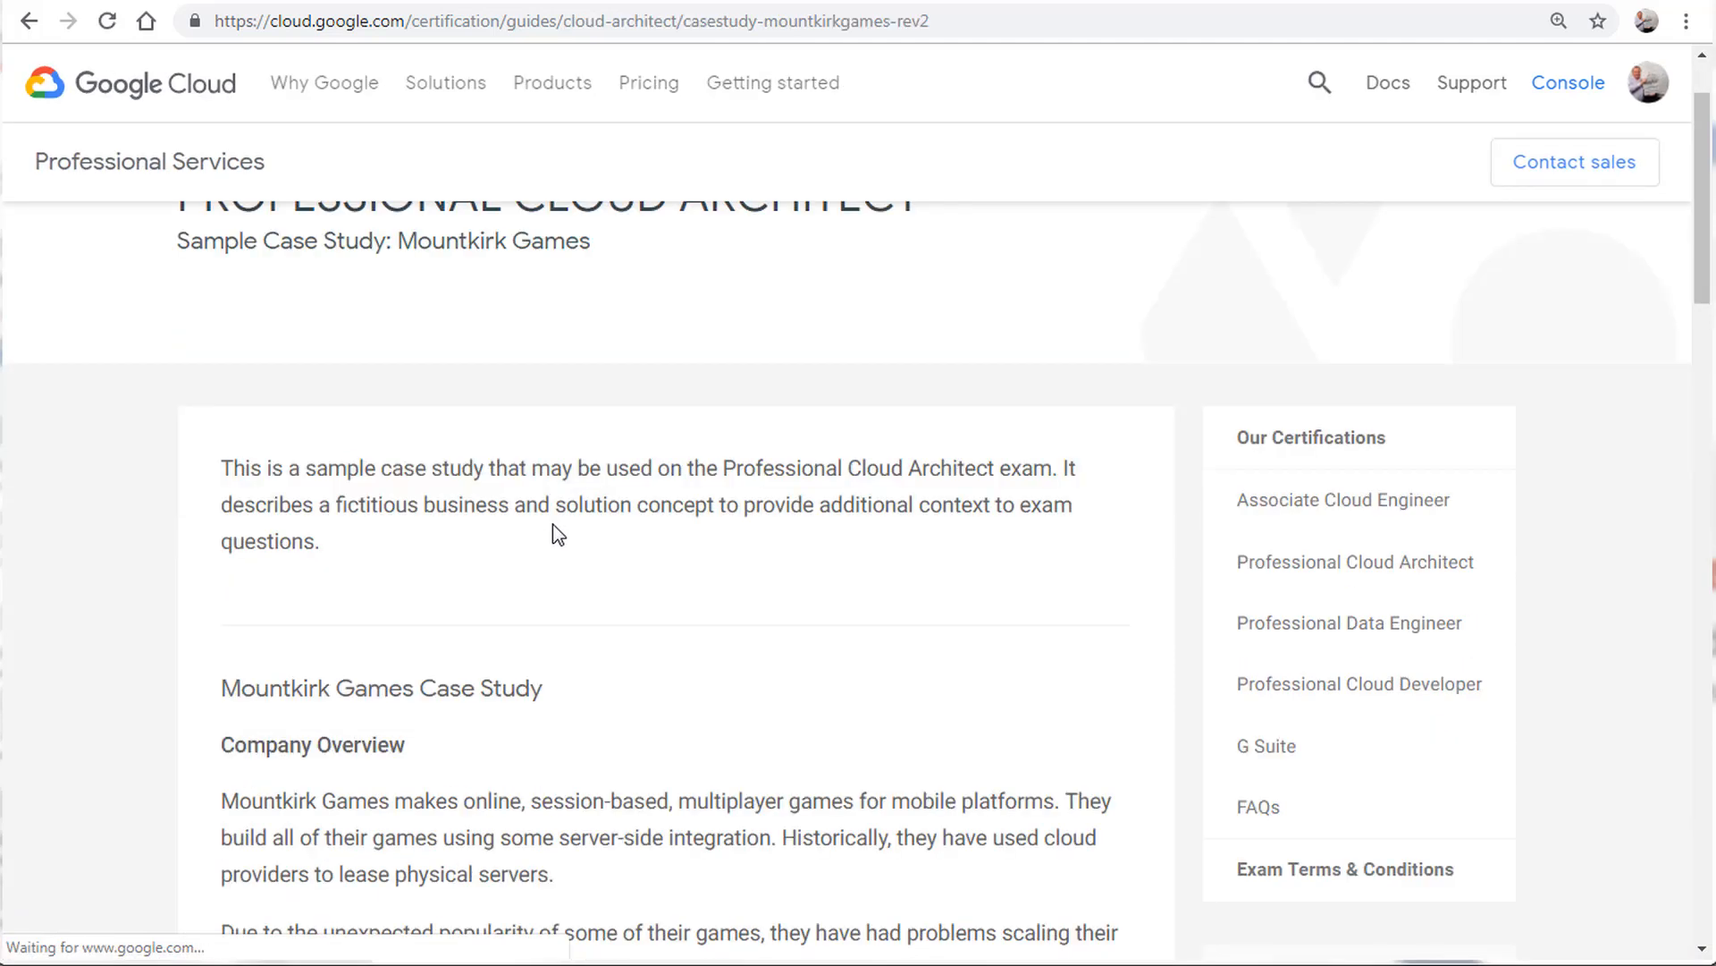
scroll("down", 3)
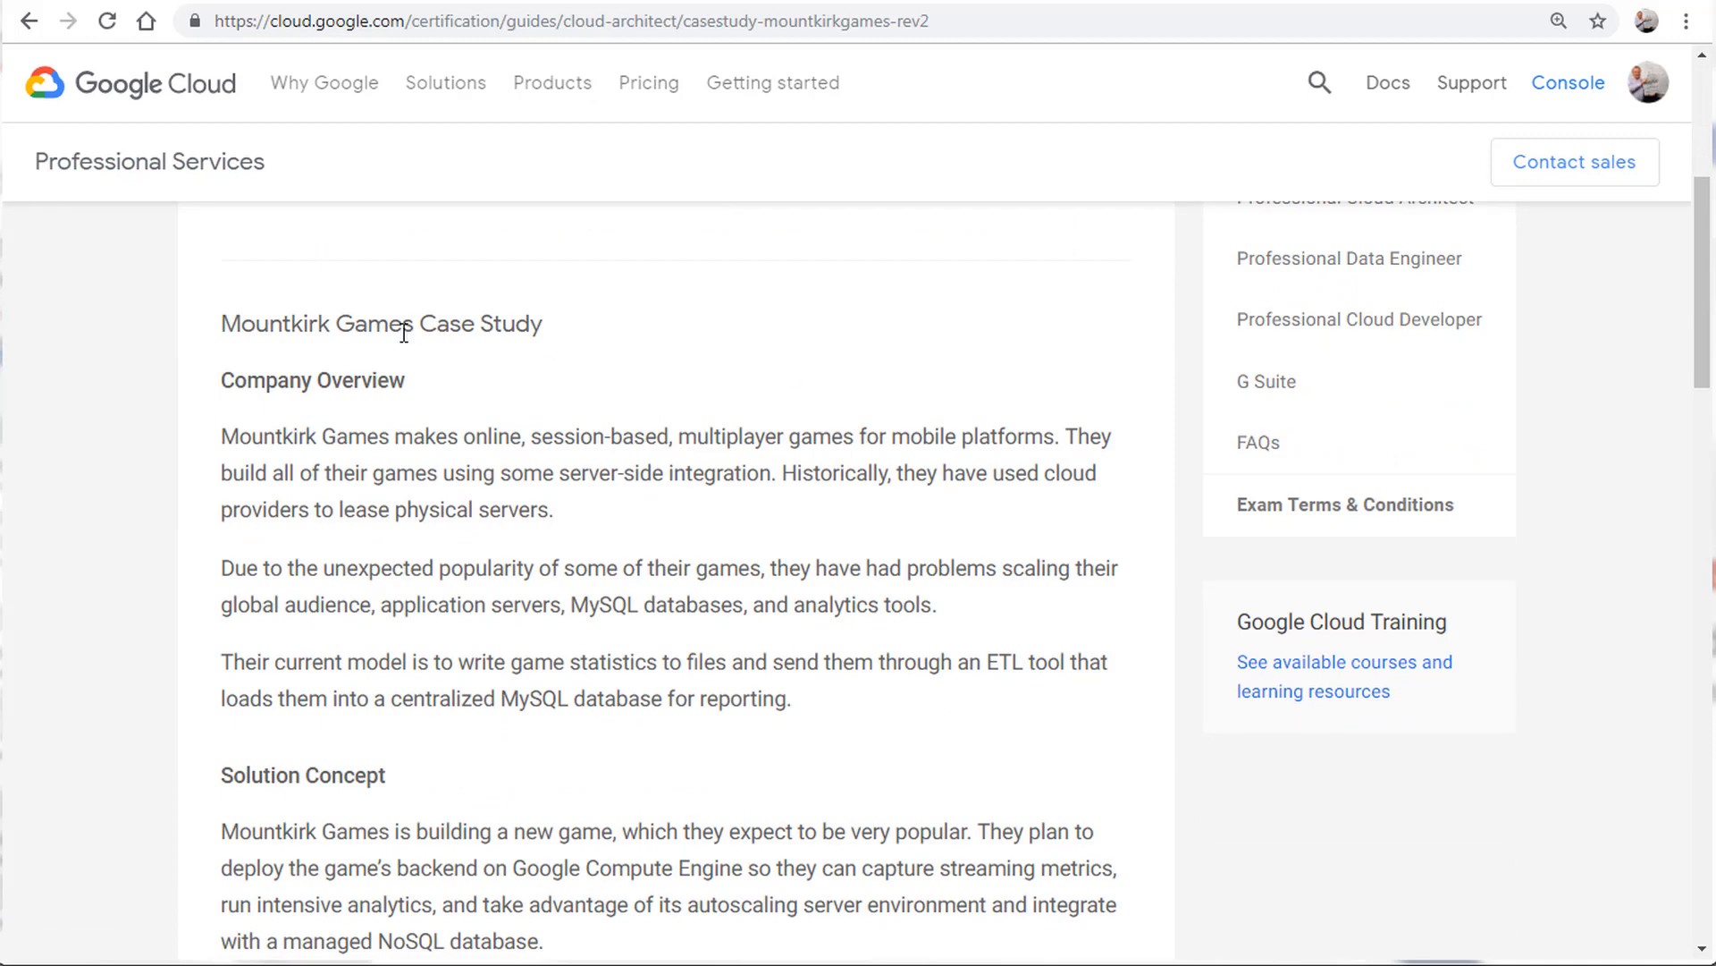
mouse_move(736, 669)
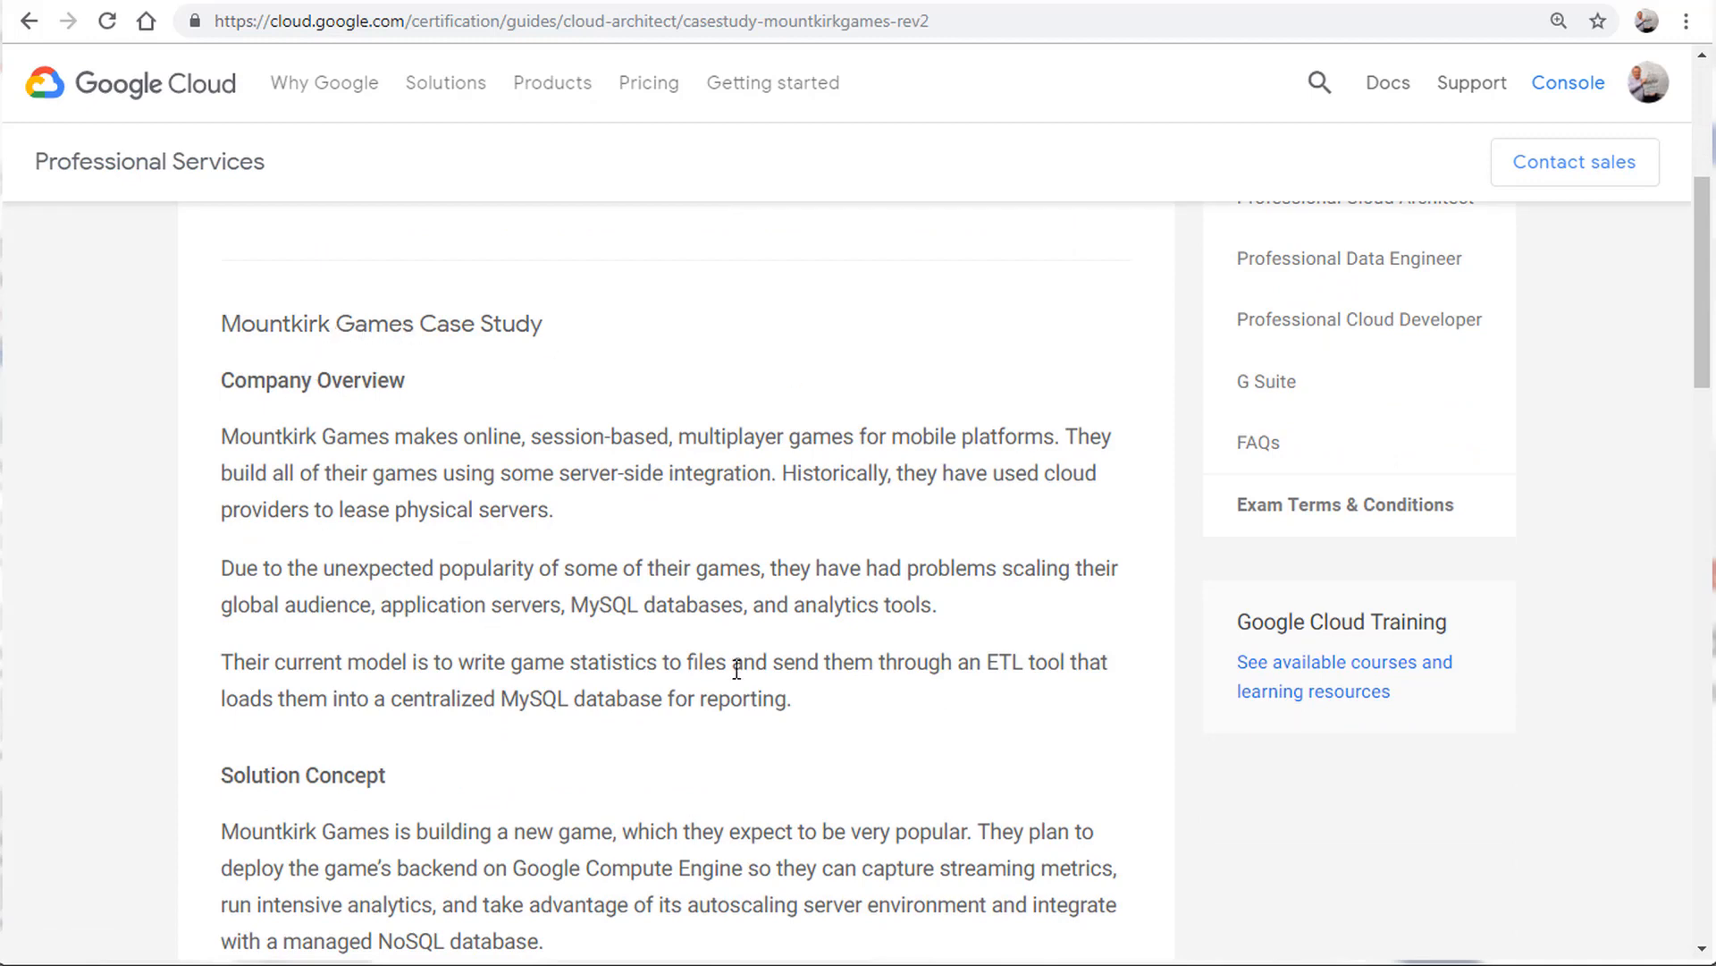
scroll("down", 3)
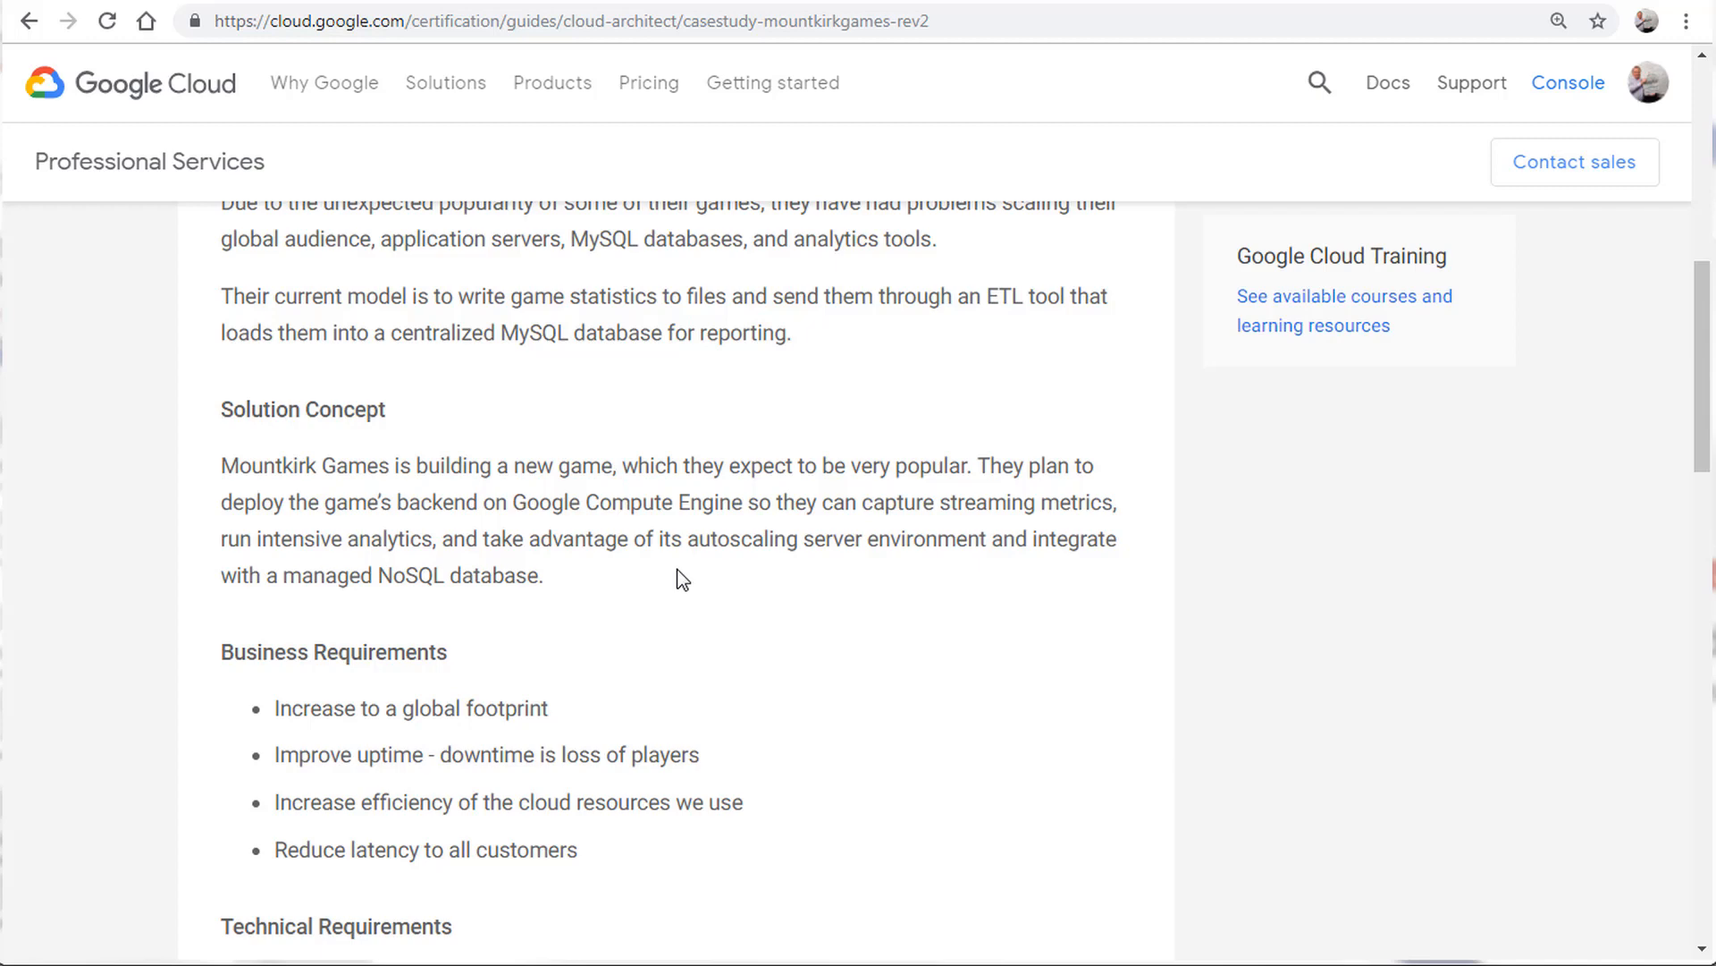
scroll("up", 3)
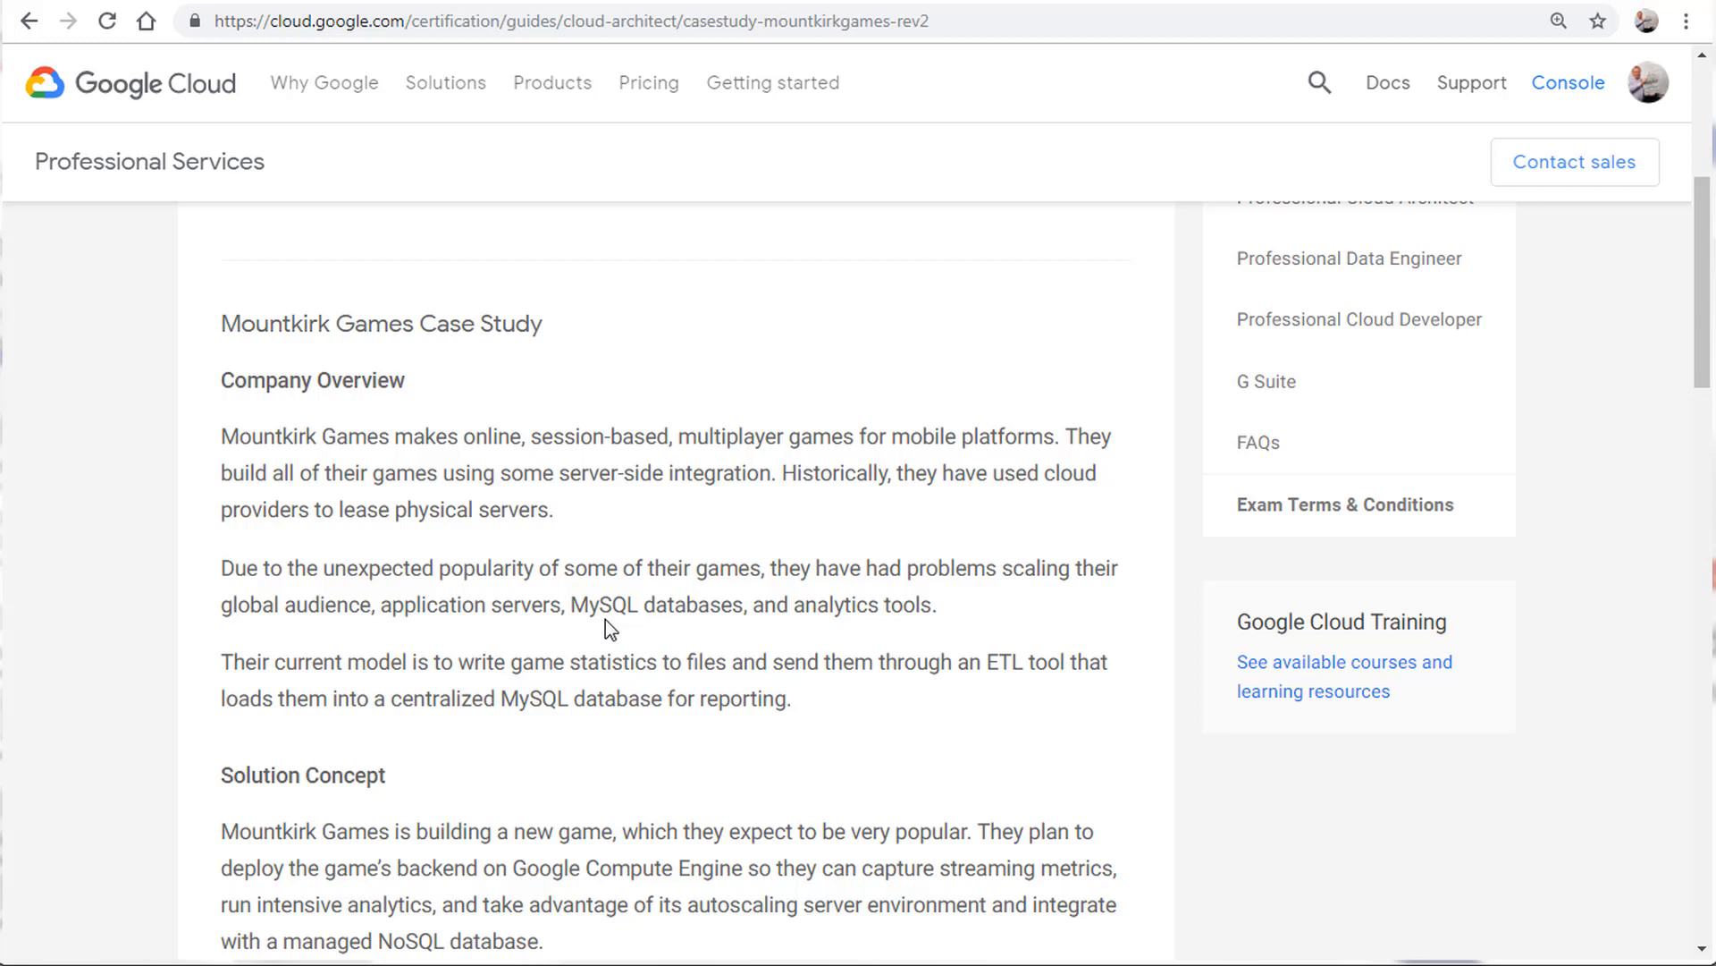
mouse_move(714, 690)
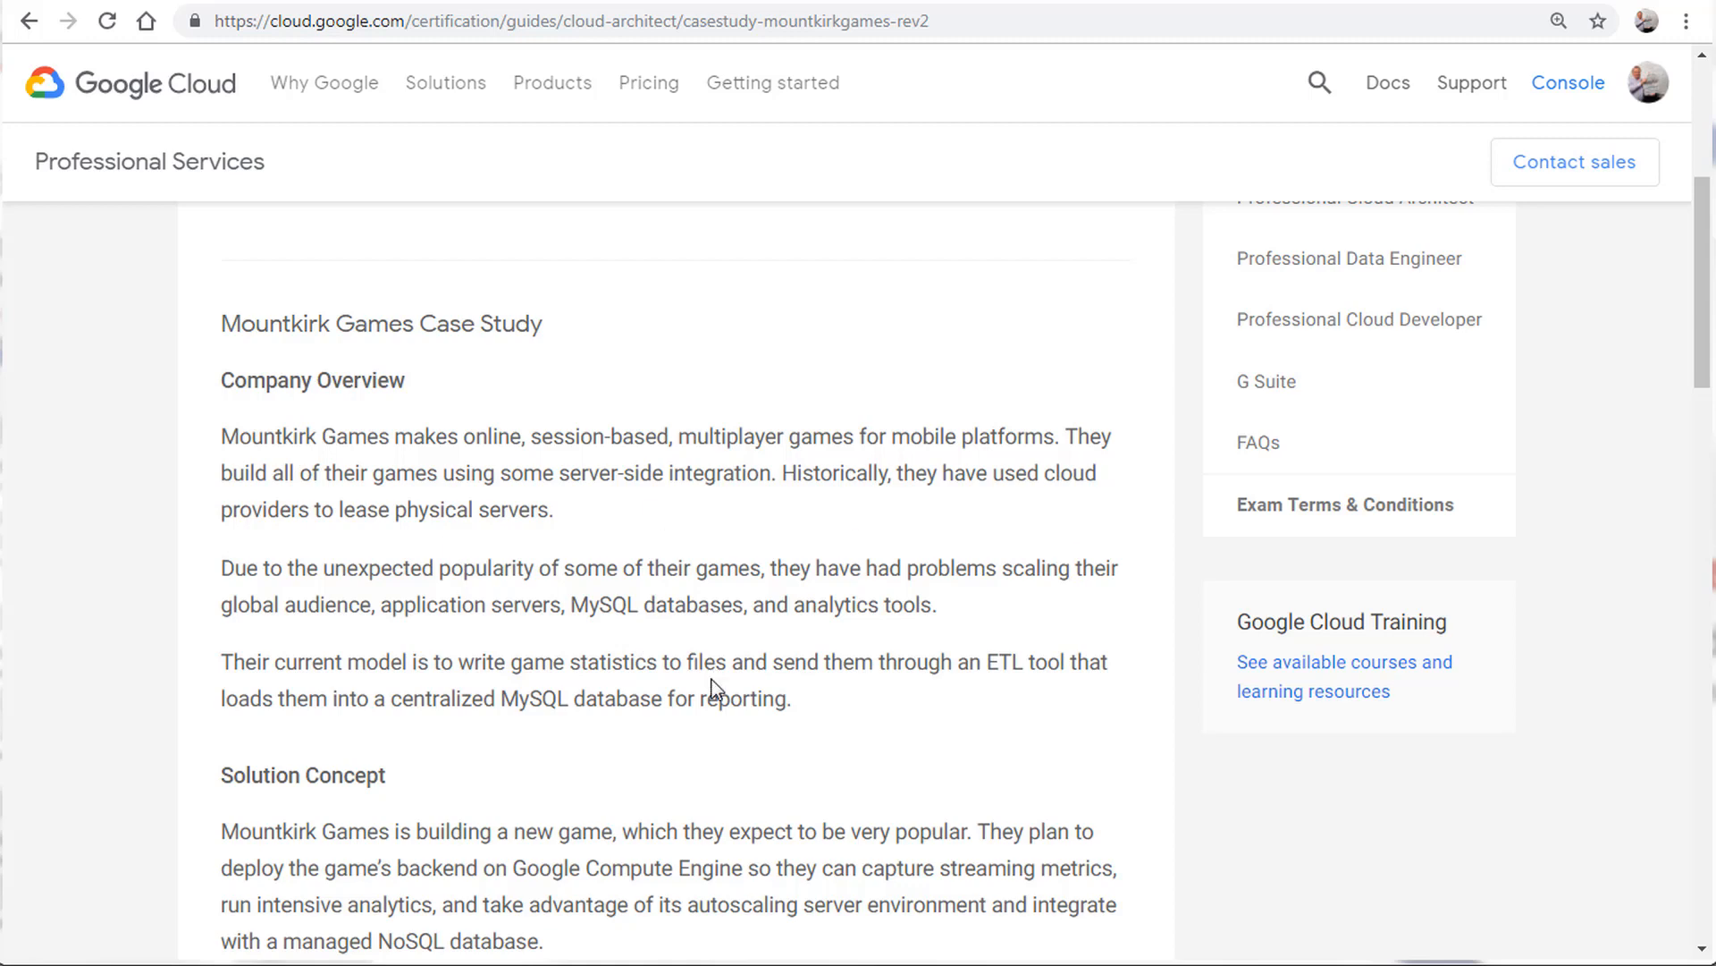
scroll("down", 3)
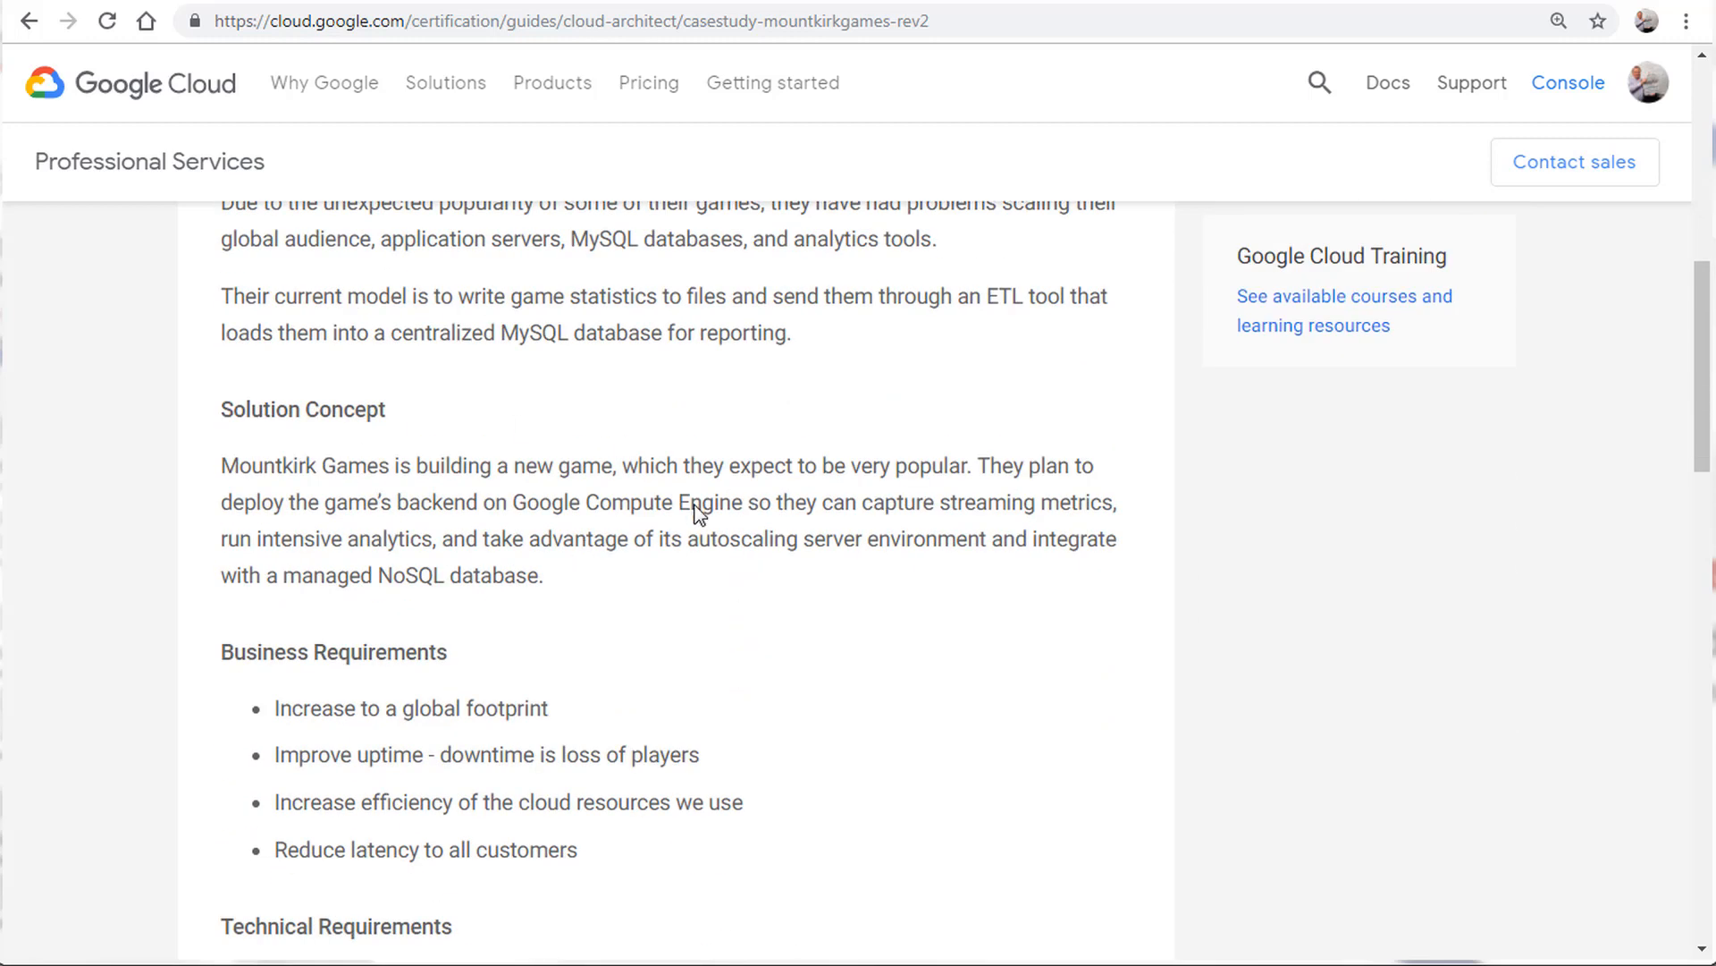
mouse_move(284, 438)
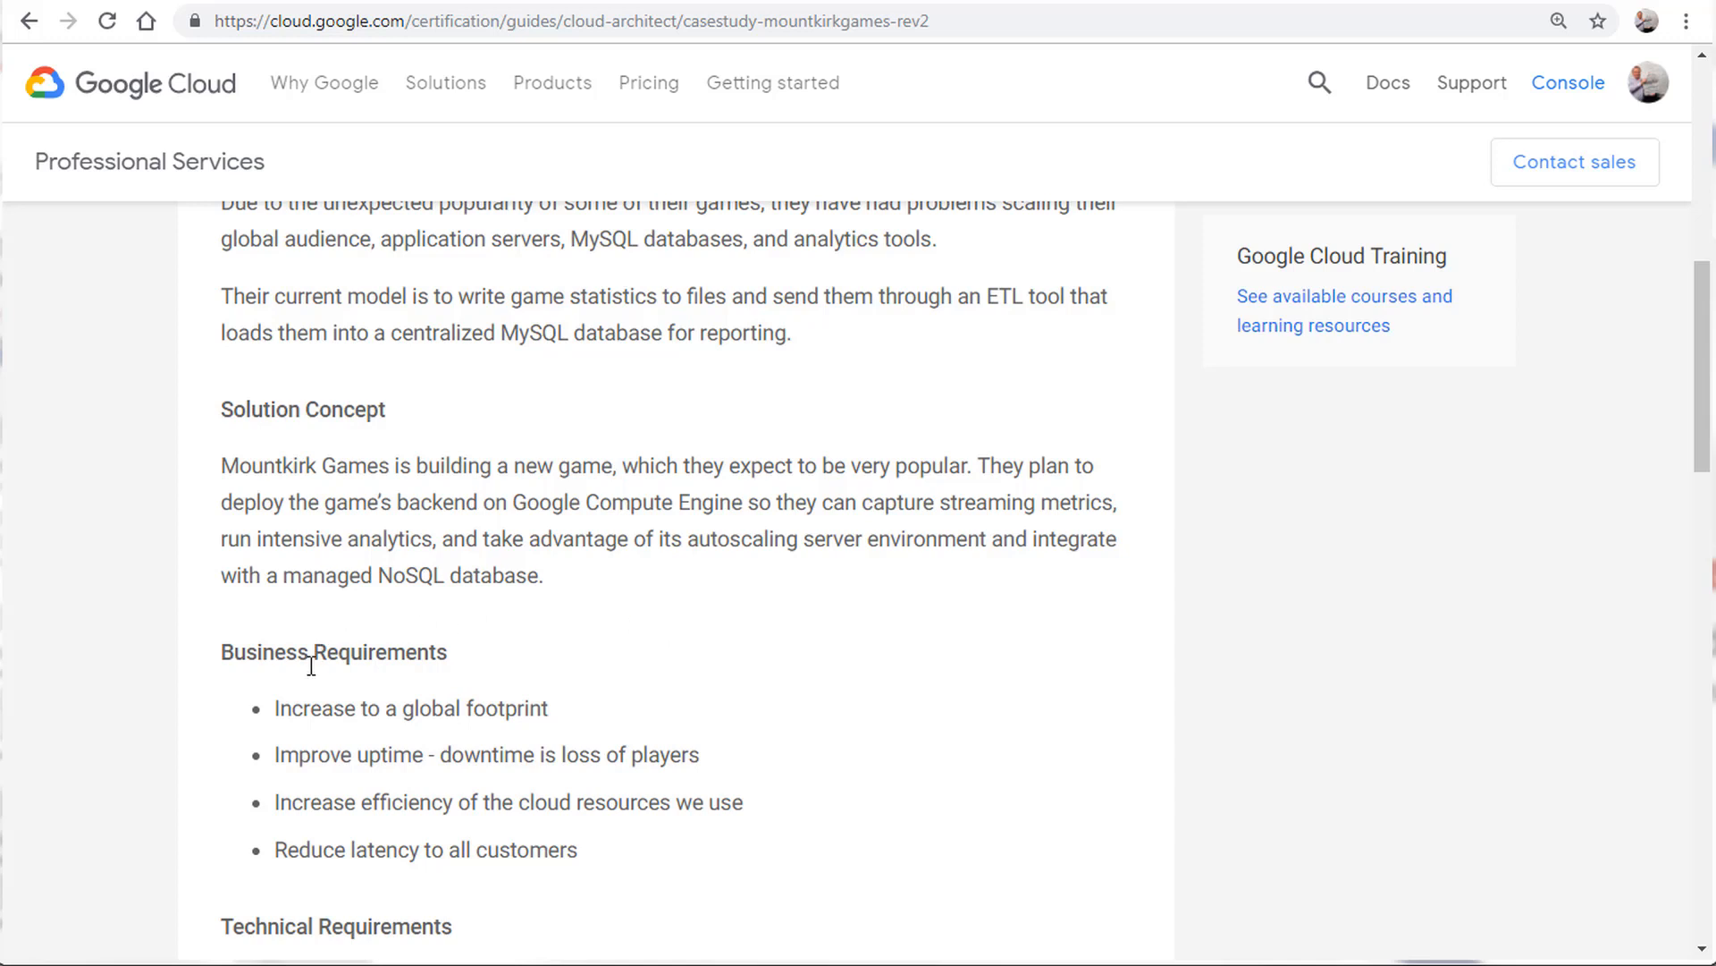
Highlight the Mountkirk Games Business Requirements heading on the case study page.
double_click(334, 652)
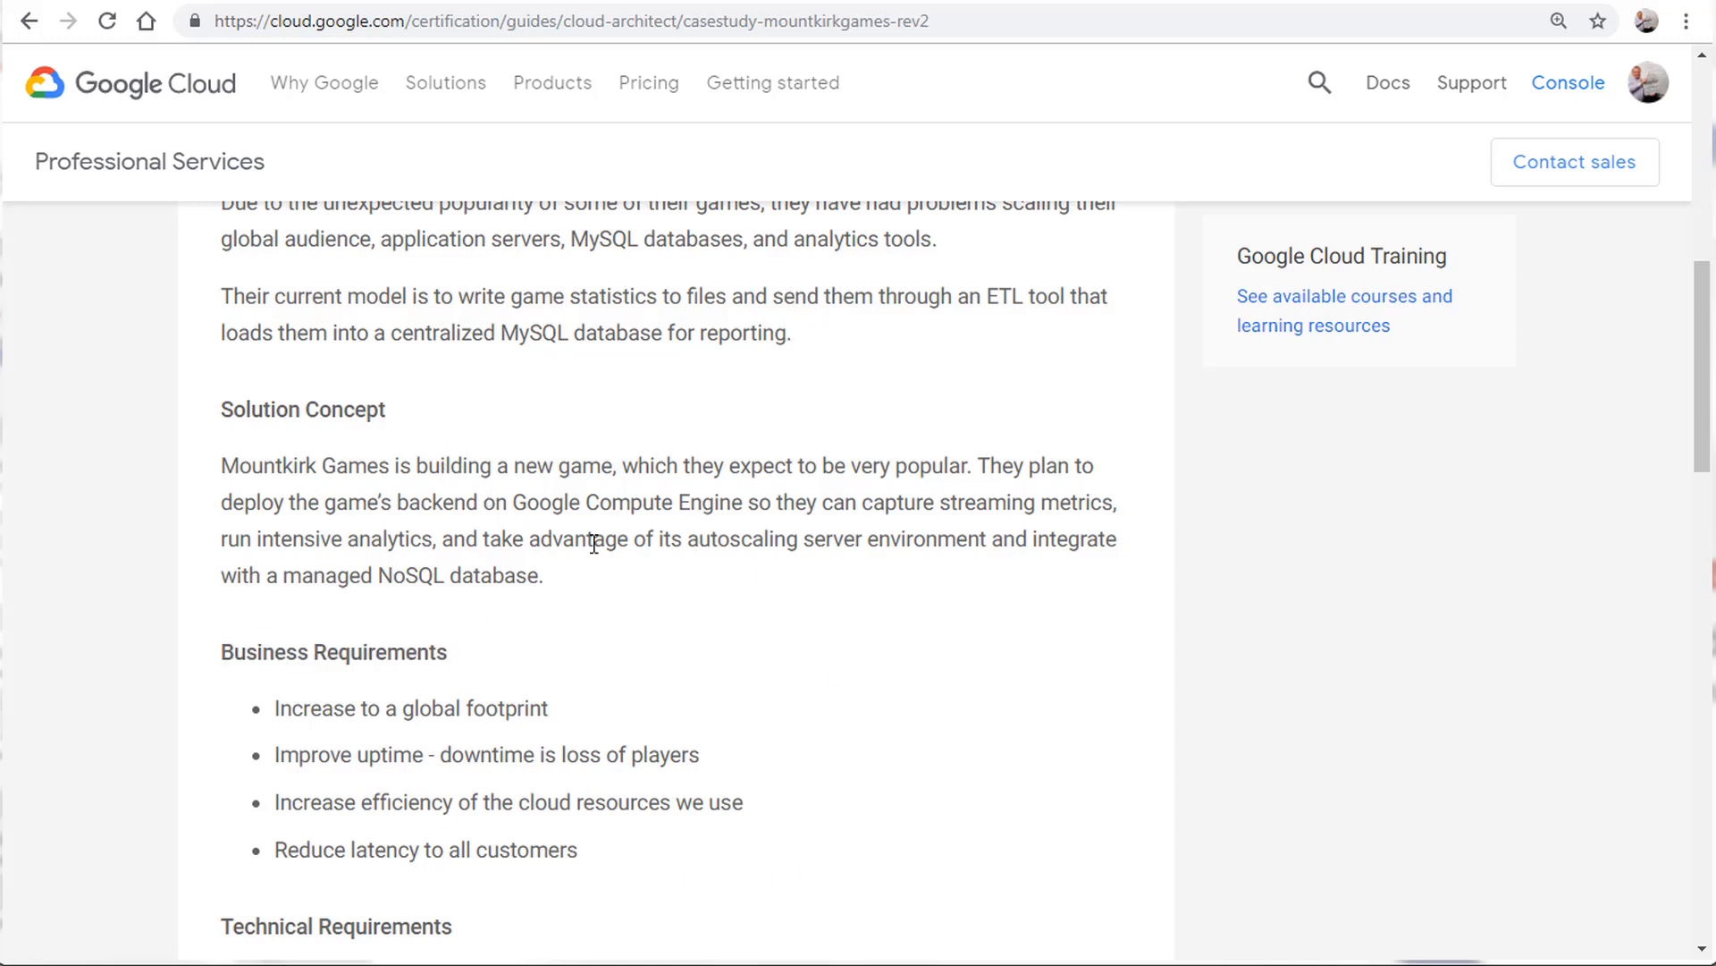
double_click(389, 651)
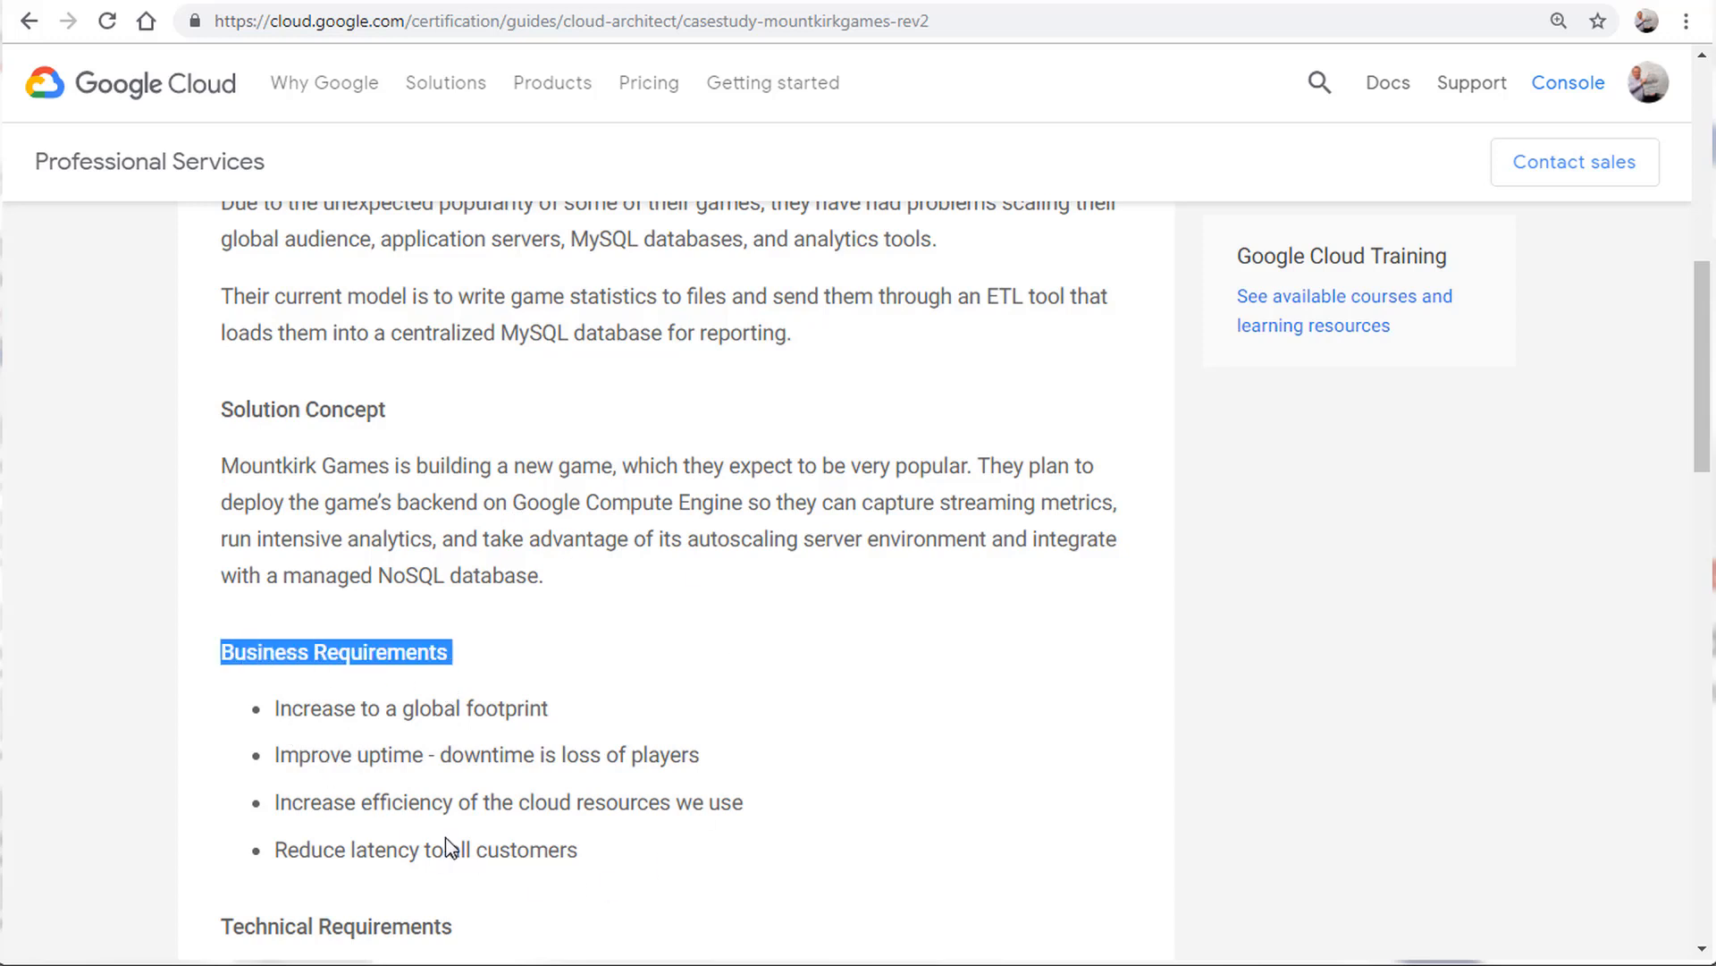
mouse_move(492, 848)
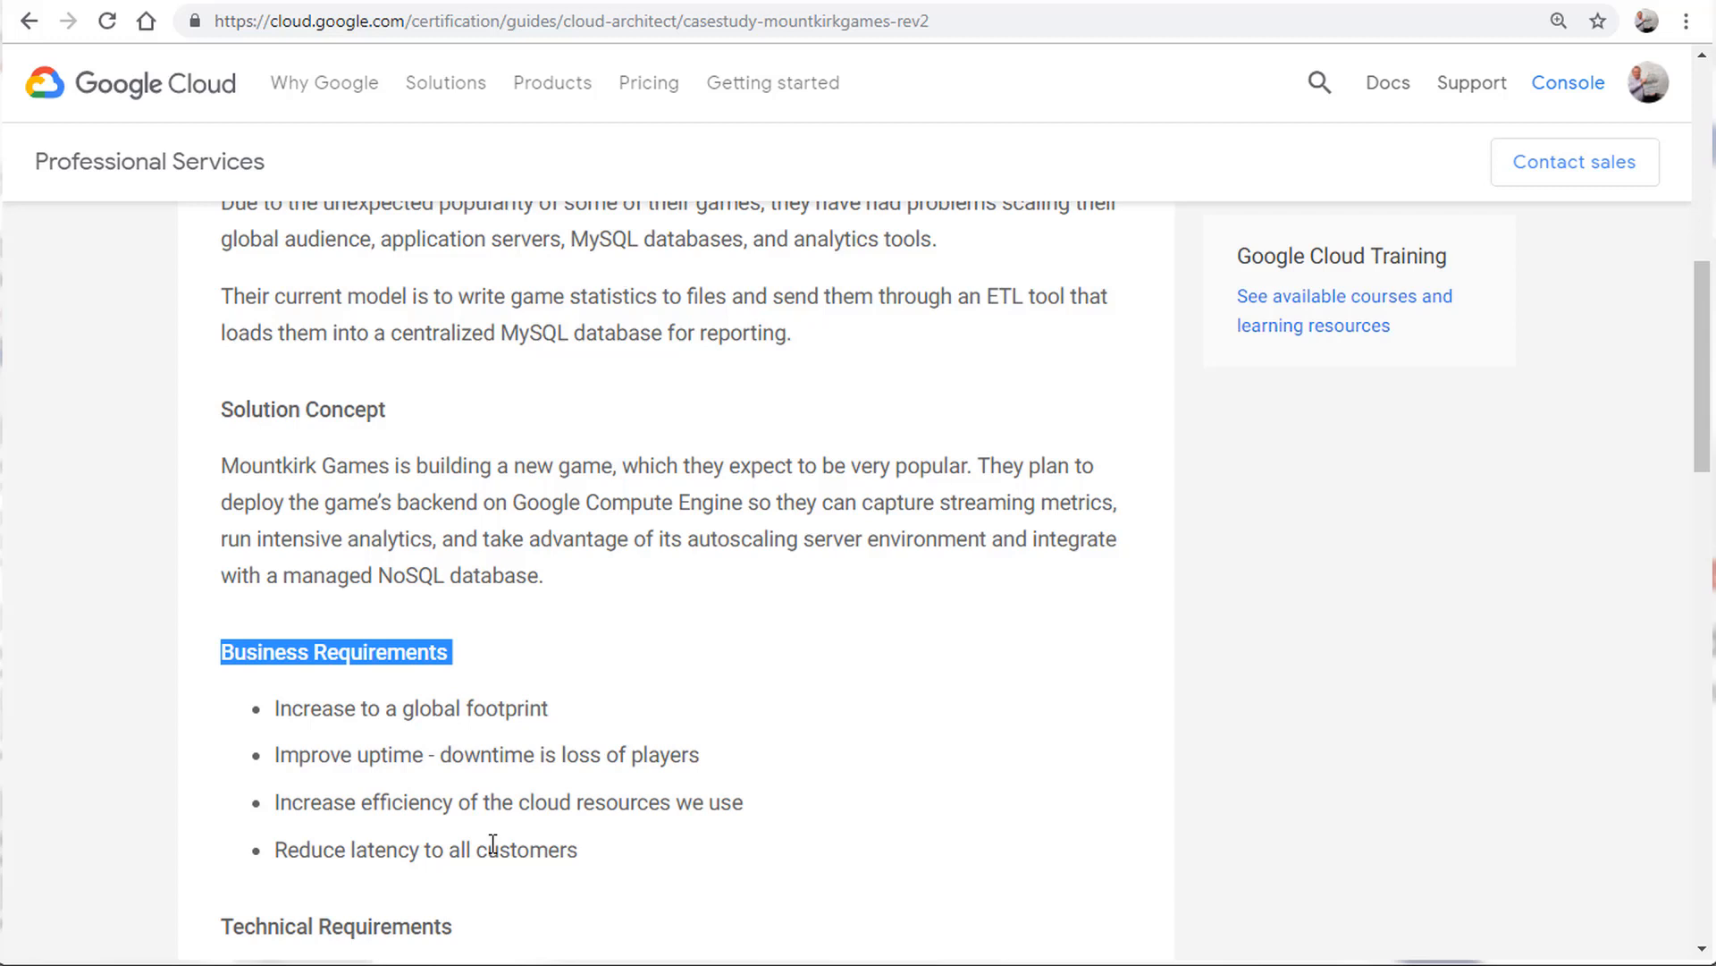
mouse_move(521, 825)
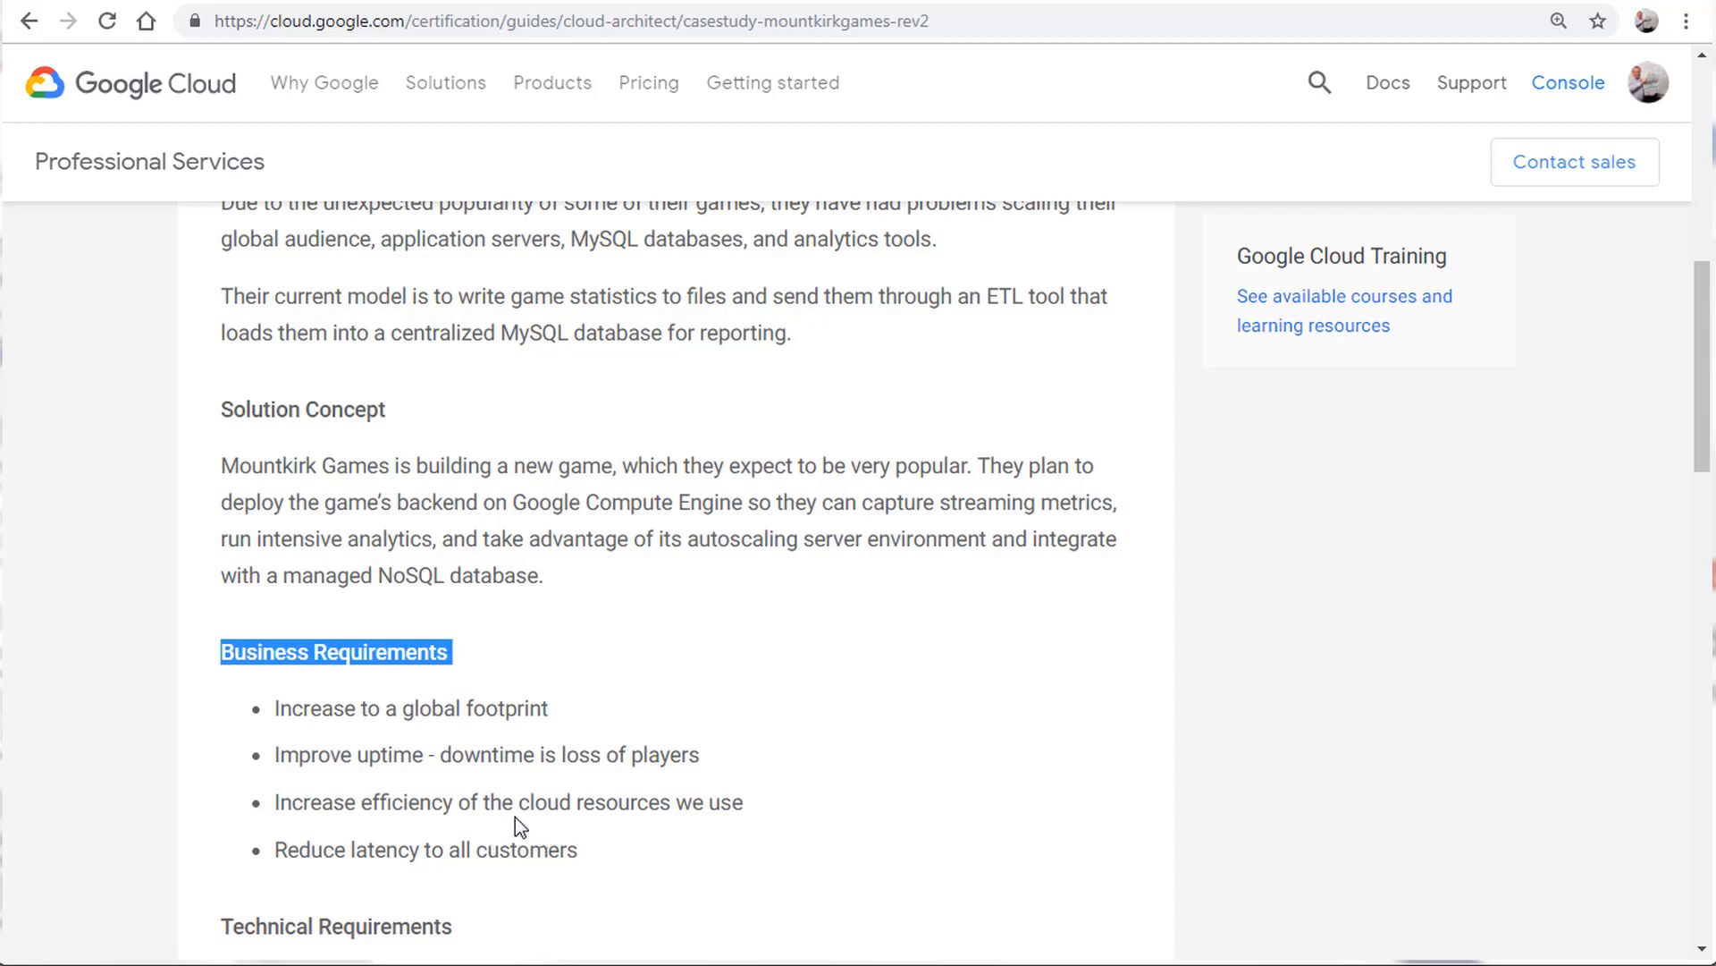
mouse_move(605, 418)
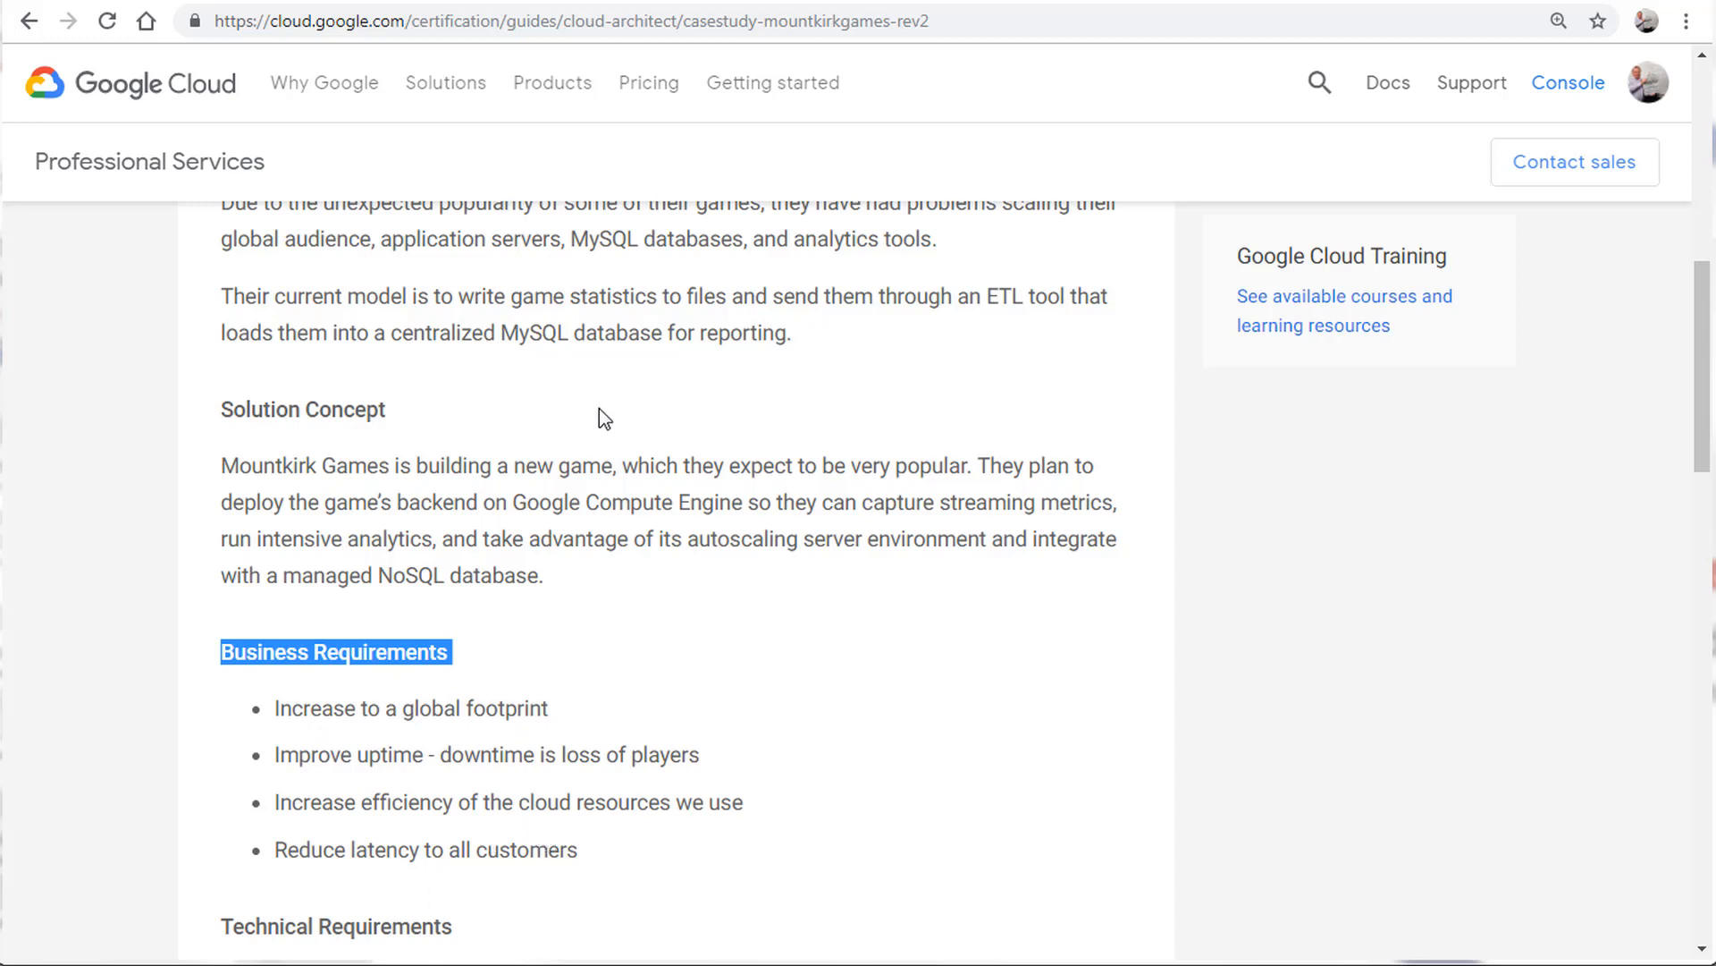
mouse_move(569, 741)
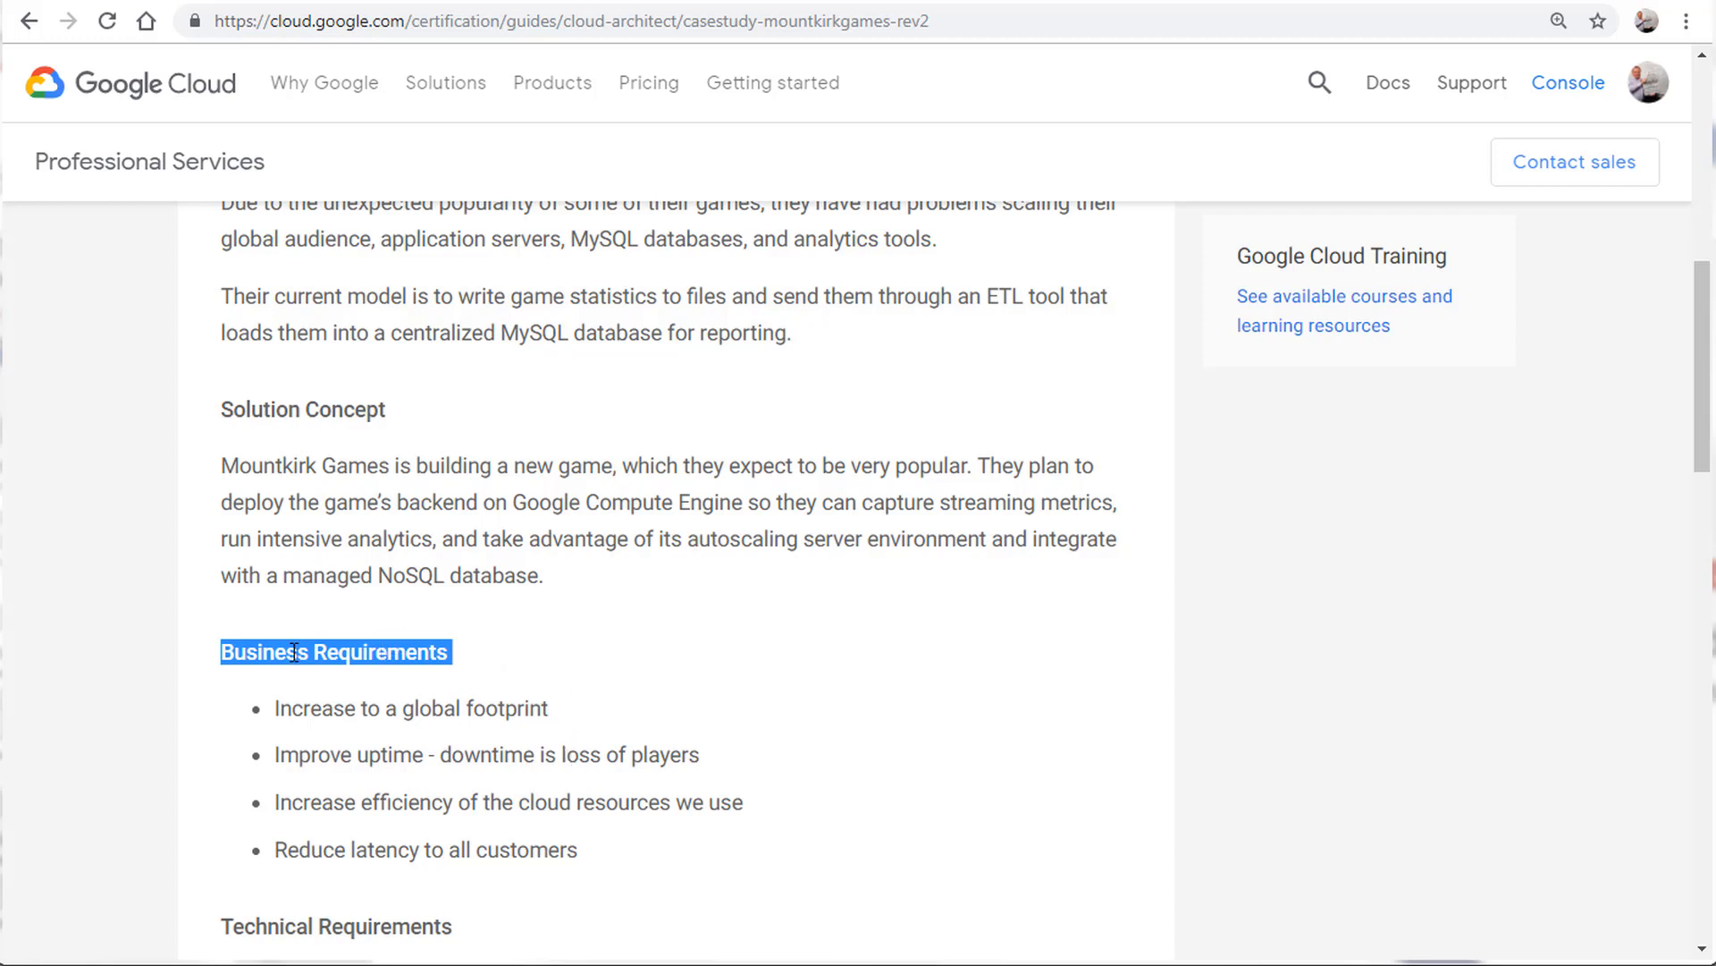
mouse_move(644, 767)
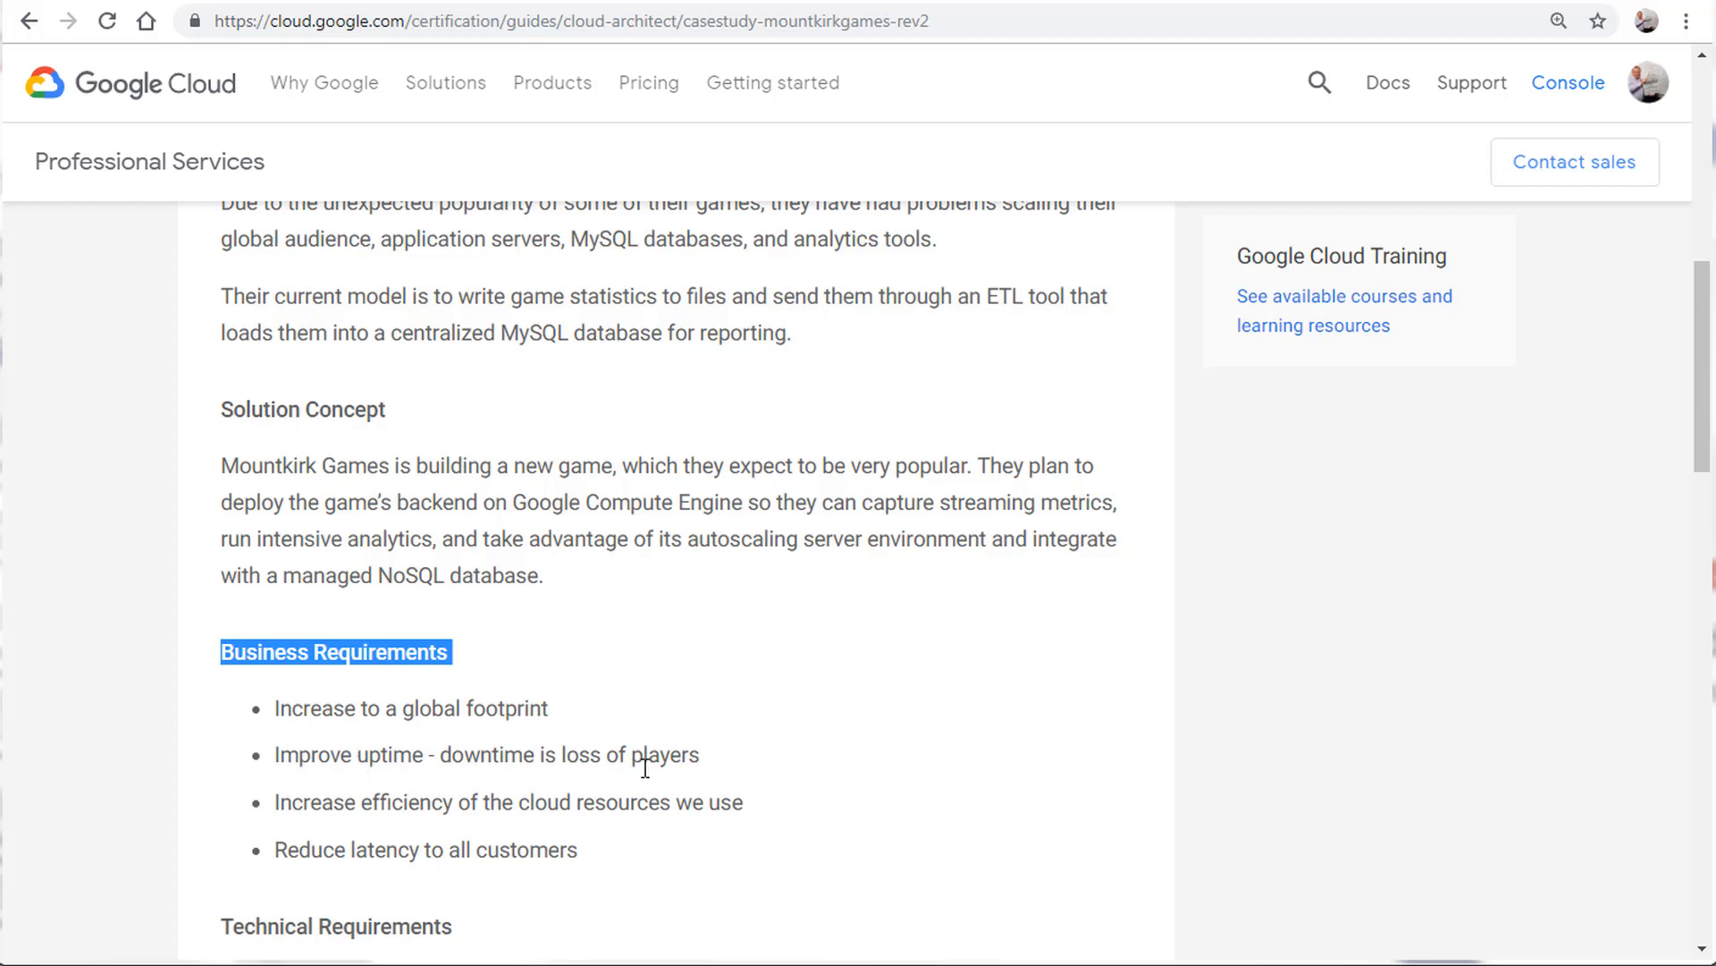
mouse_move(528, 837)
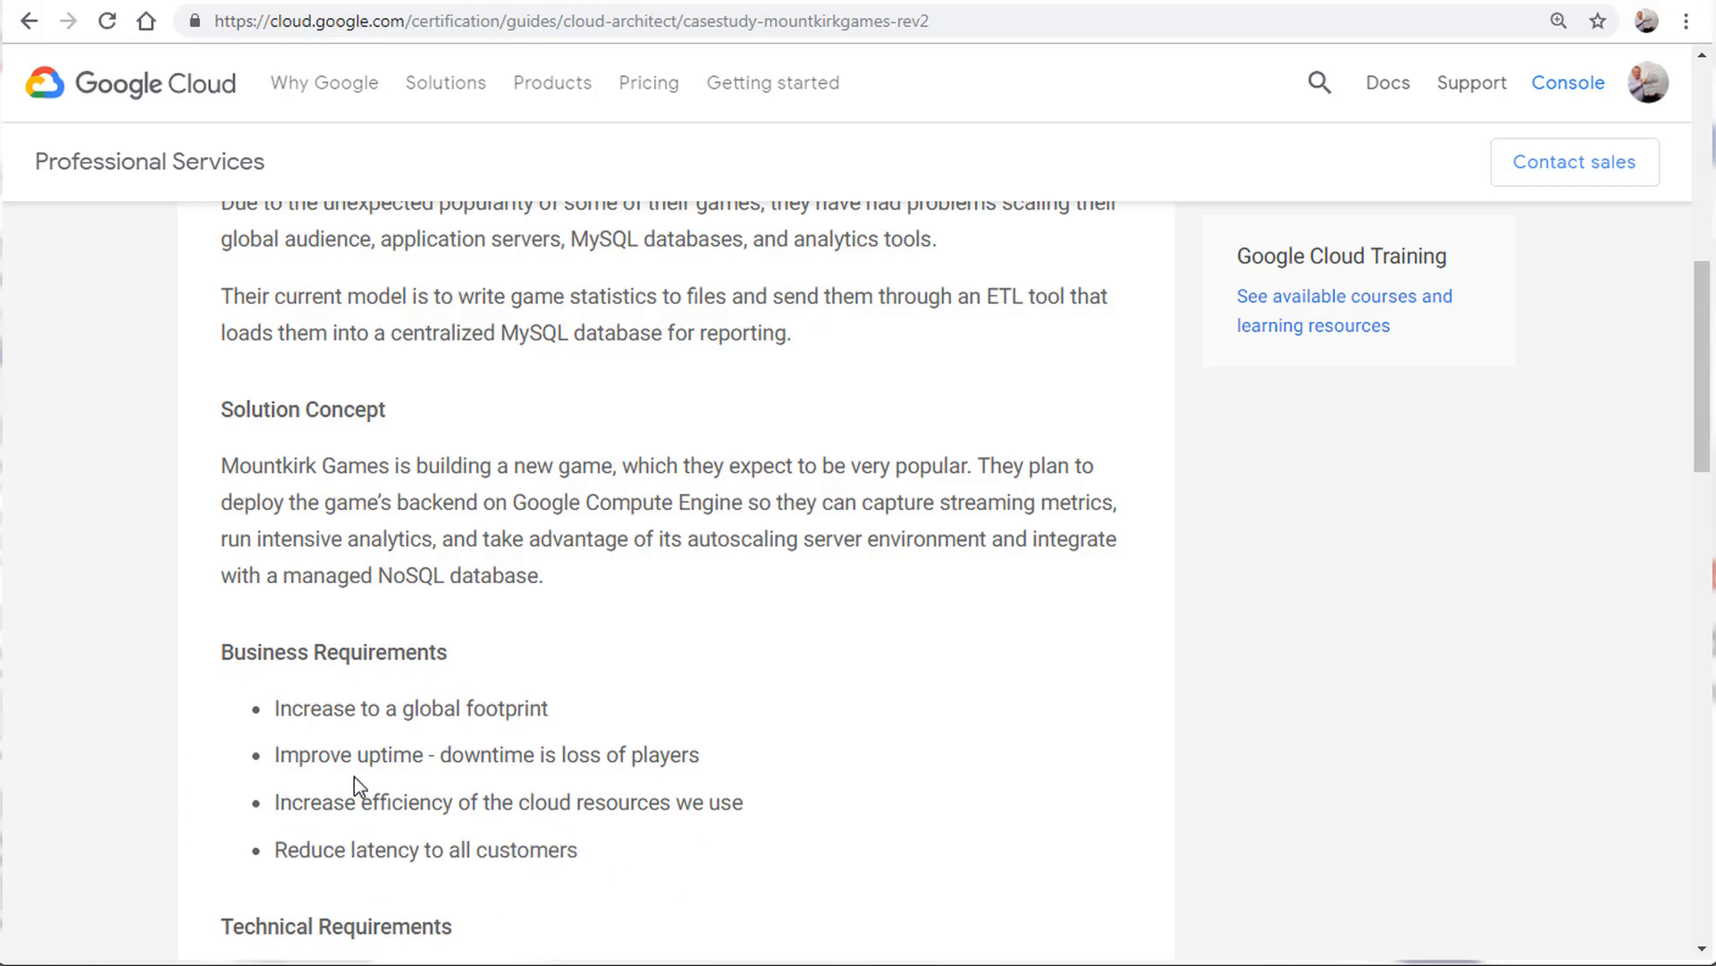
mouse_move(438, 887)
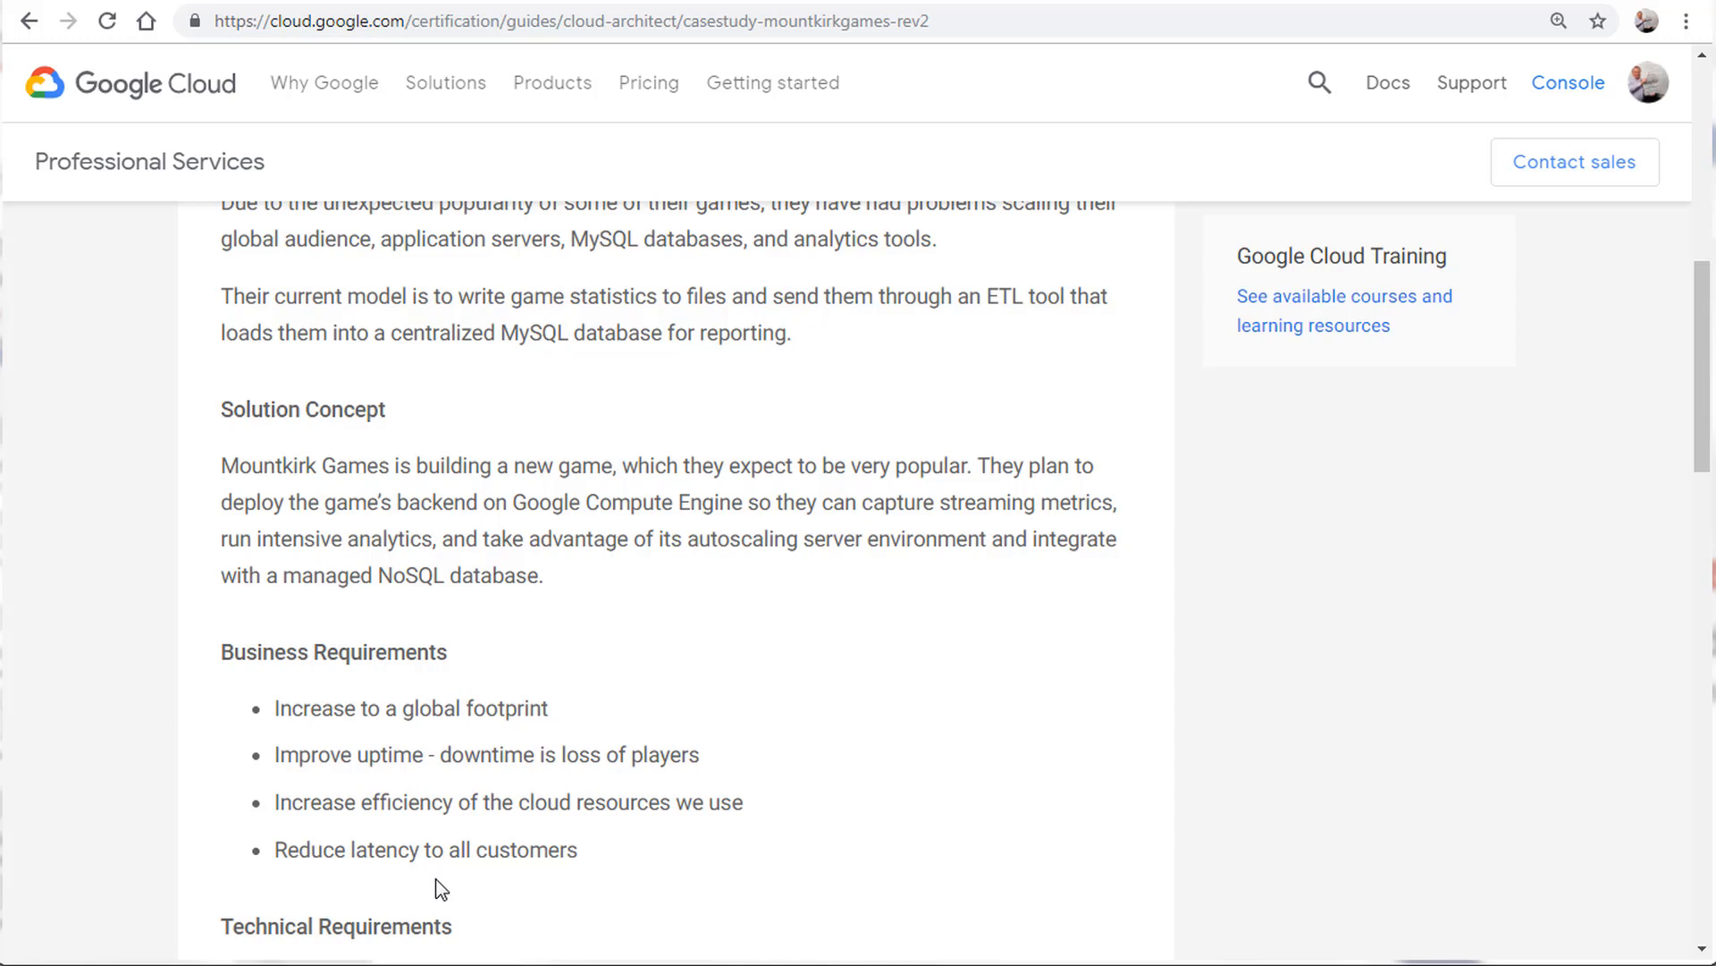
mouse_move(421, 884)
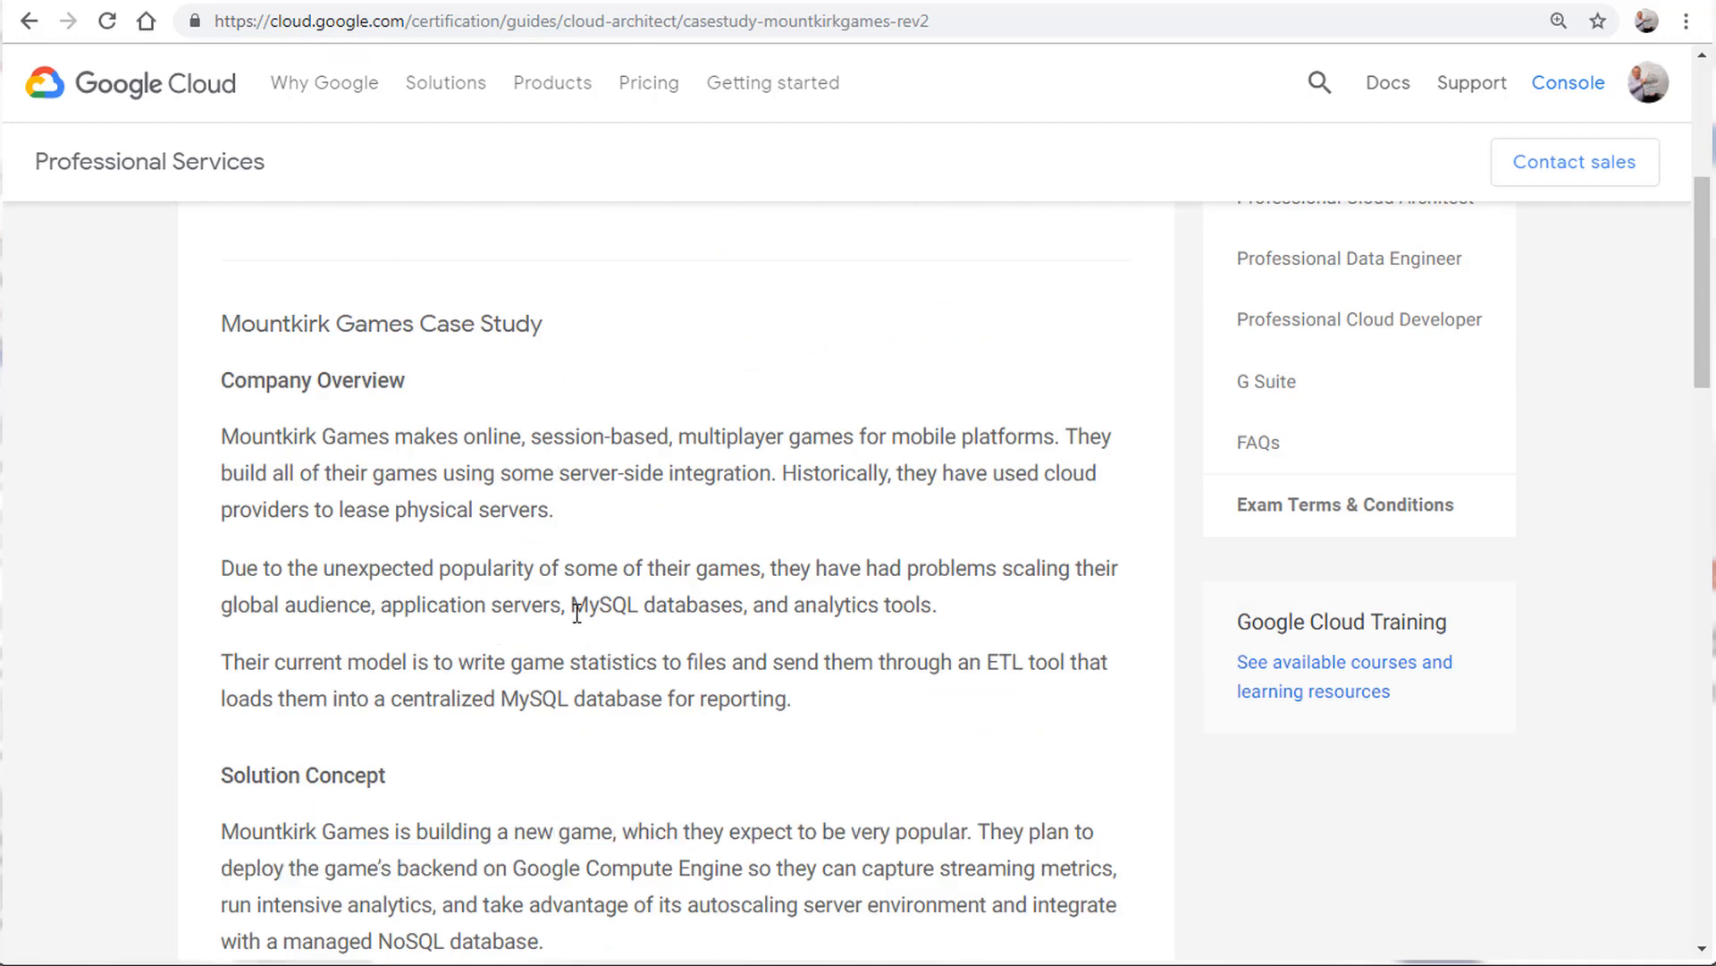
left_click_drag(494, 699, 783, 698)
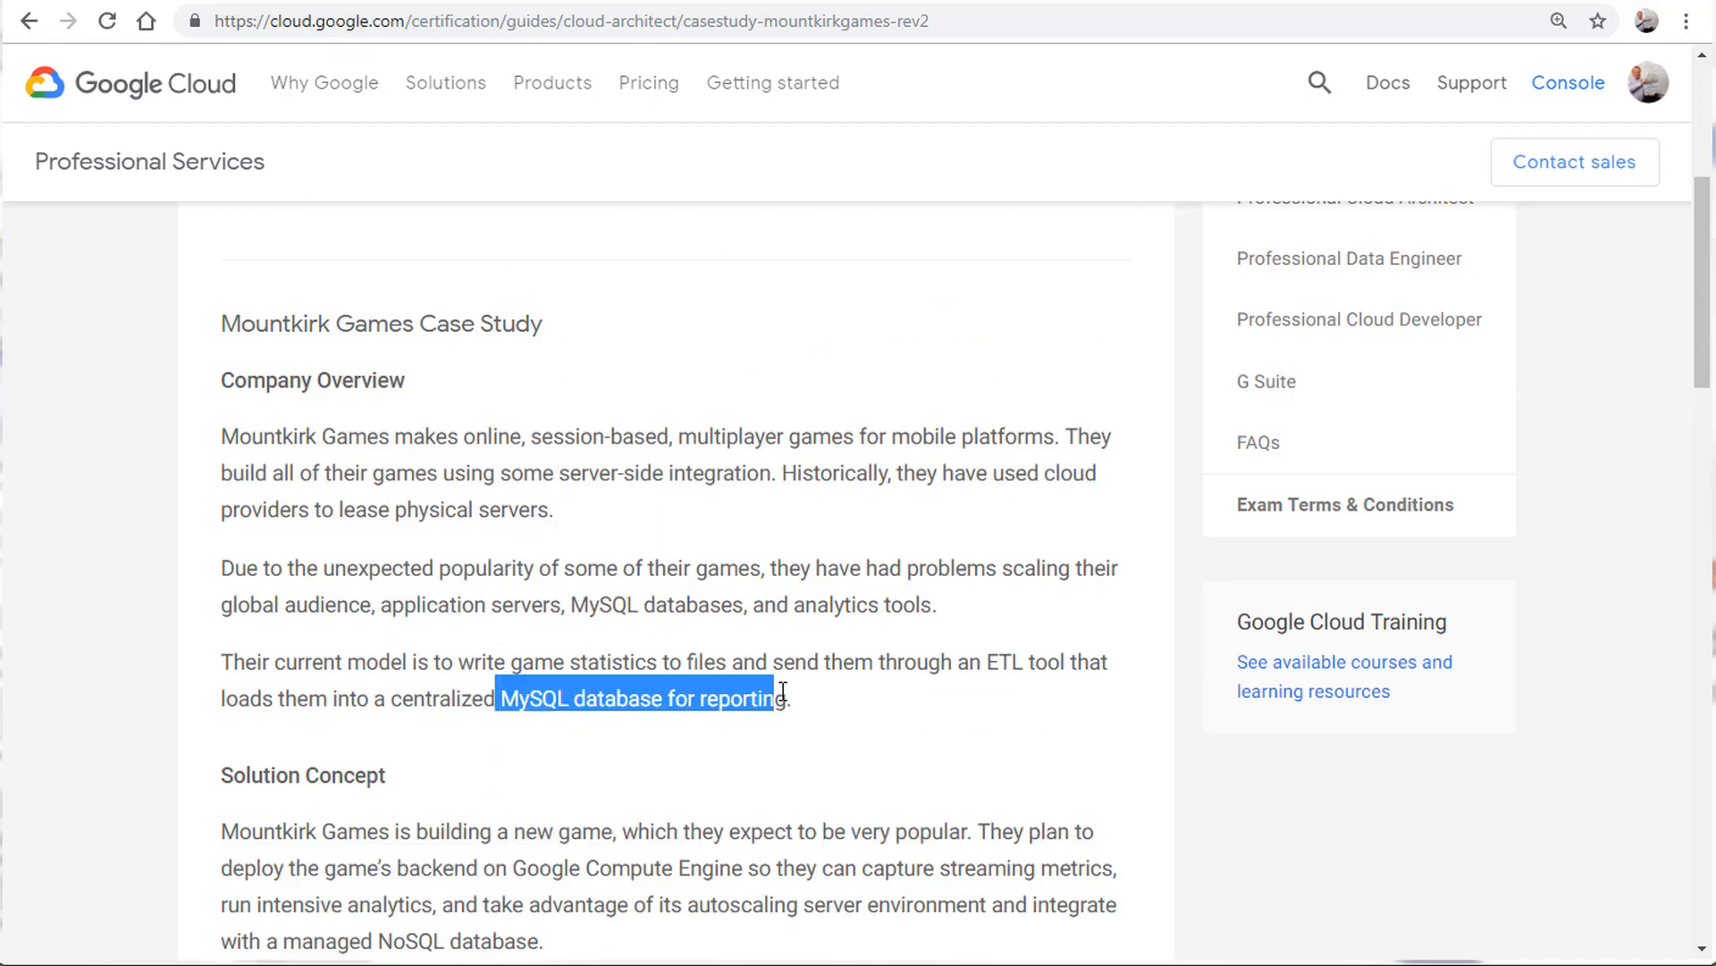
scroll("down", 3)
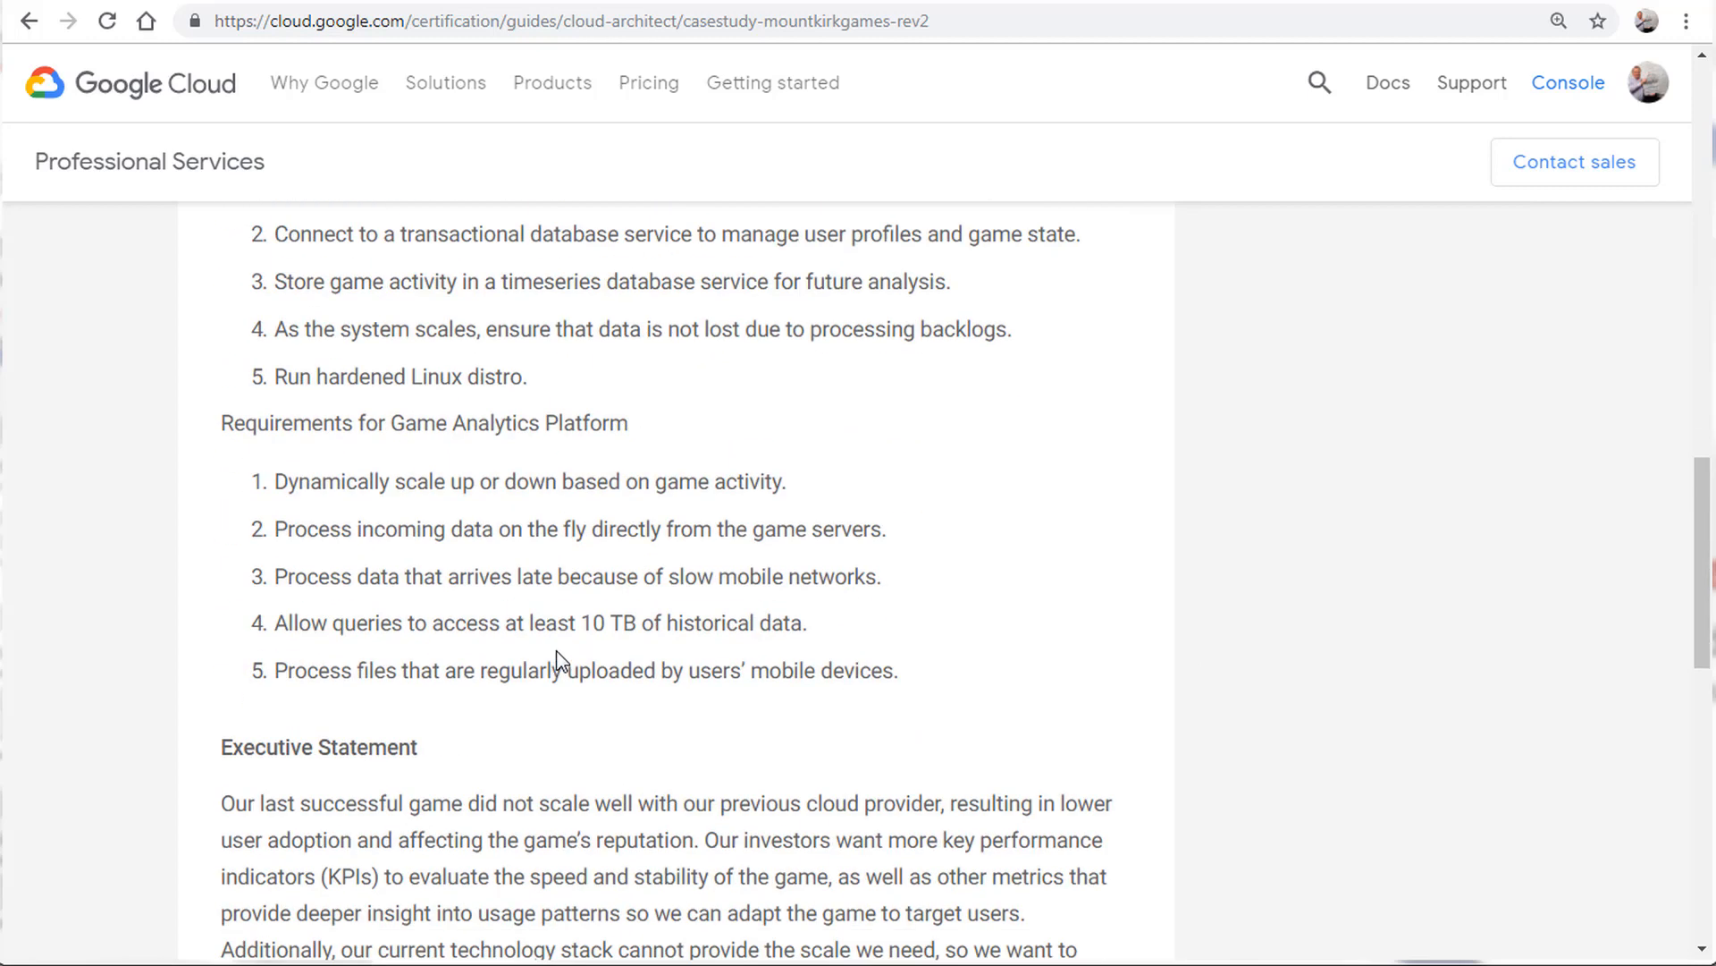
scroll("down", 3)
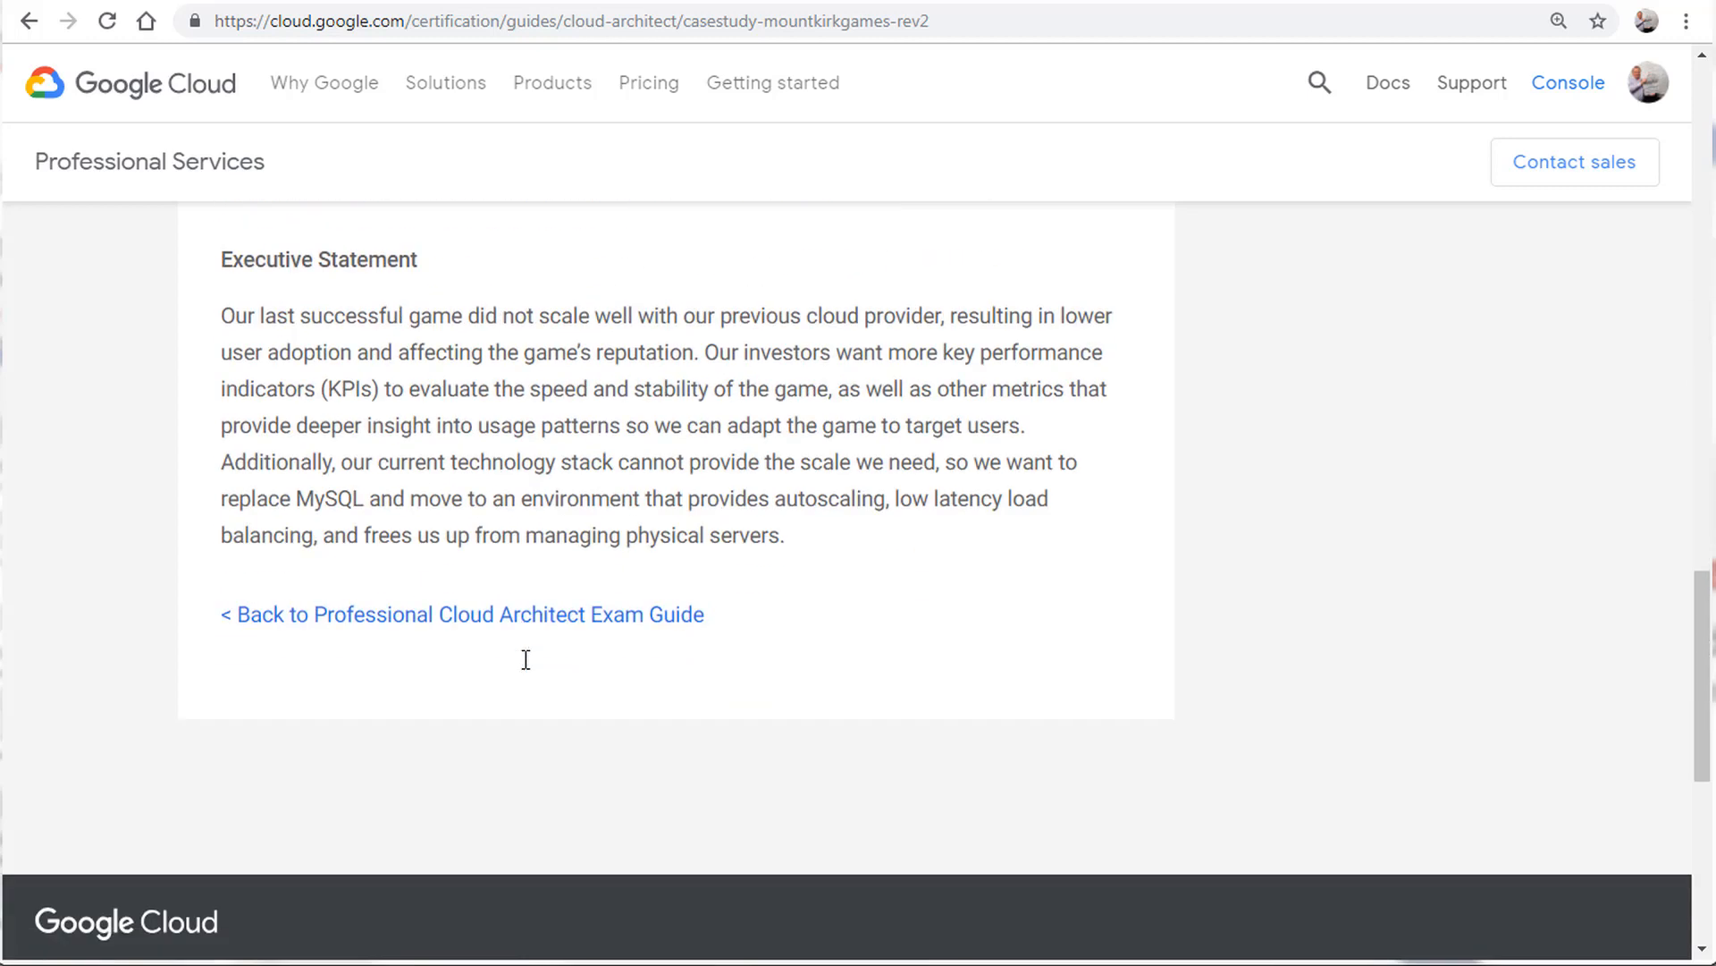
scroll("up", 3)
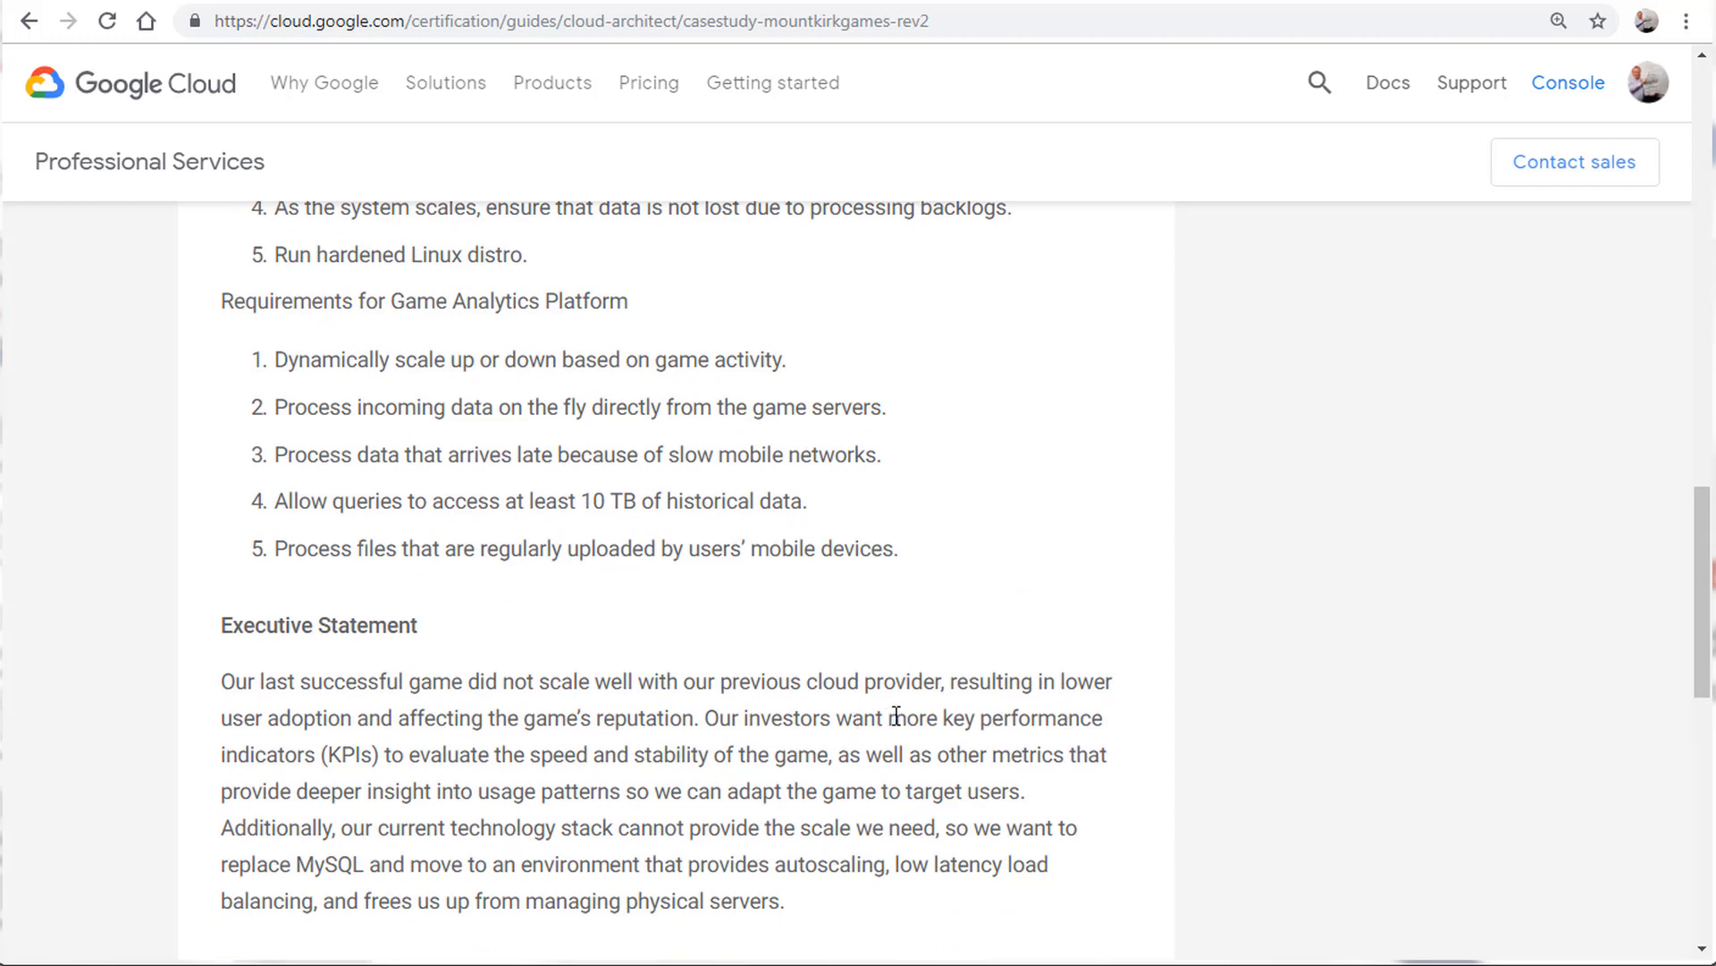
left_click_drag(887, 717, 474, 791)
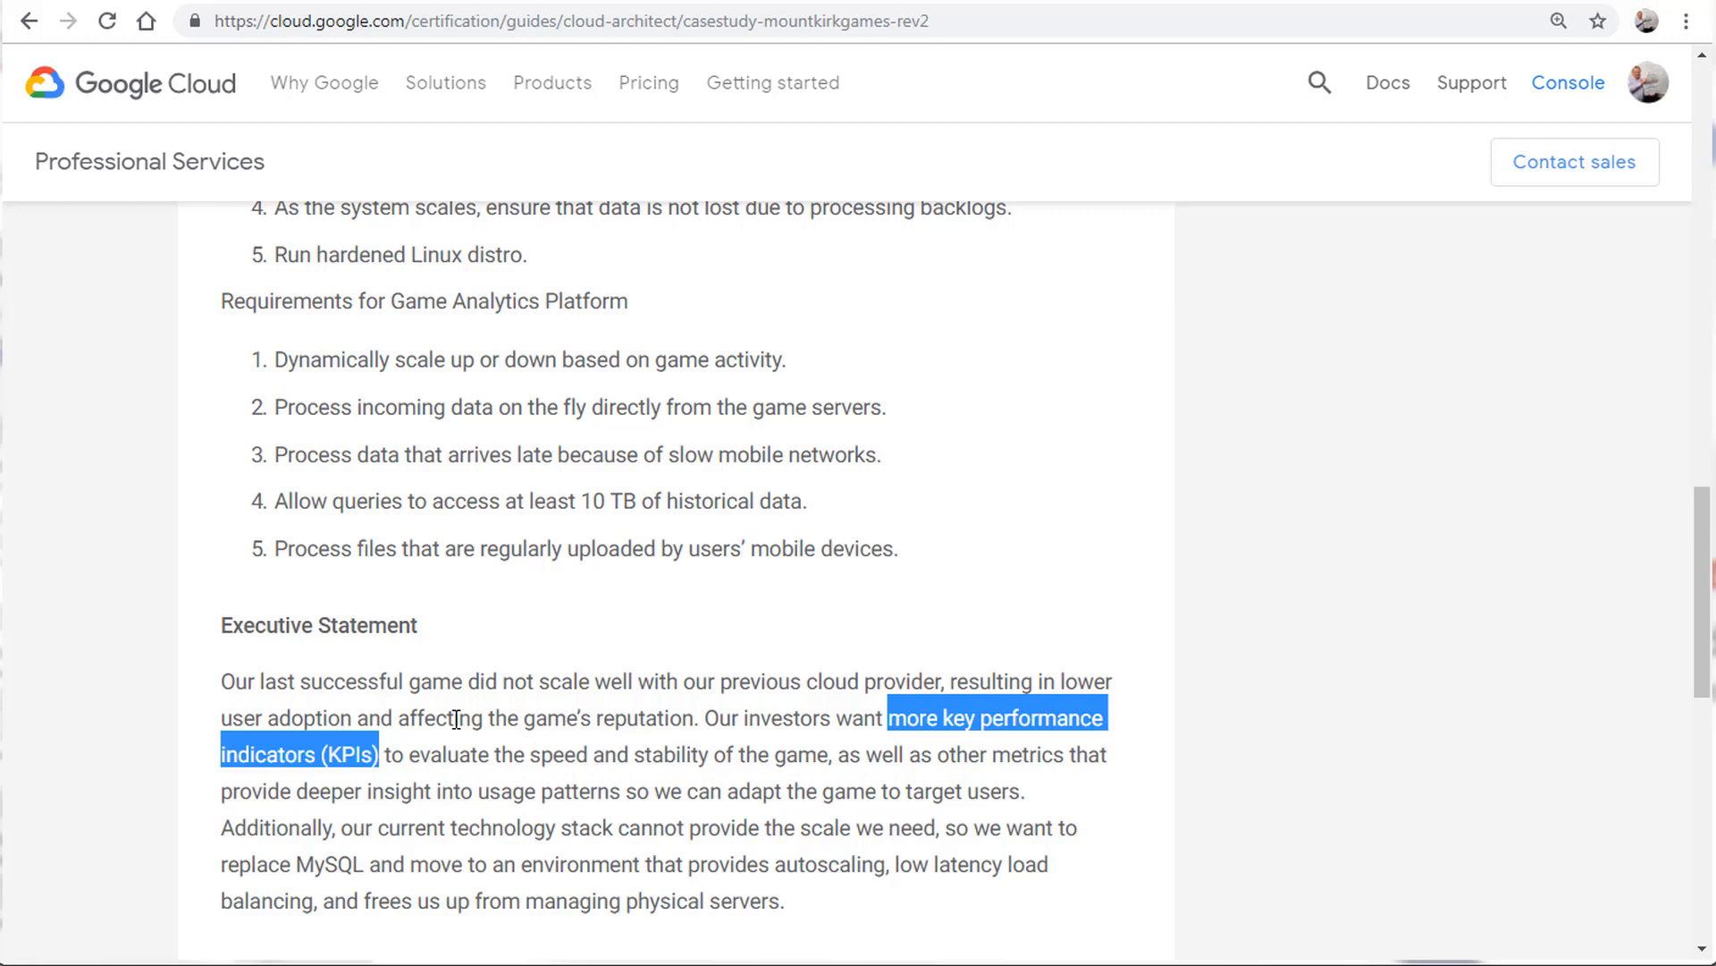
mouse_move(390, 553)
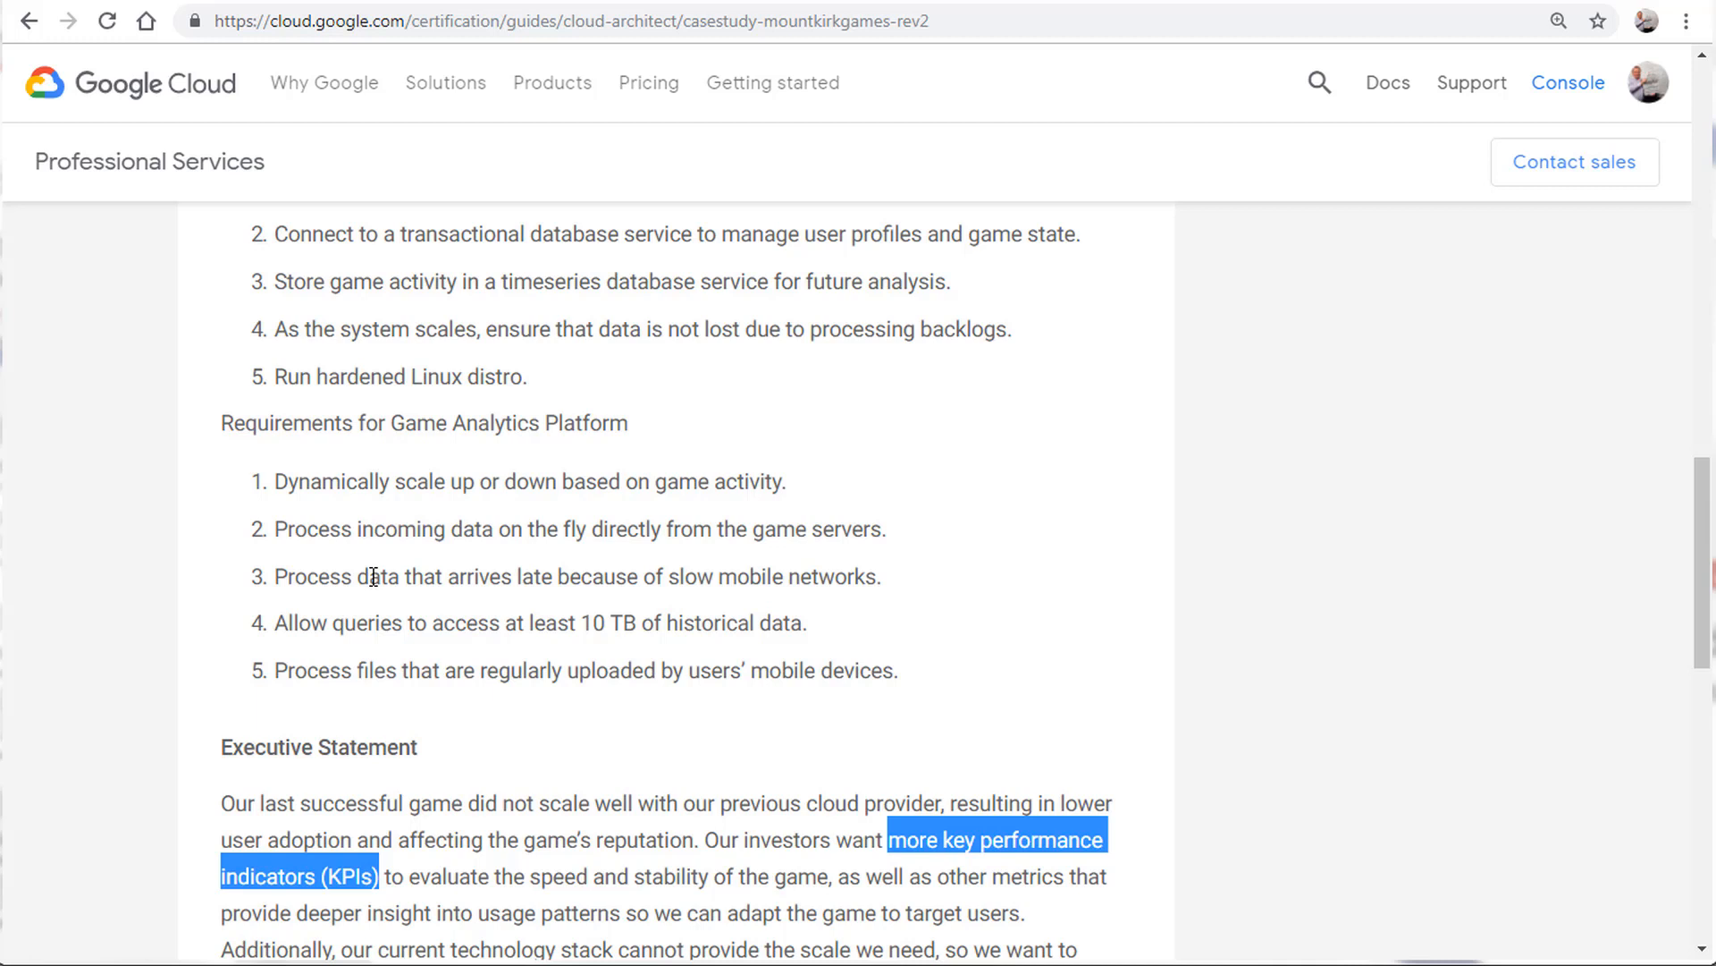
left_click(629, 558)
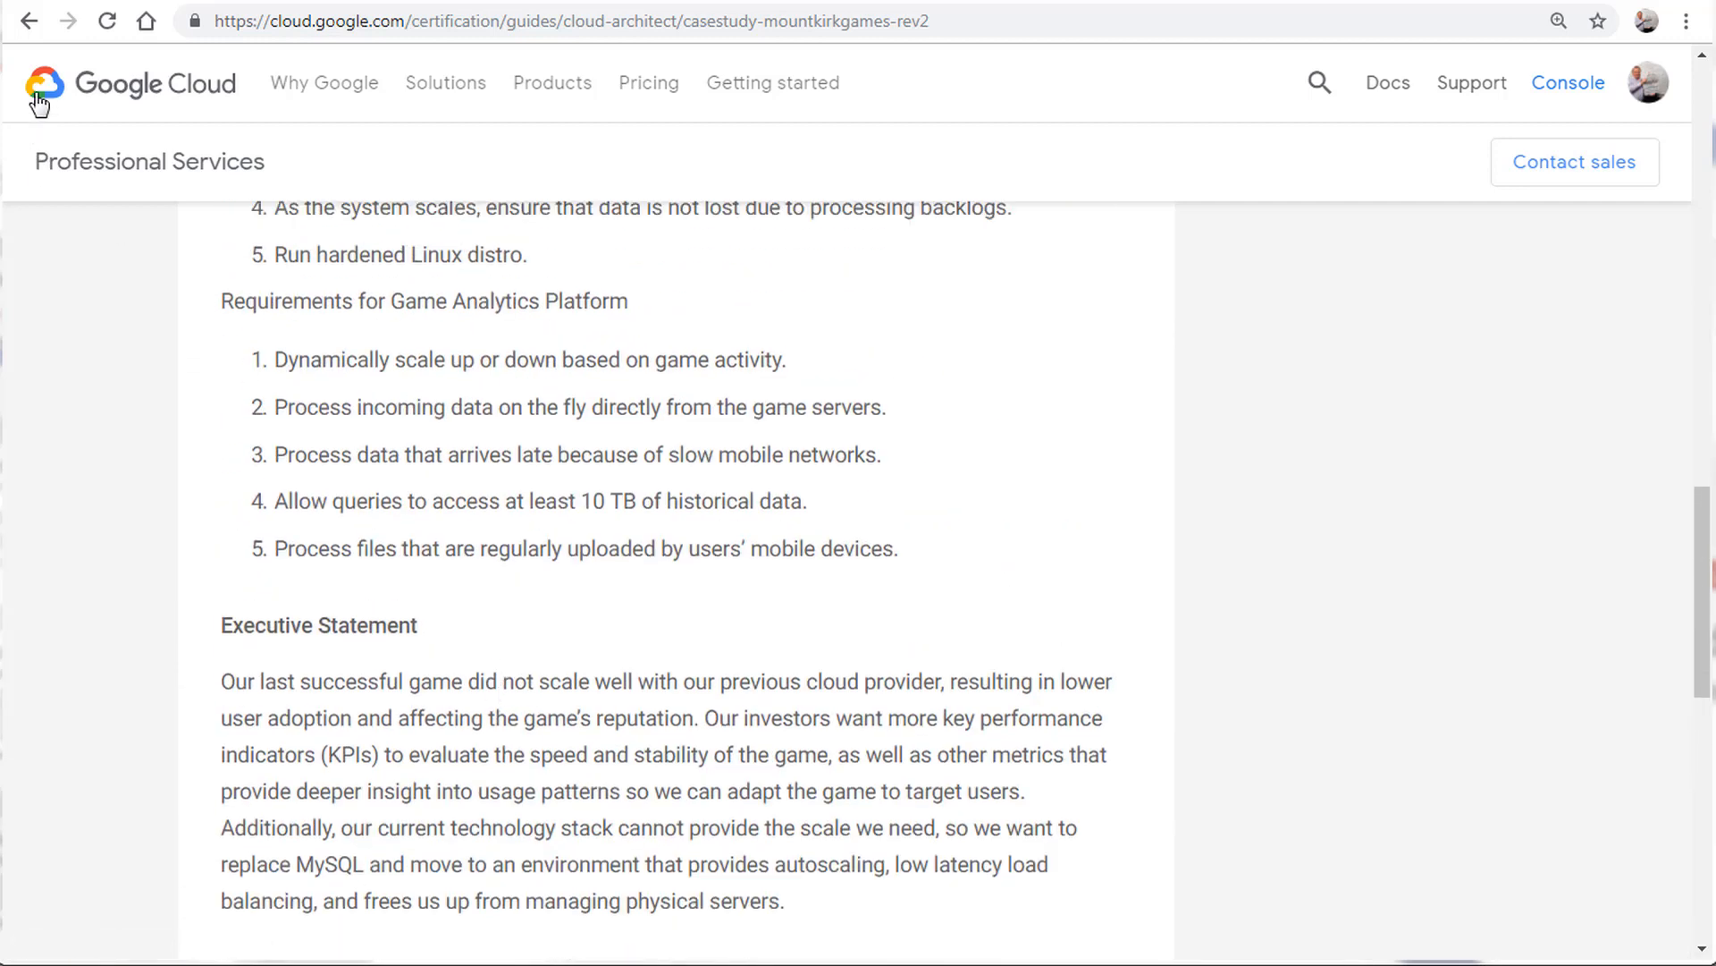
Open the Dress4Win case study and scroll to its existing databases and compute servers.
left_click(30, 21)
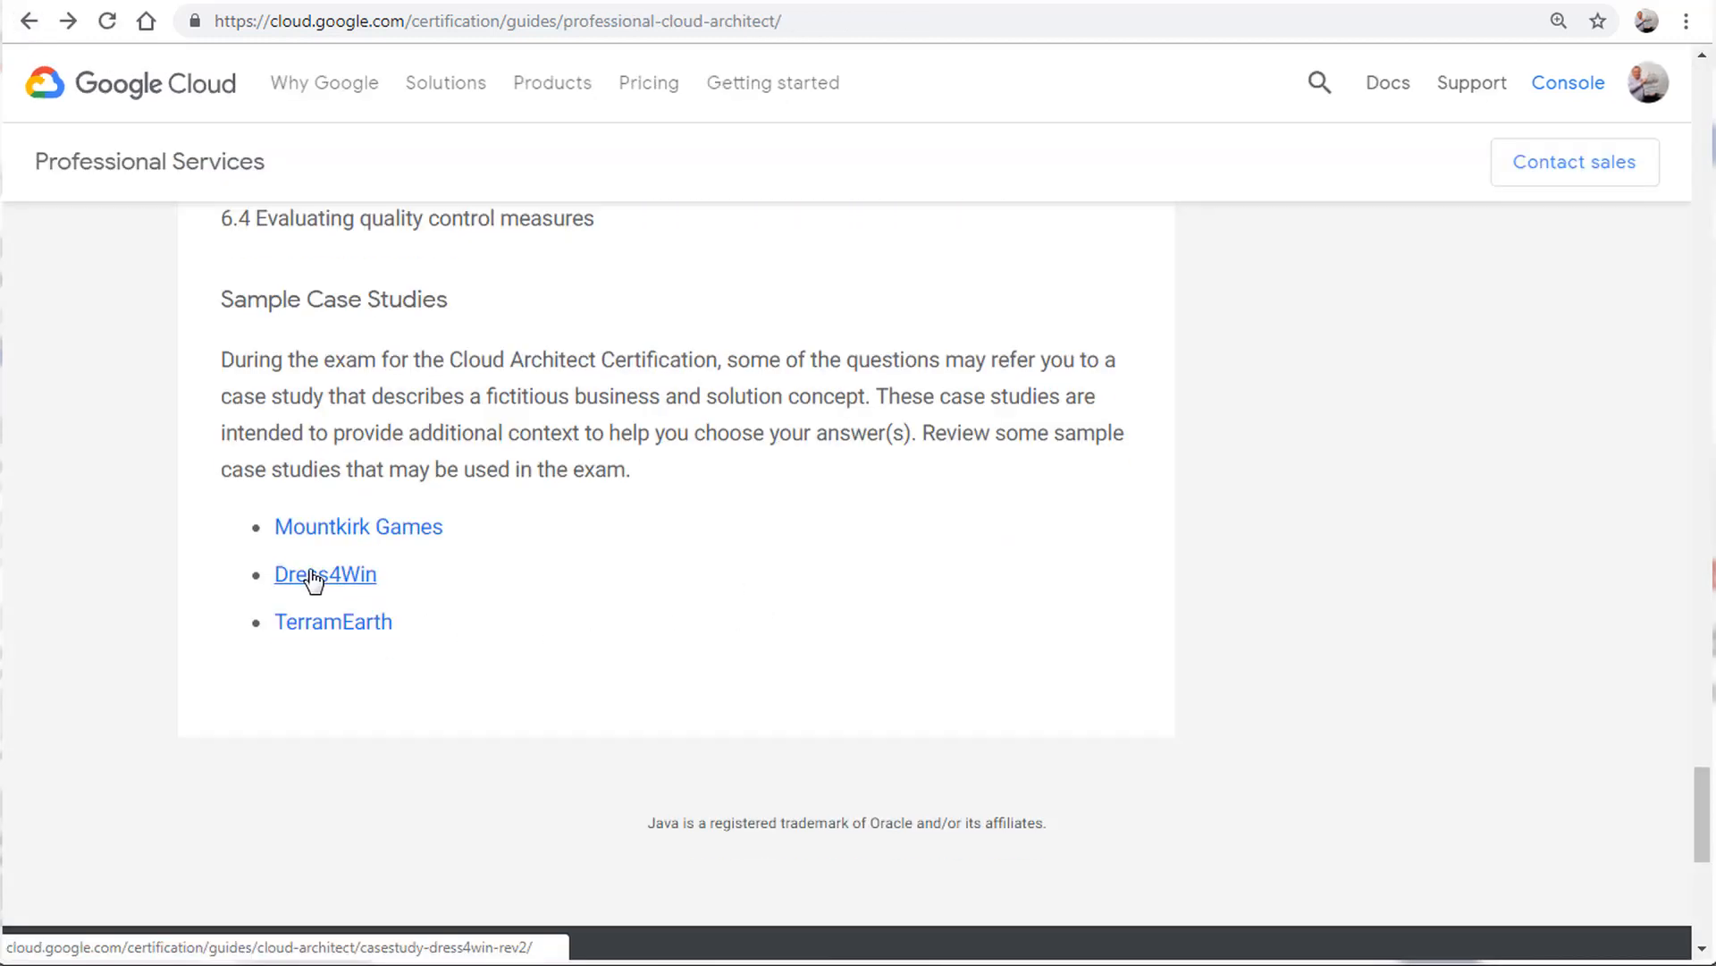
left_click(324, 574)
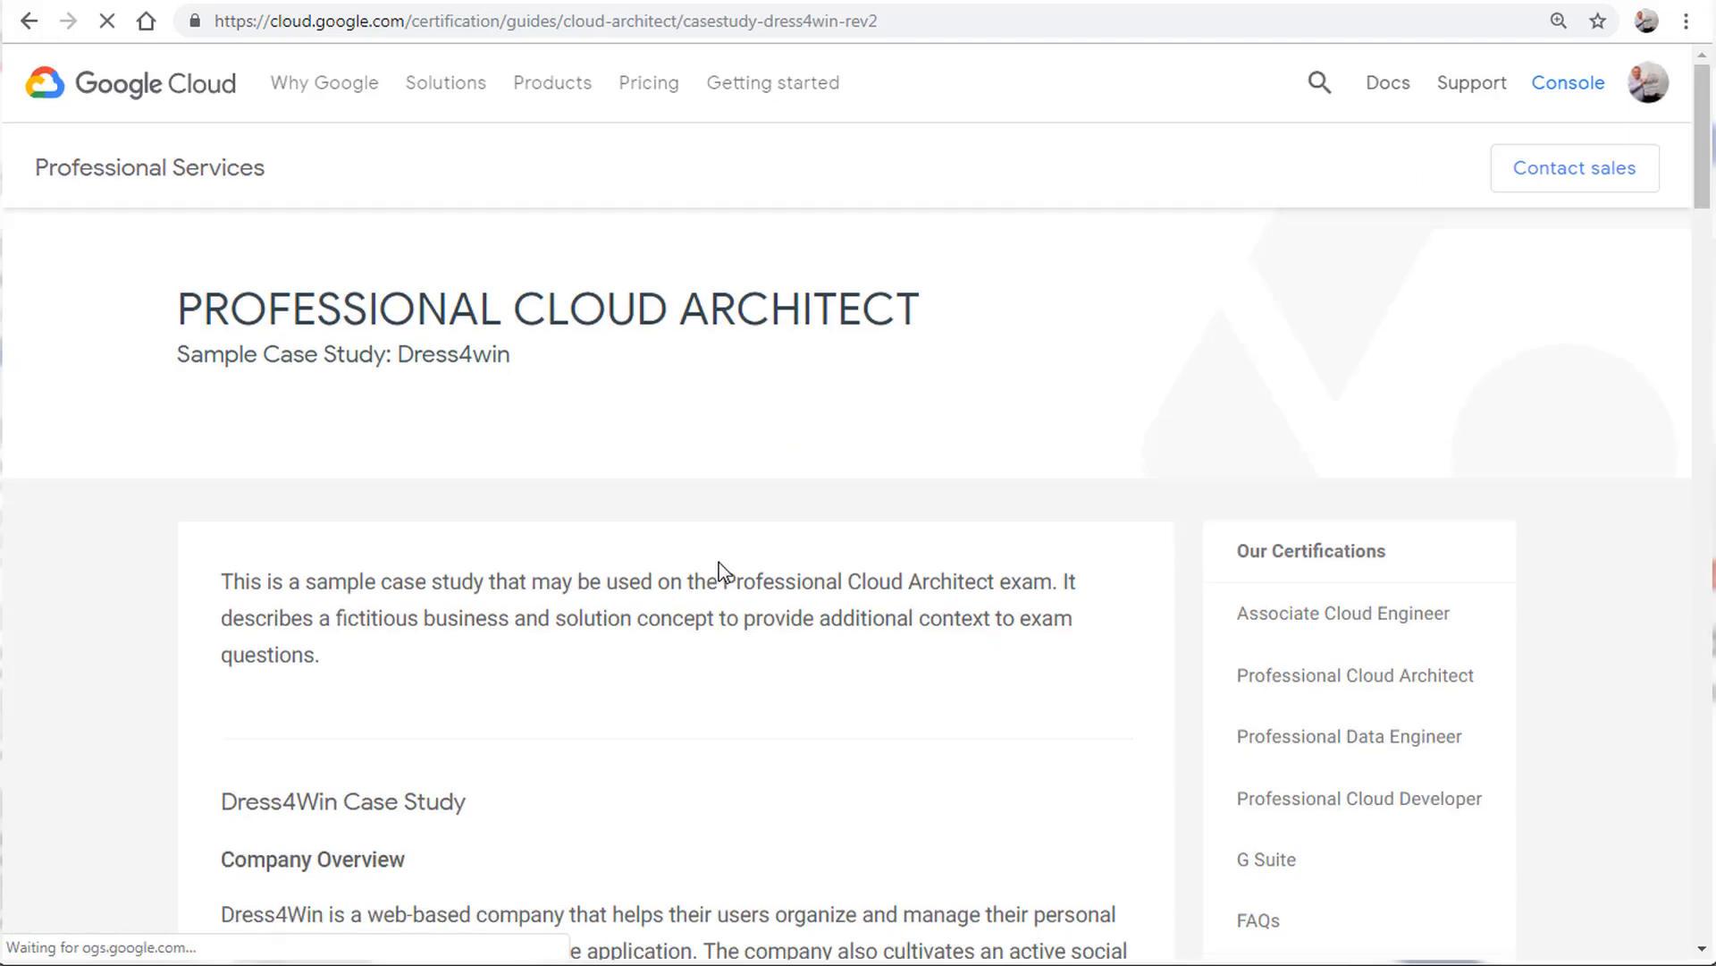
scroll("down", 3)
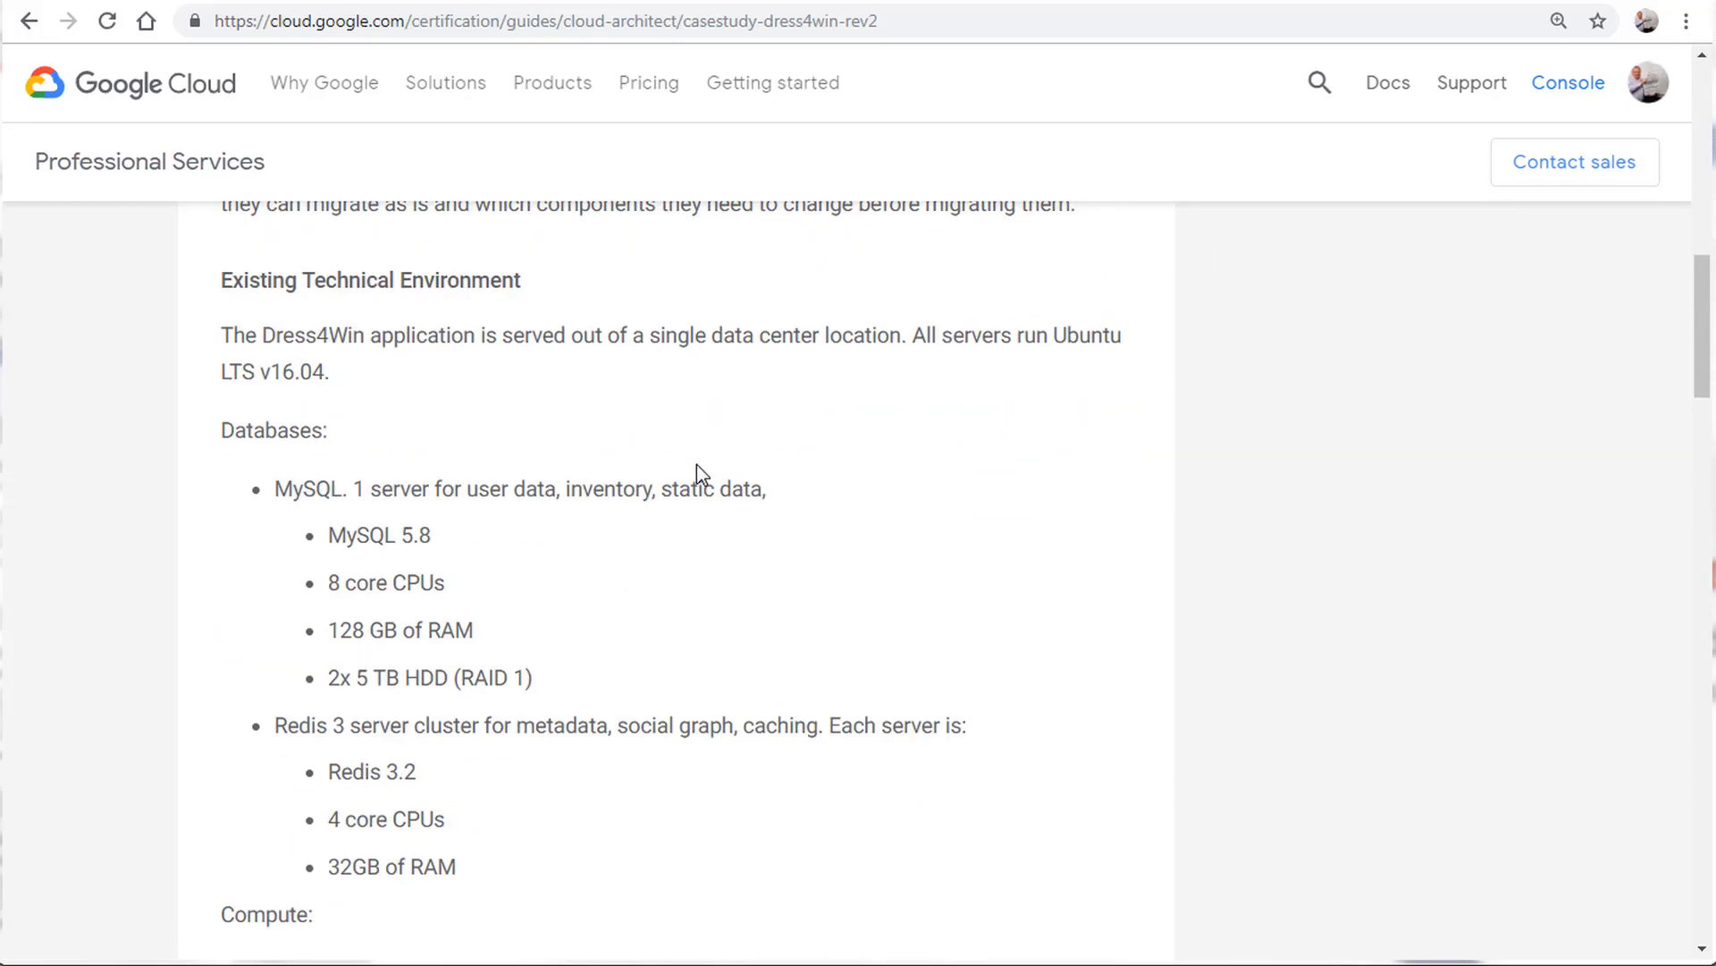
scroll("up", 3)
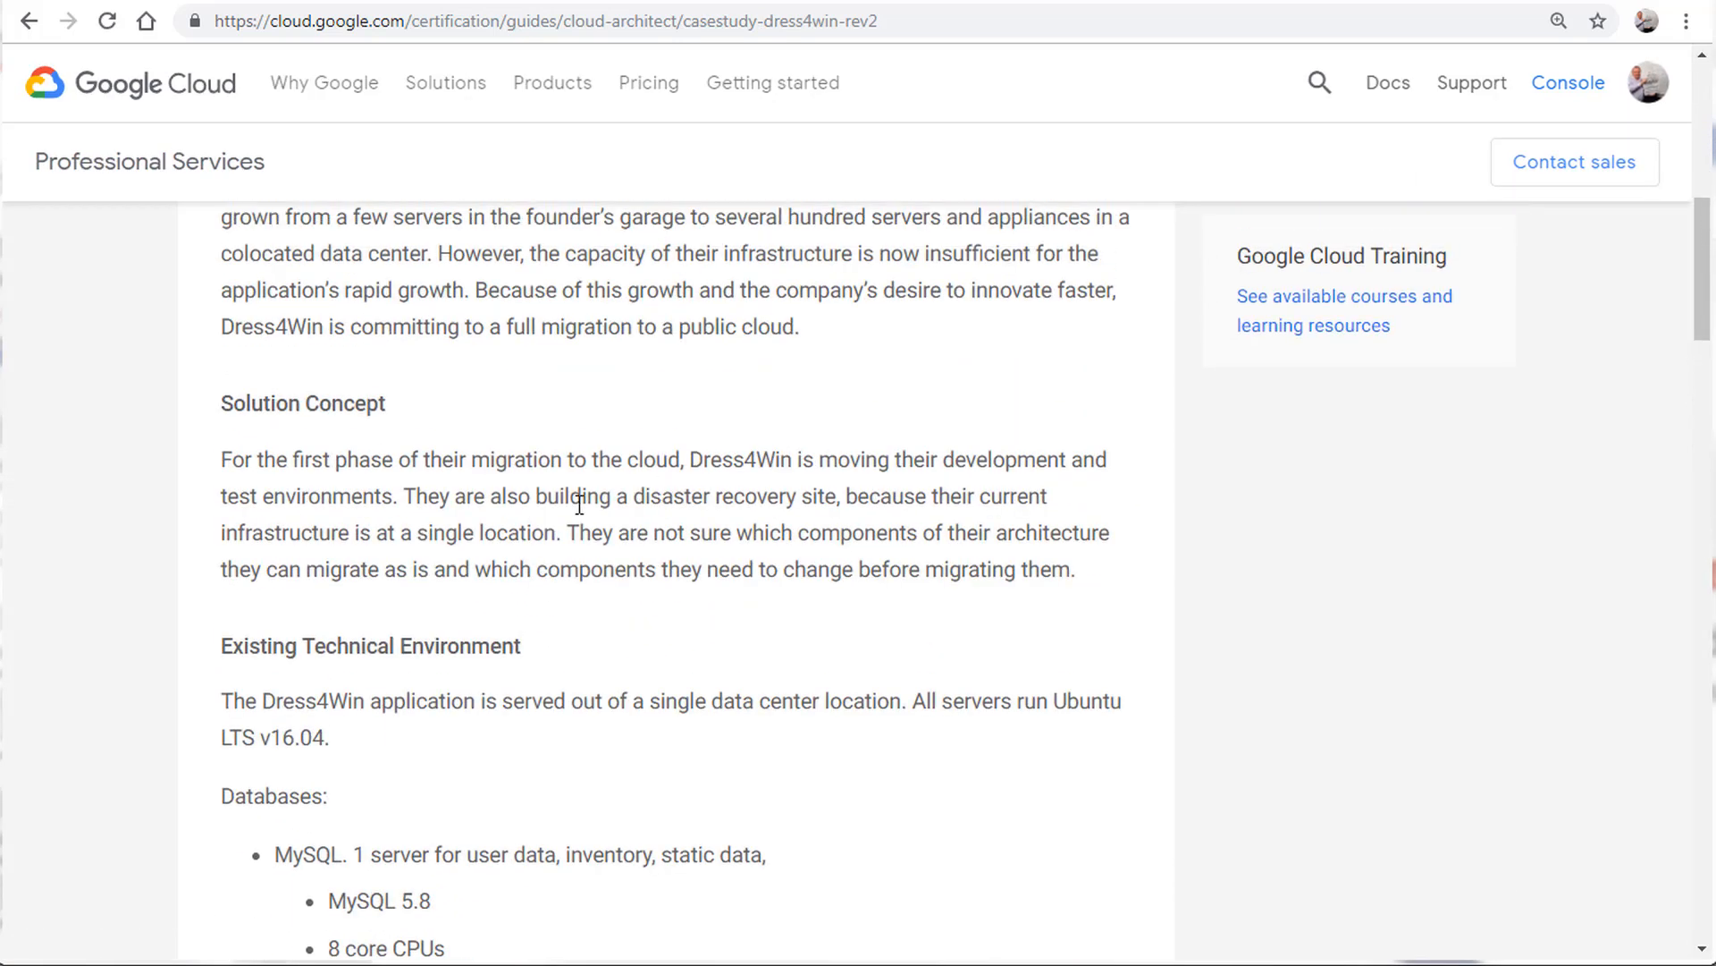
scroll("down", 3)
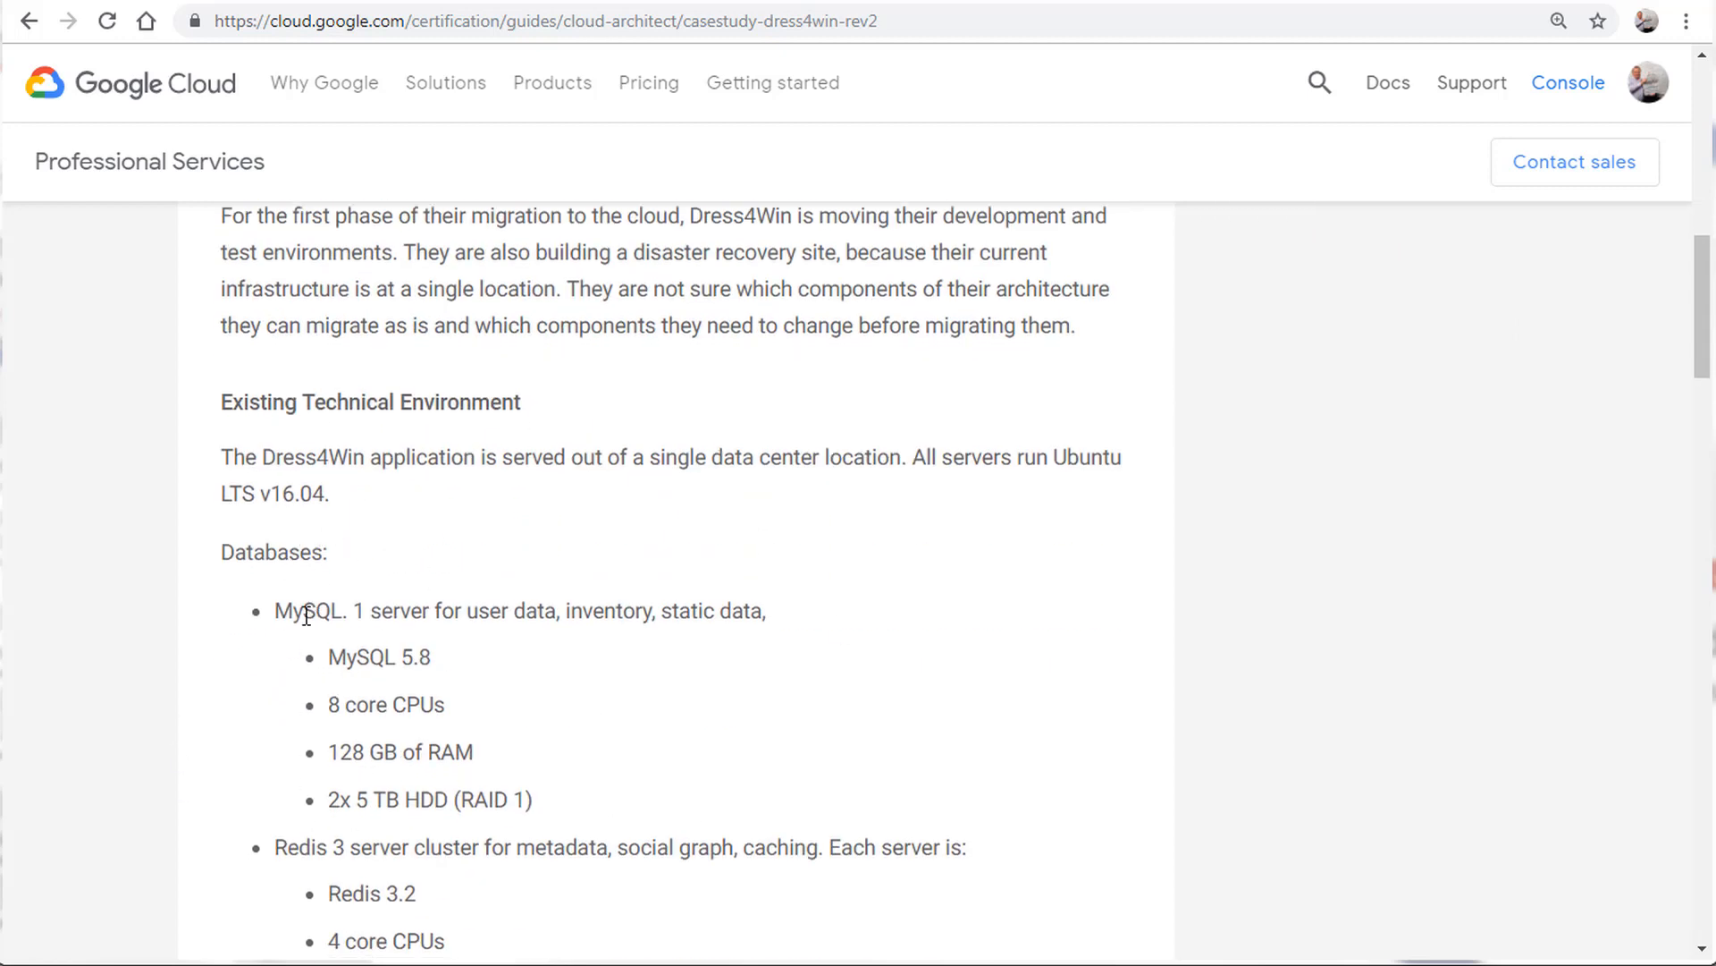
scroll("down", 3)
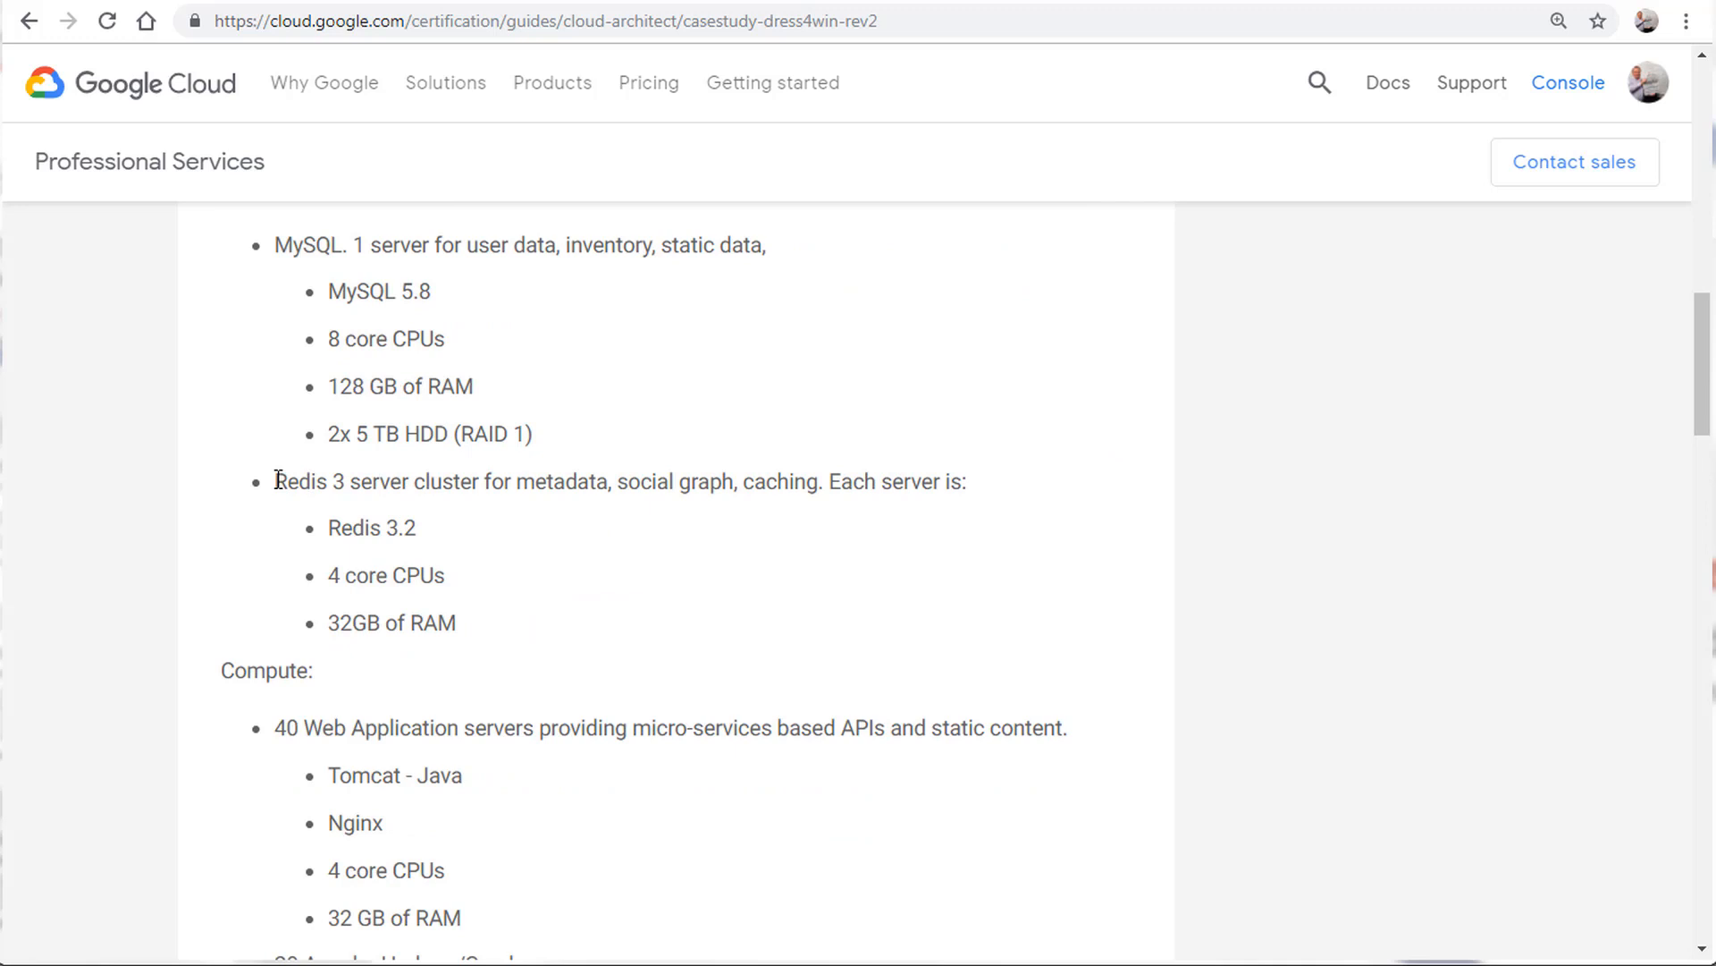
mouse_move(312, 488)
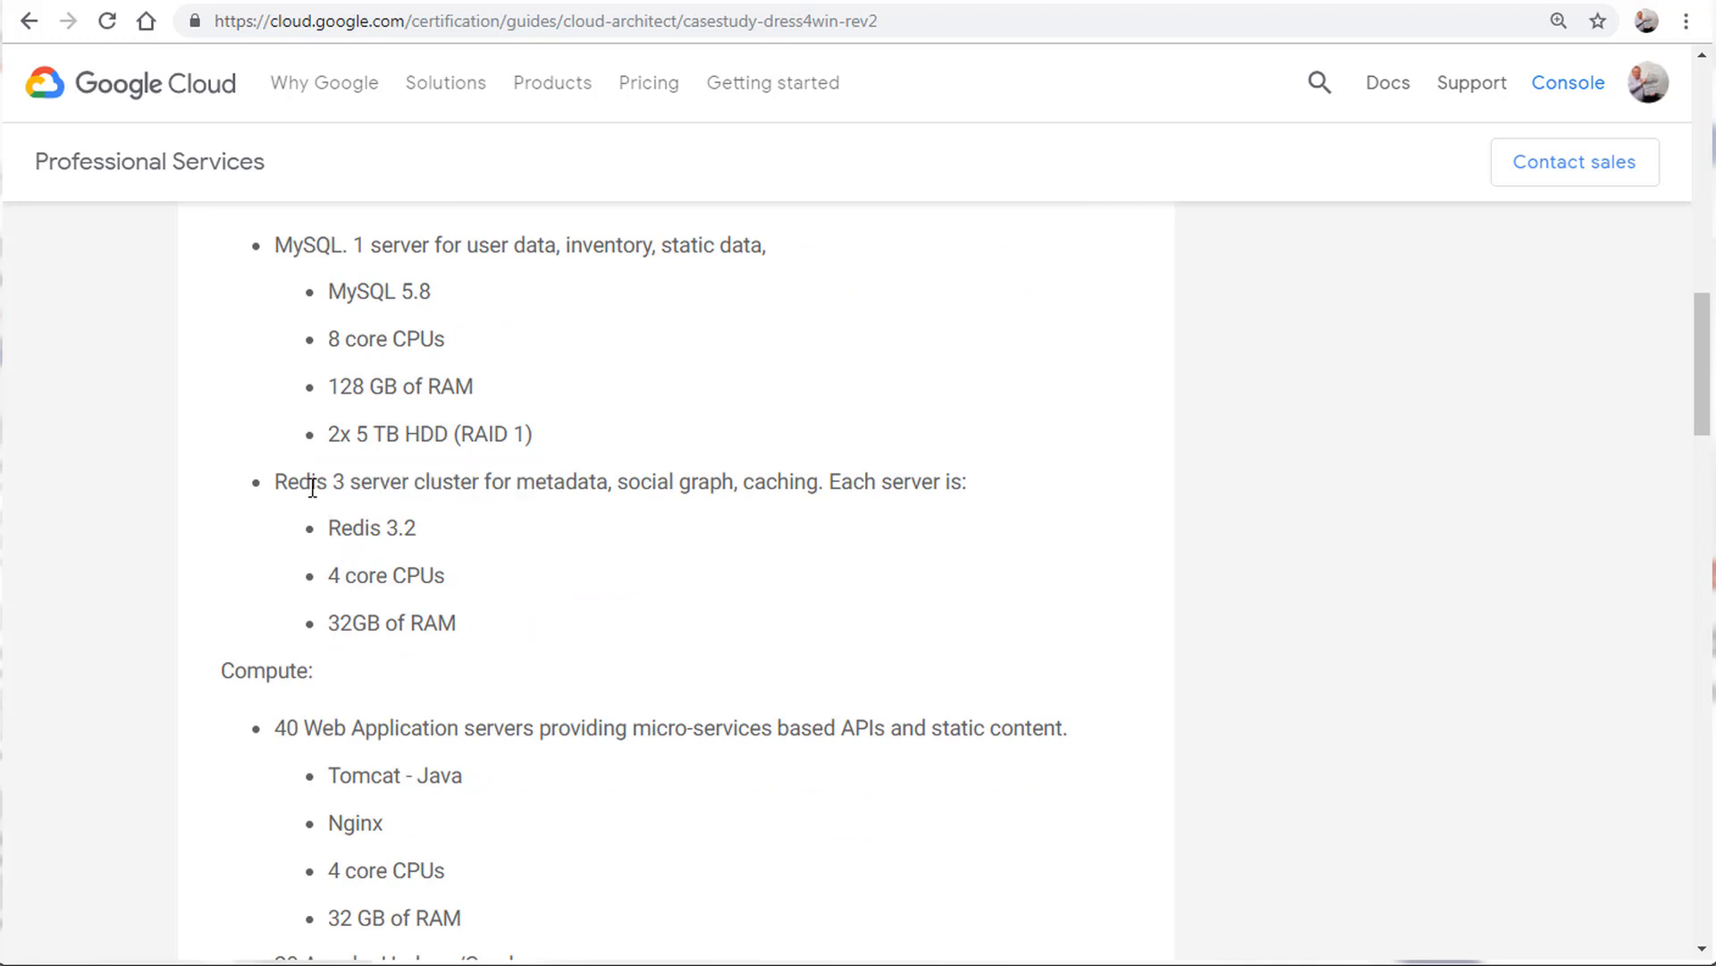
scroll("down", 3)
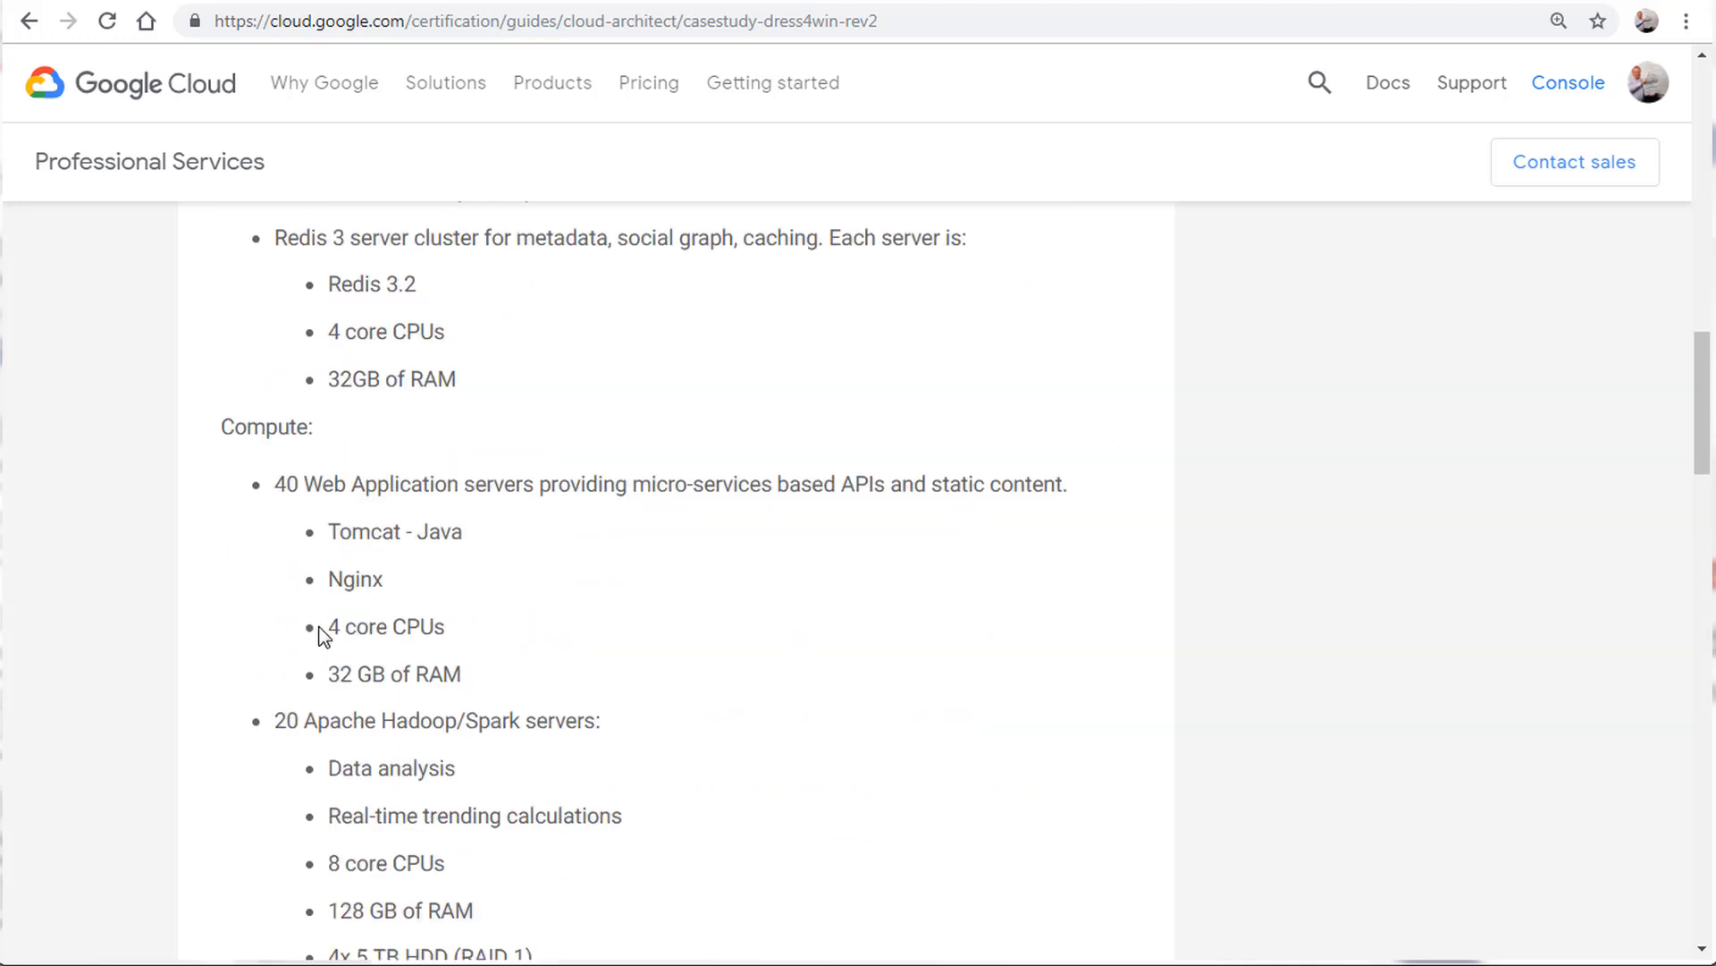
scroll("down", 3)
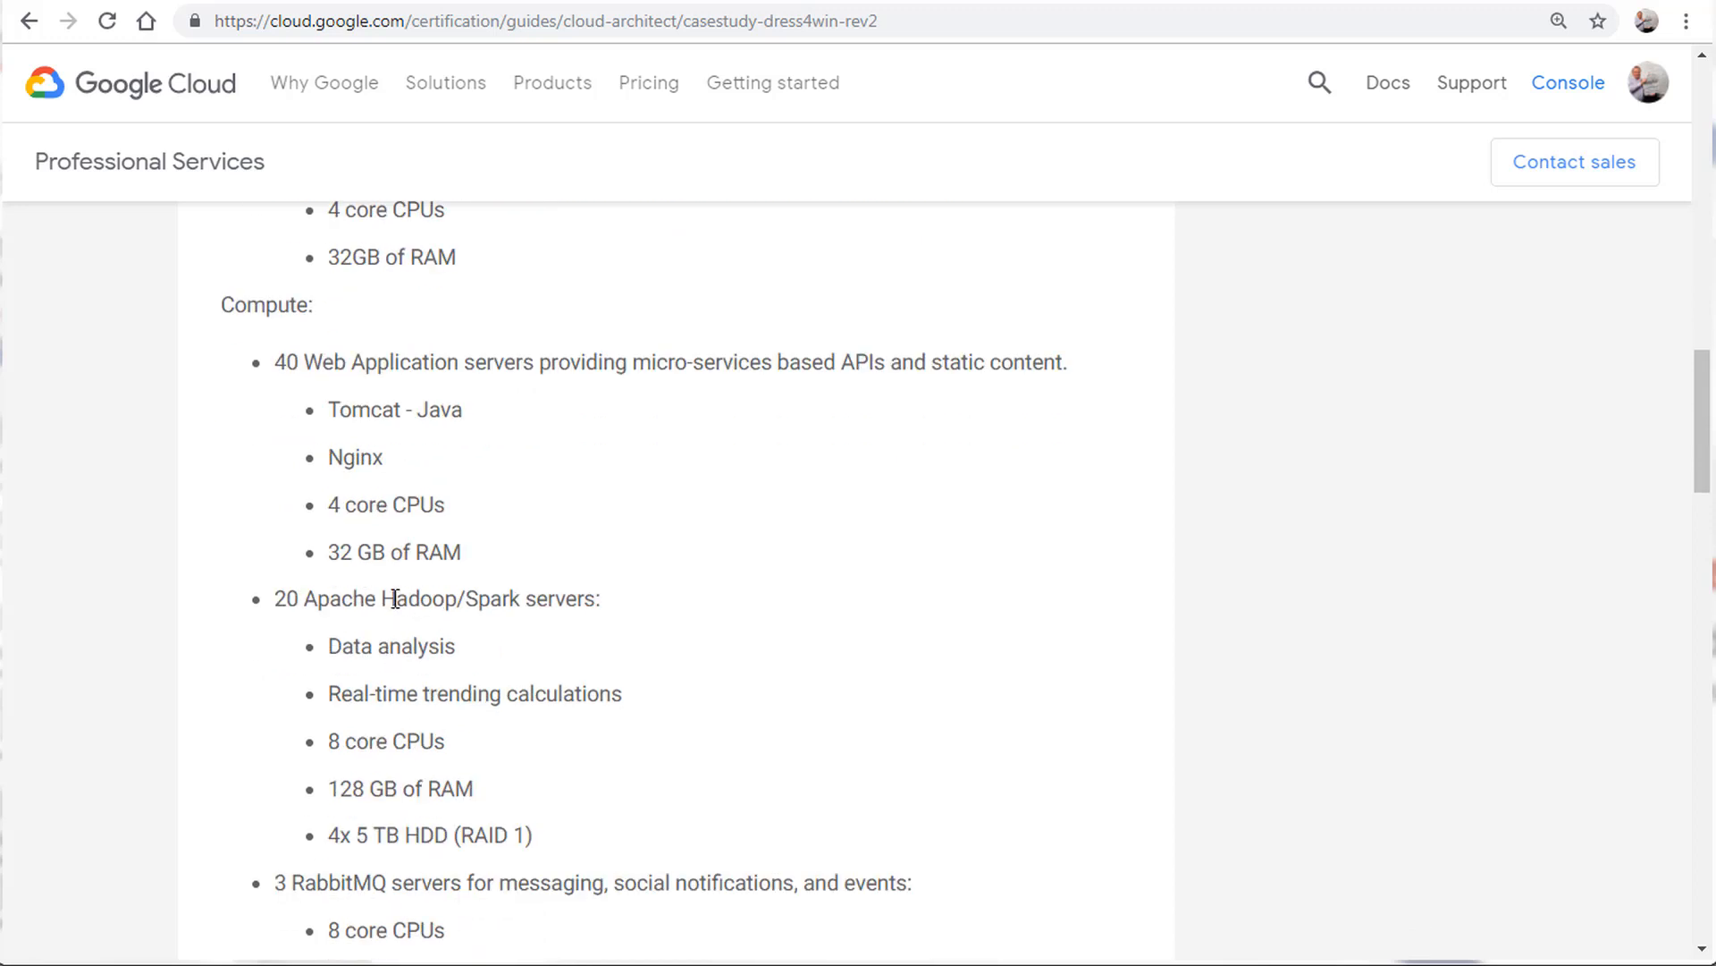
mouse_move(318, 605)
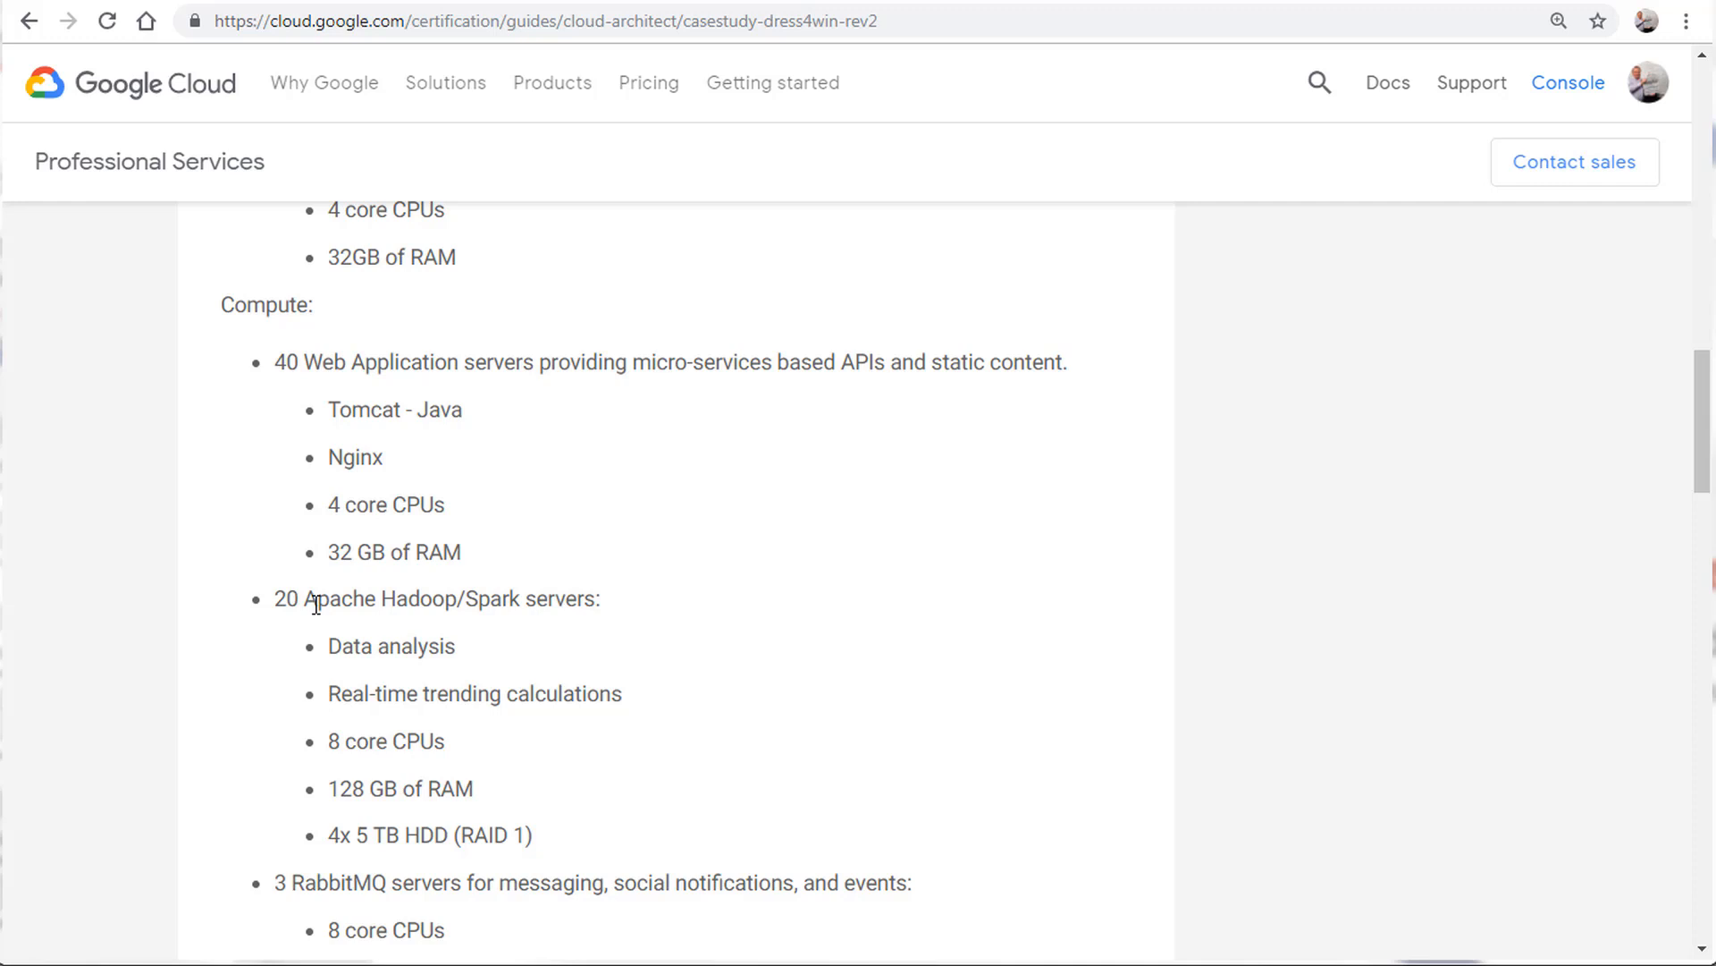
scroll("down", 3)
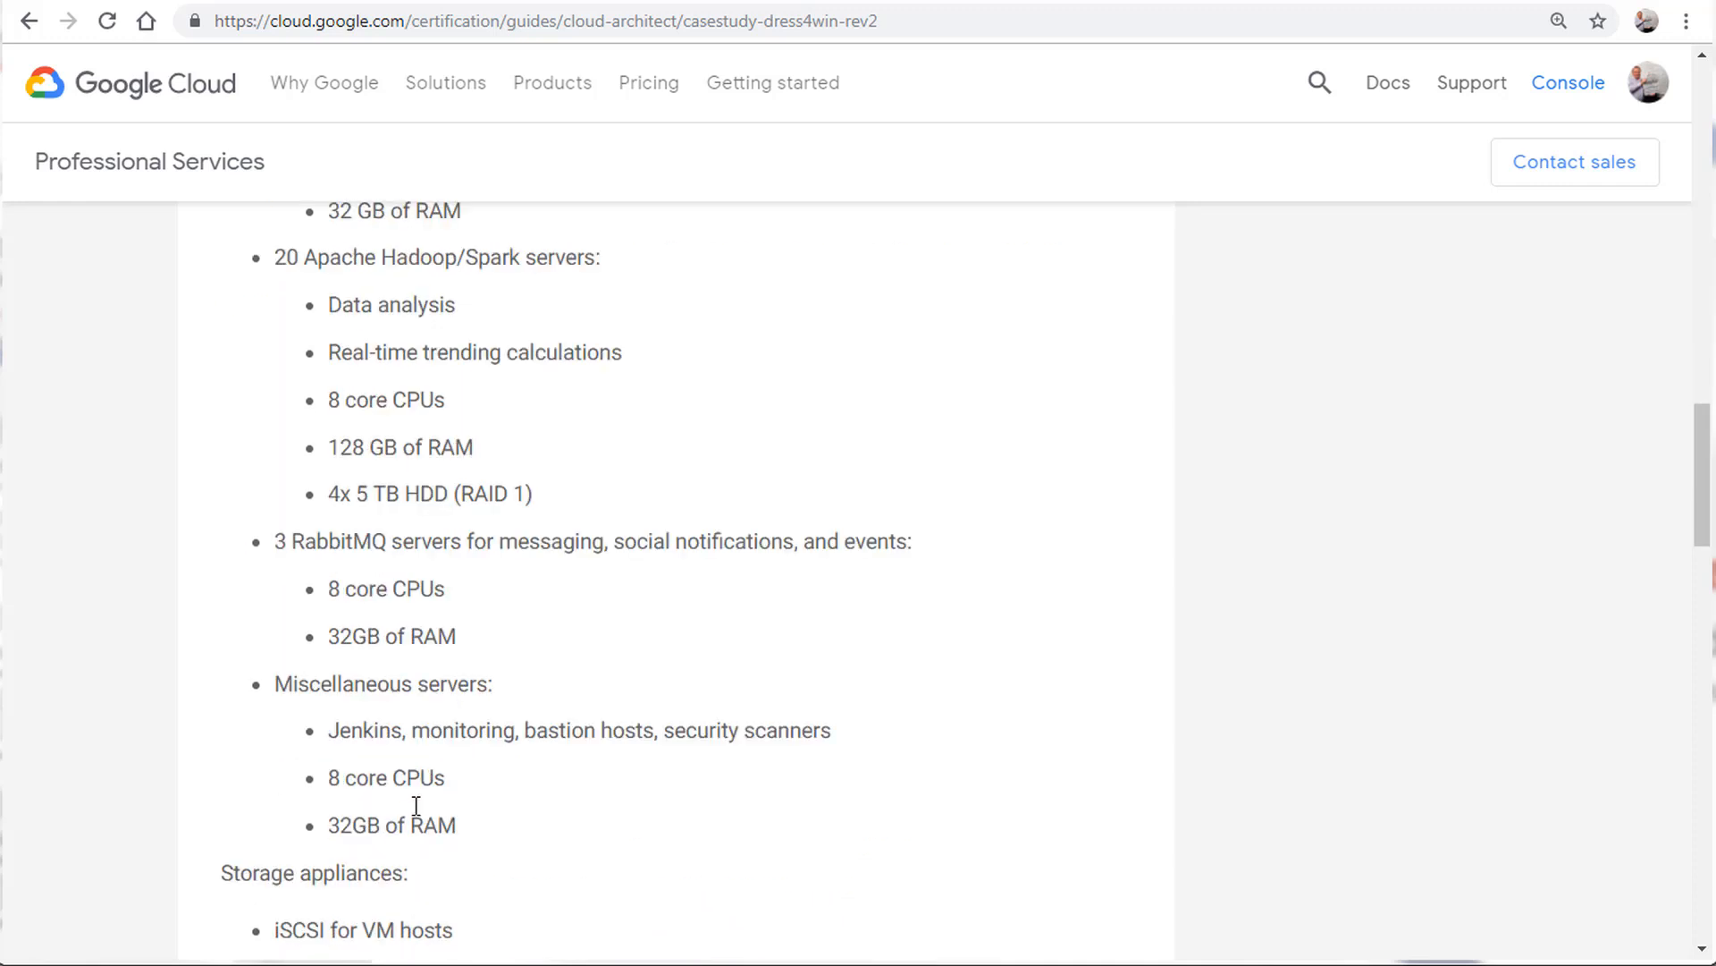
scroll("down", 3)
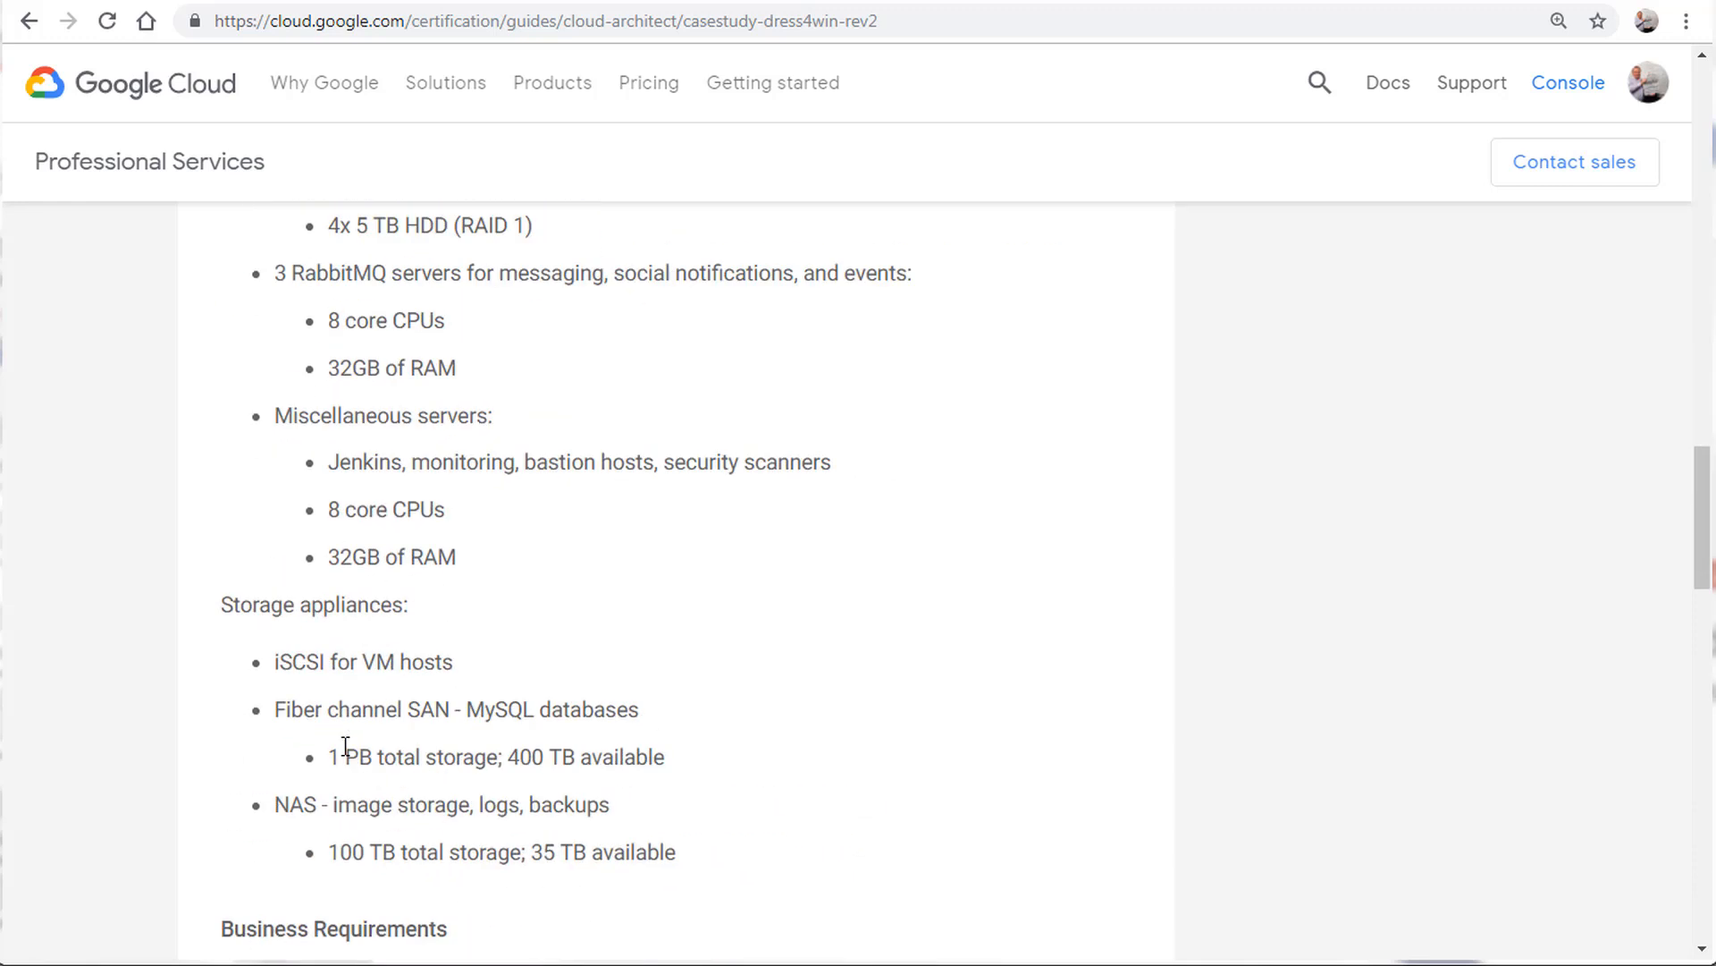
mouse_move(410, 654)
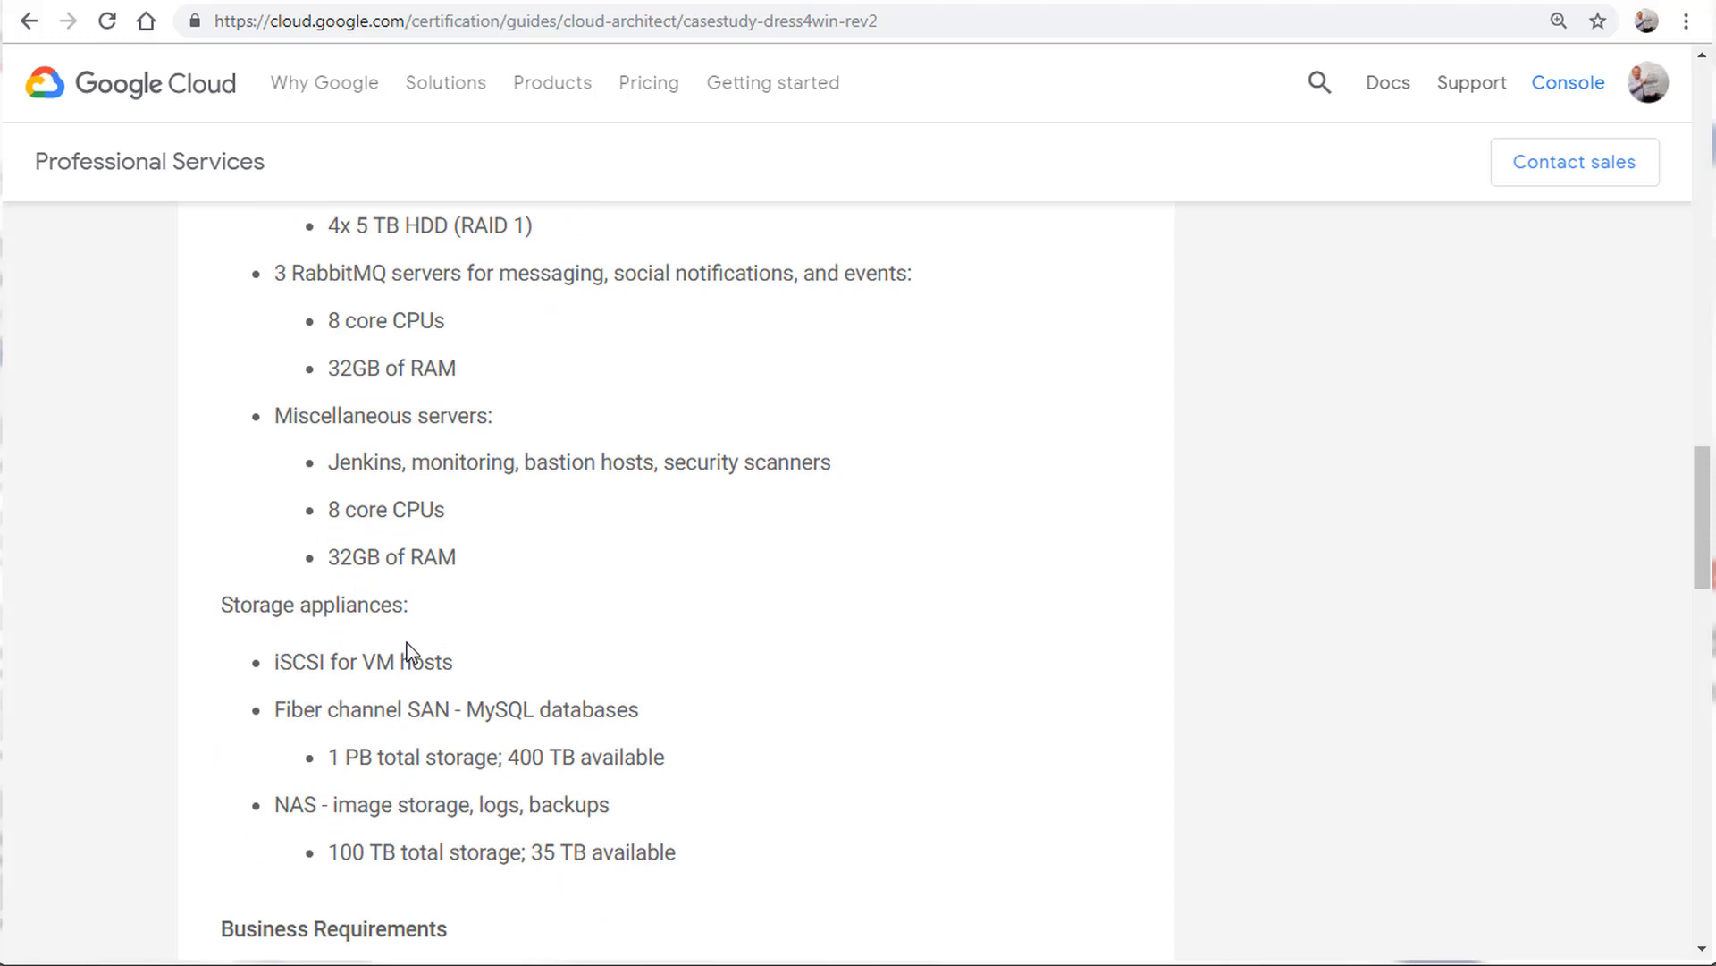
mouse_move(333, 843)
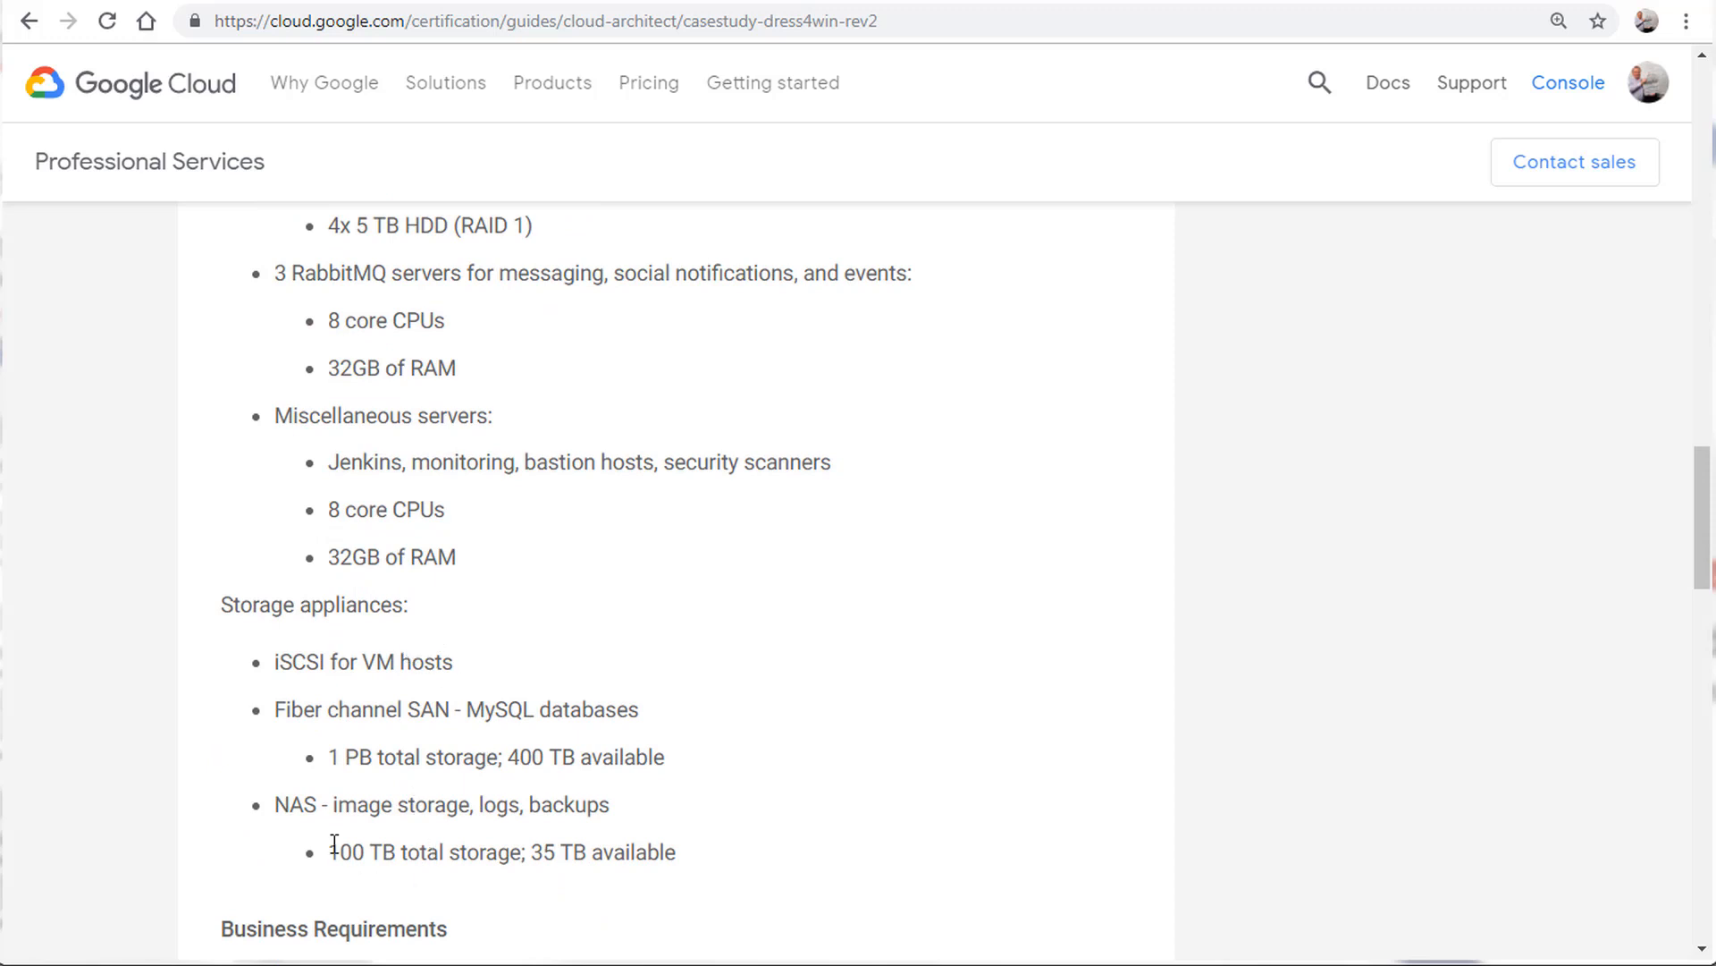
mouse_move(707, 465)
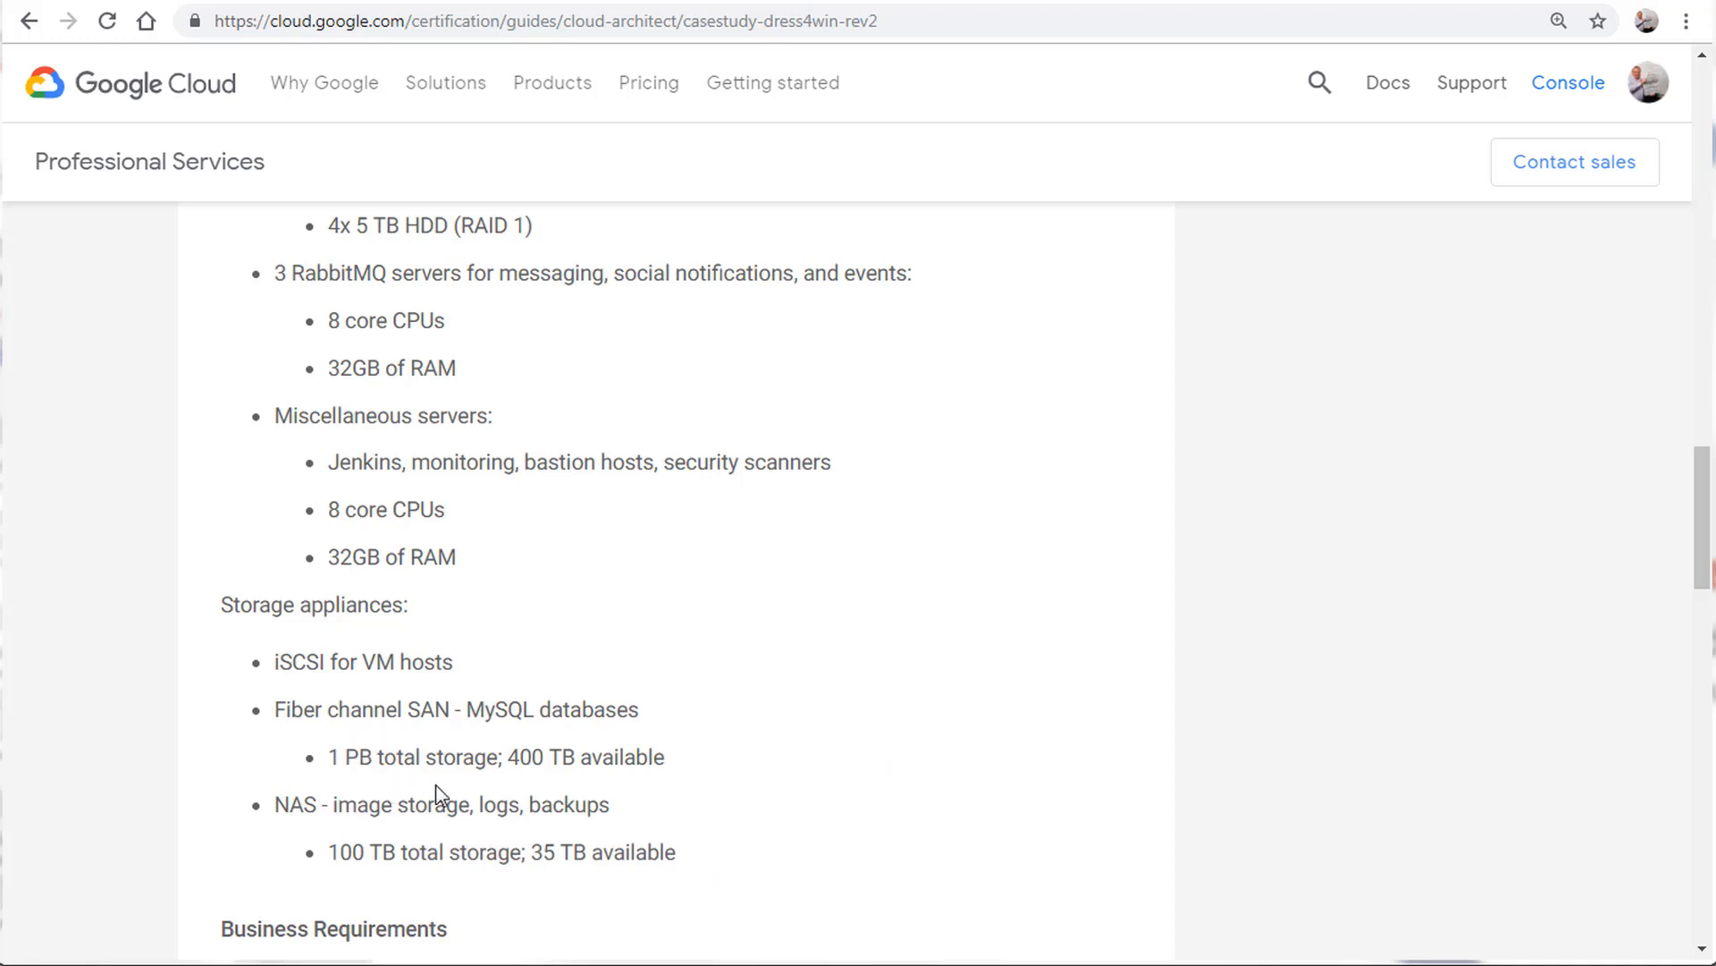
mouse_move(454, 791)
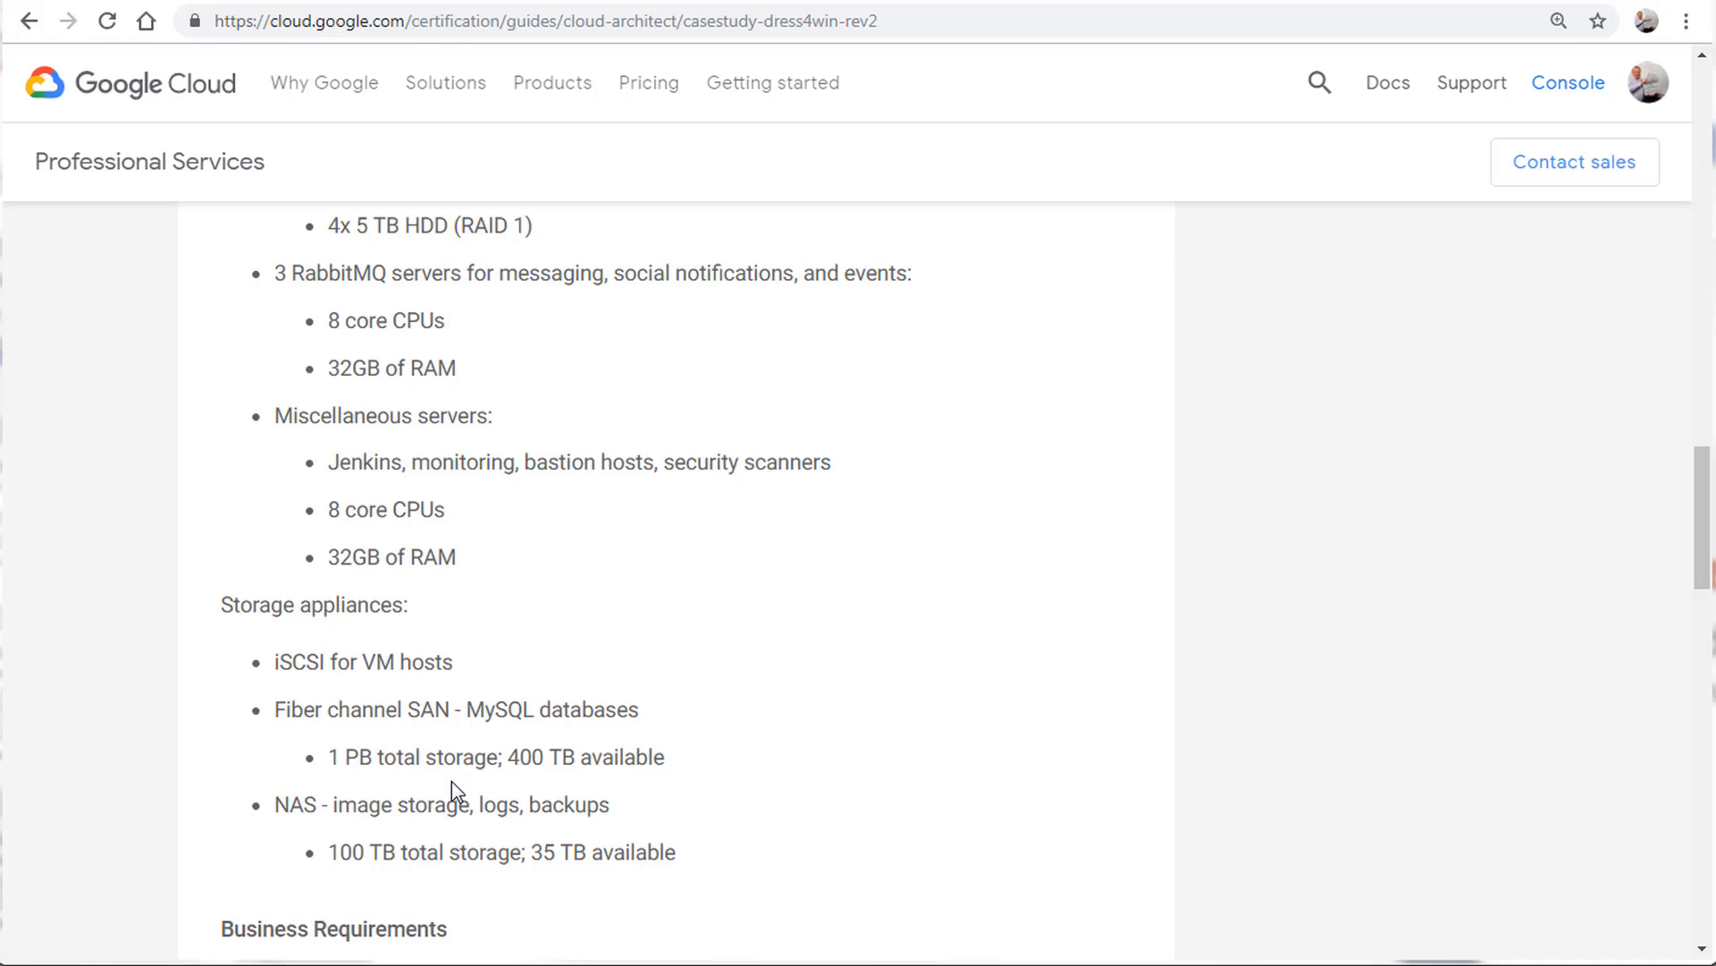
Scroll down through the Dress4Win case study's requirements.
scroll("down", 3)
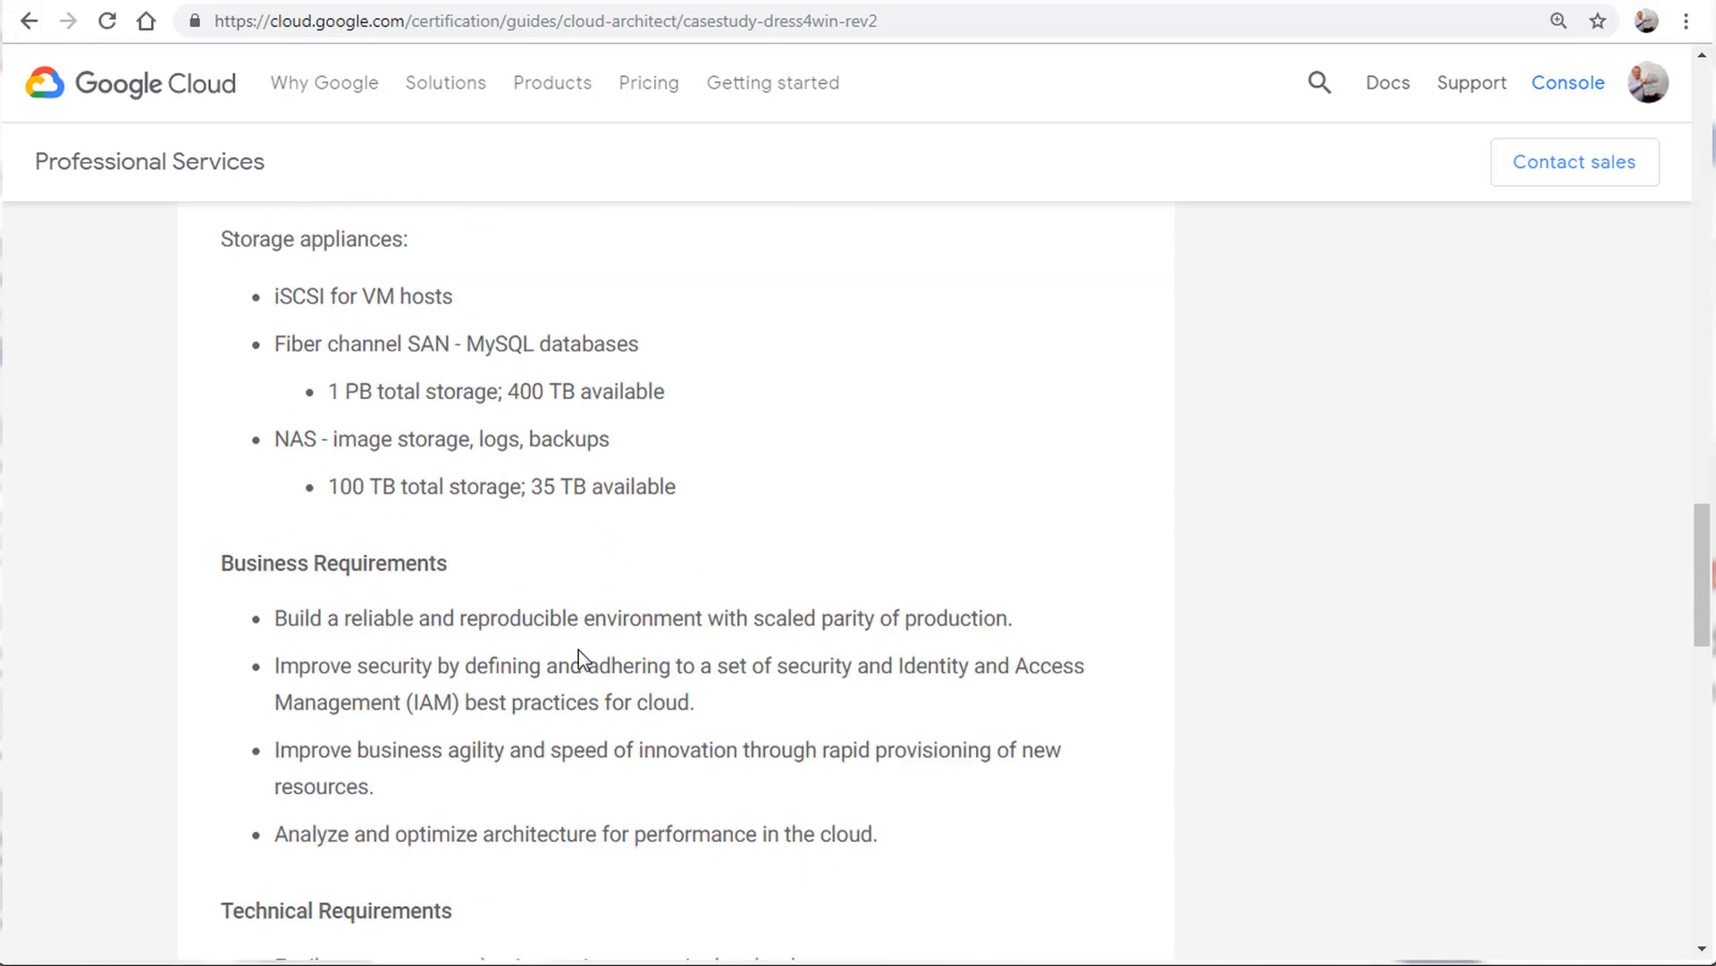
scroll("down", 3)
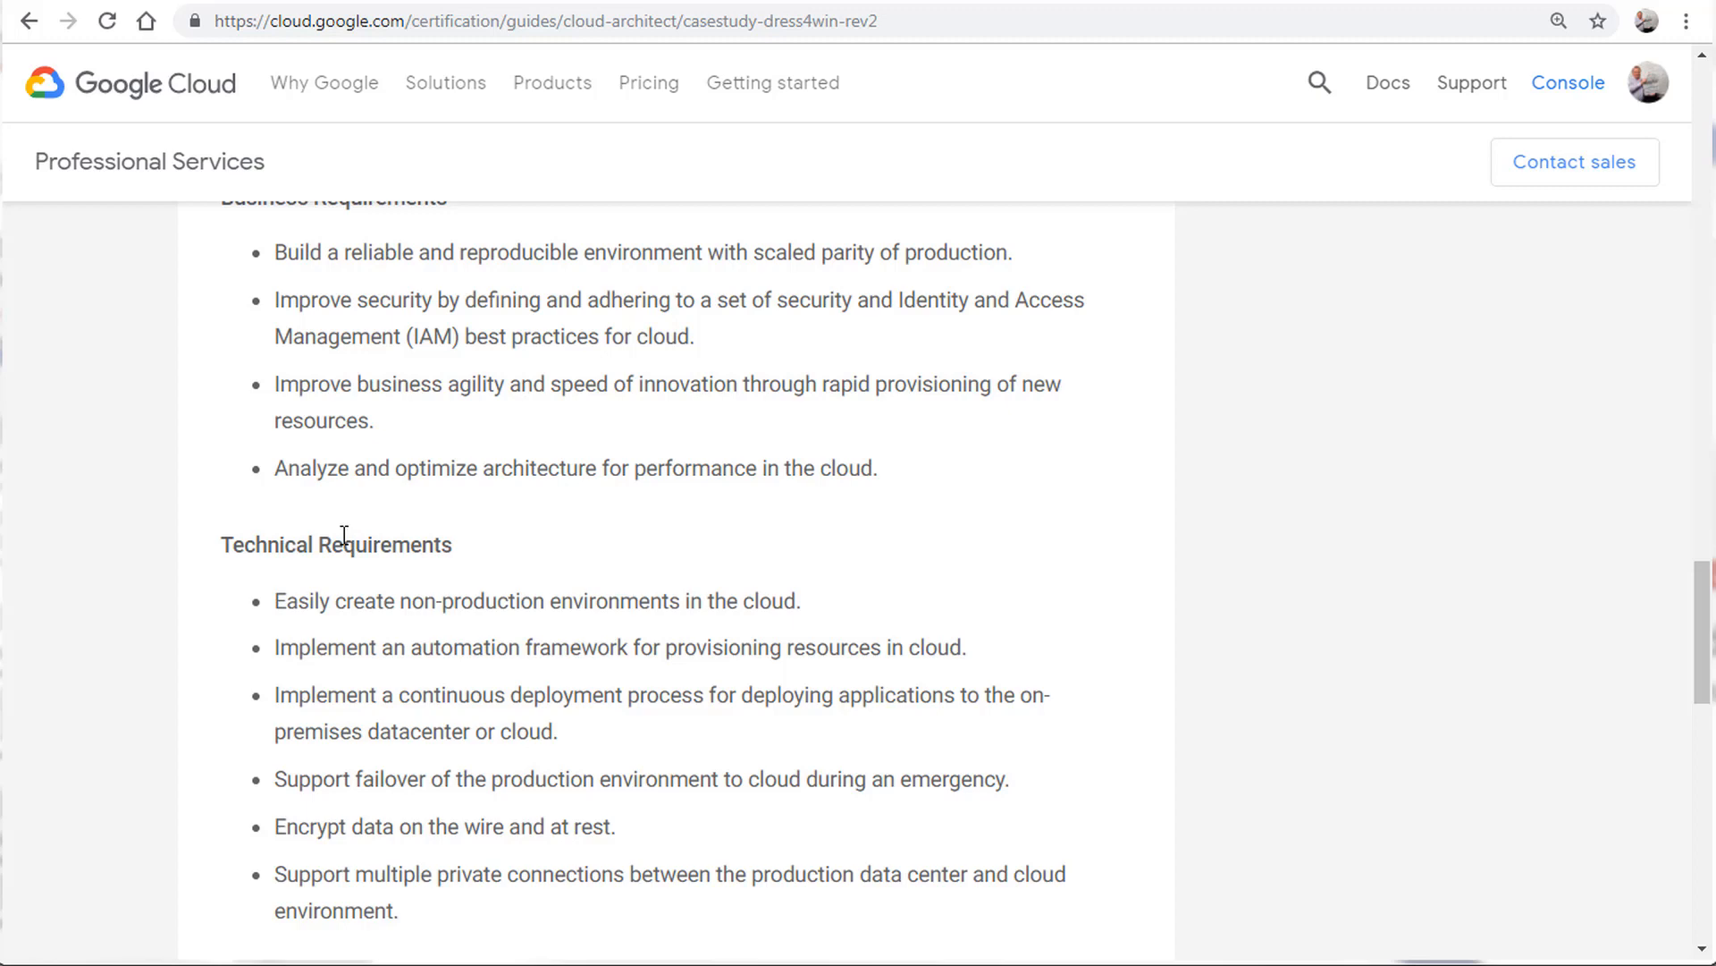
scroll("down", 3)
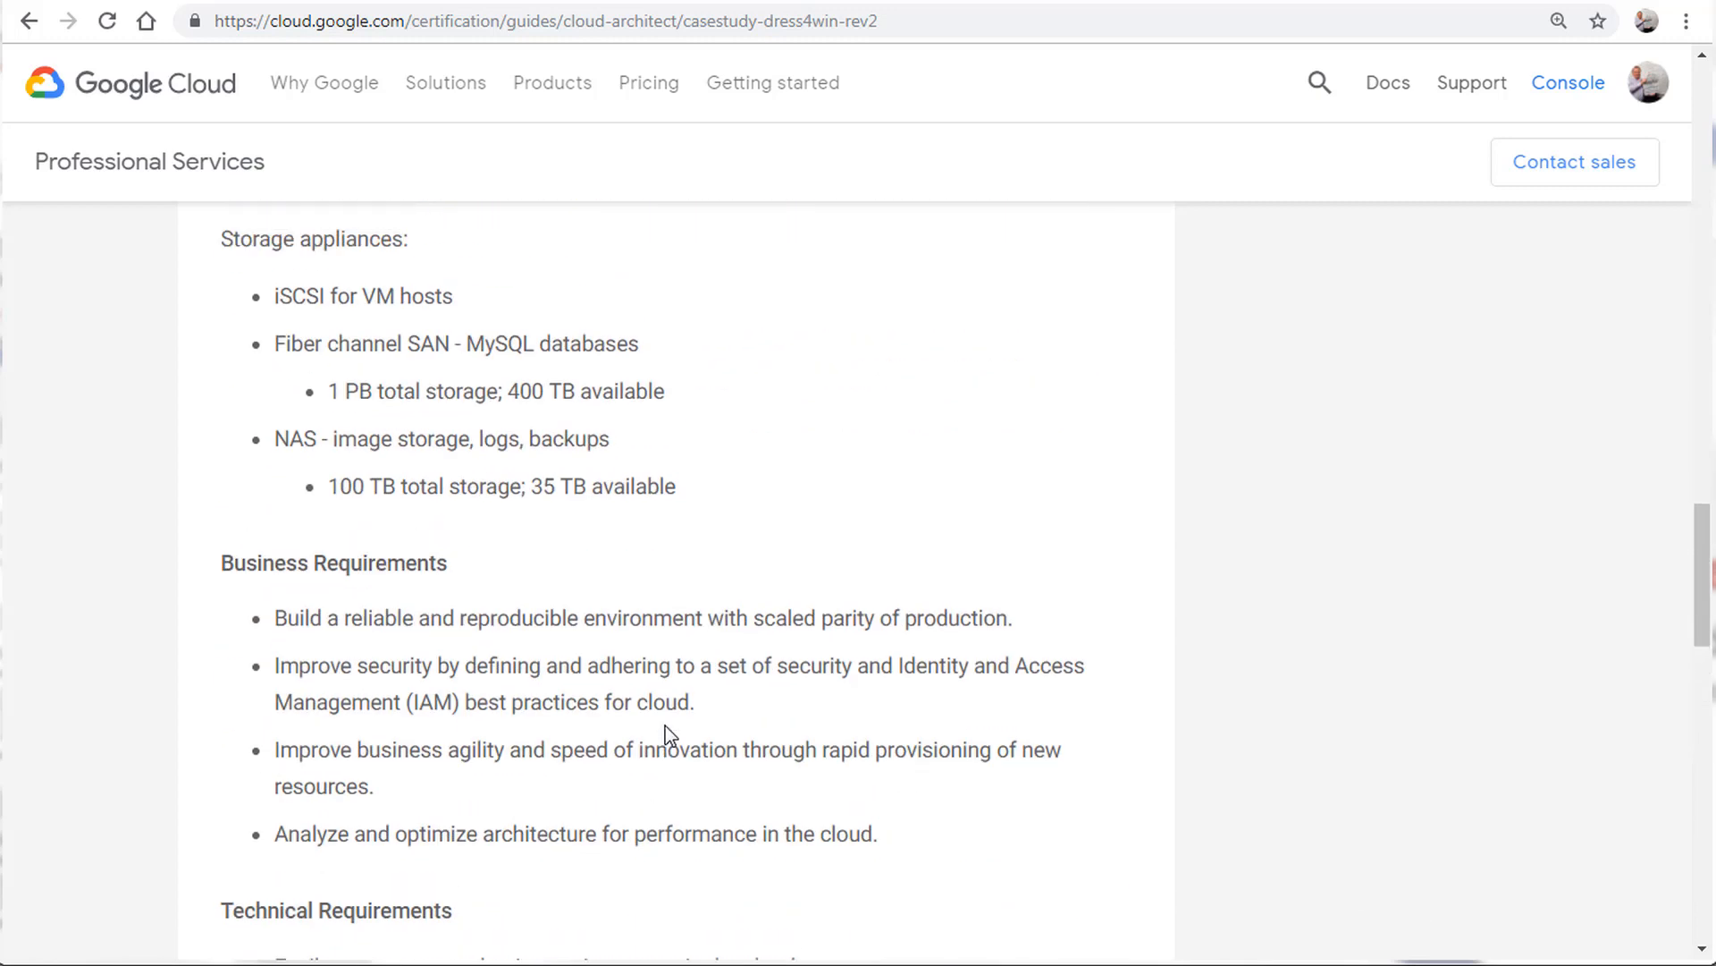
scroll("down", 3)
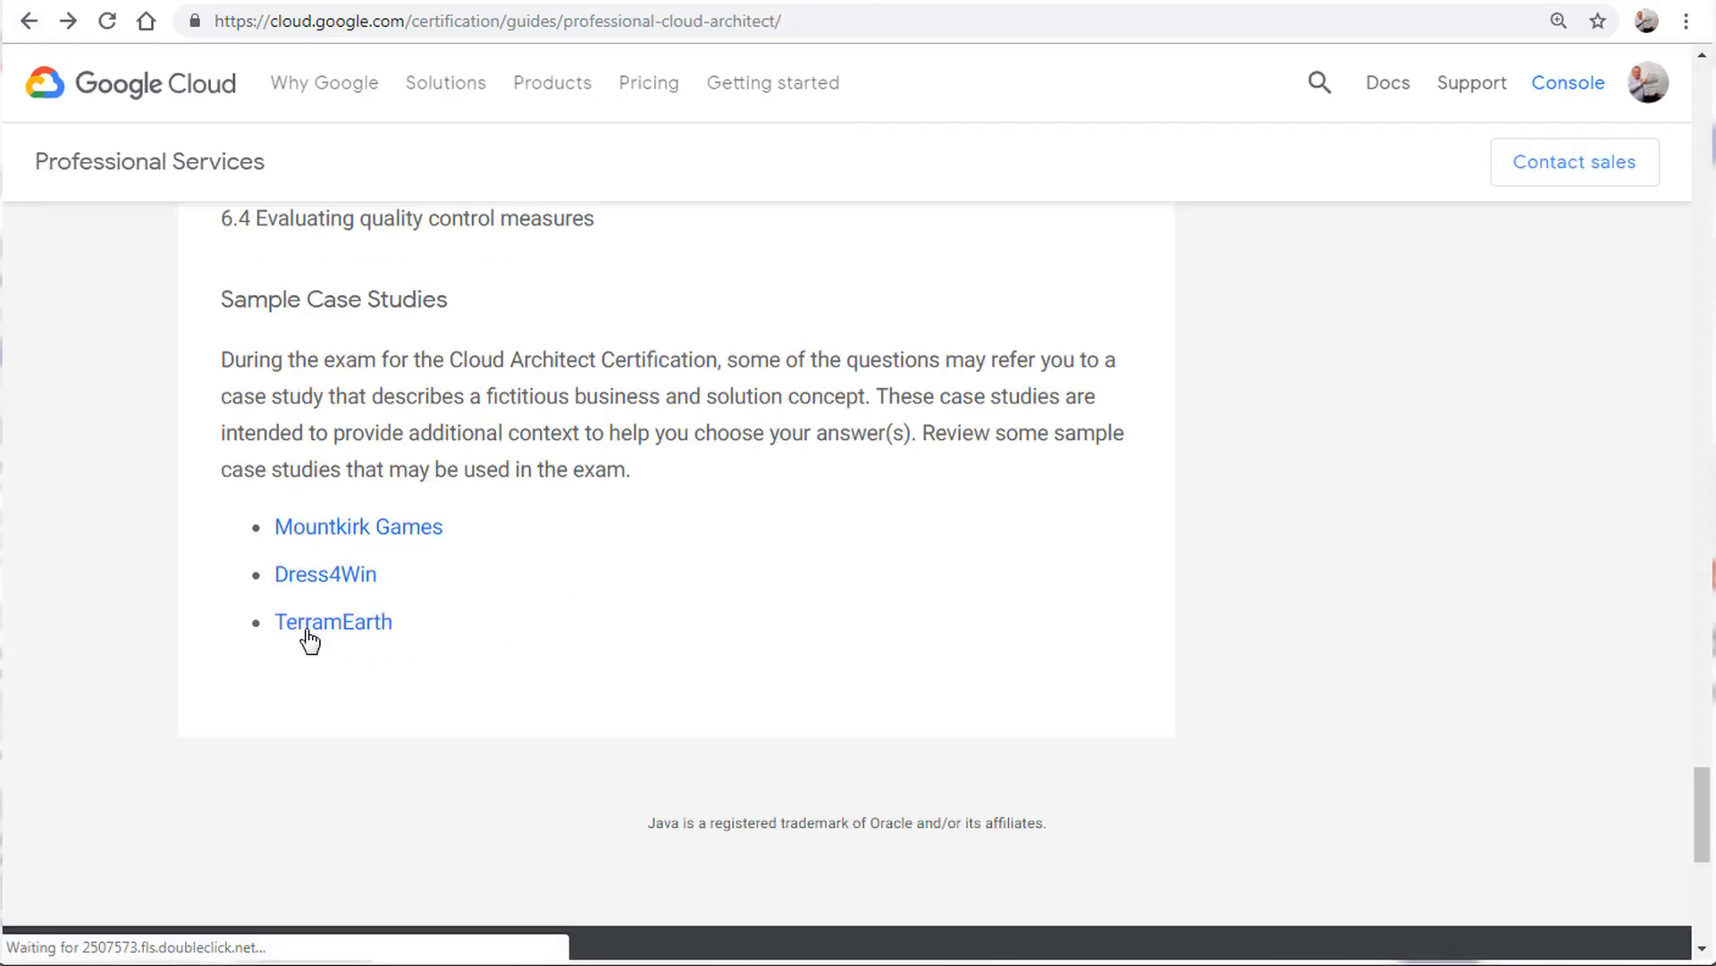
Open the TerramEarth case study and scroll down to its Data ingest application section.
left_click(333, 620)
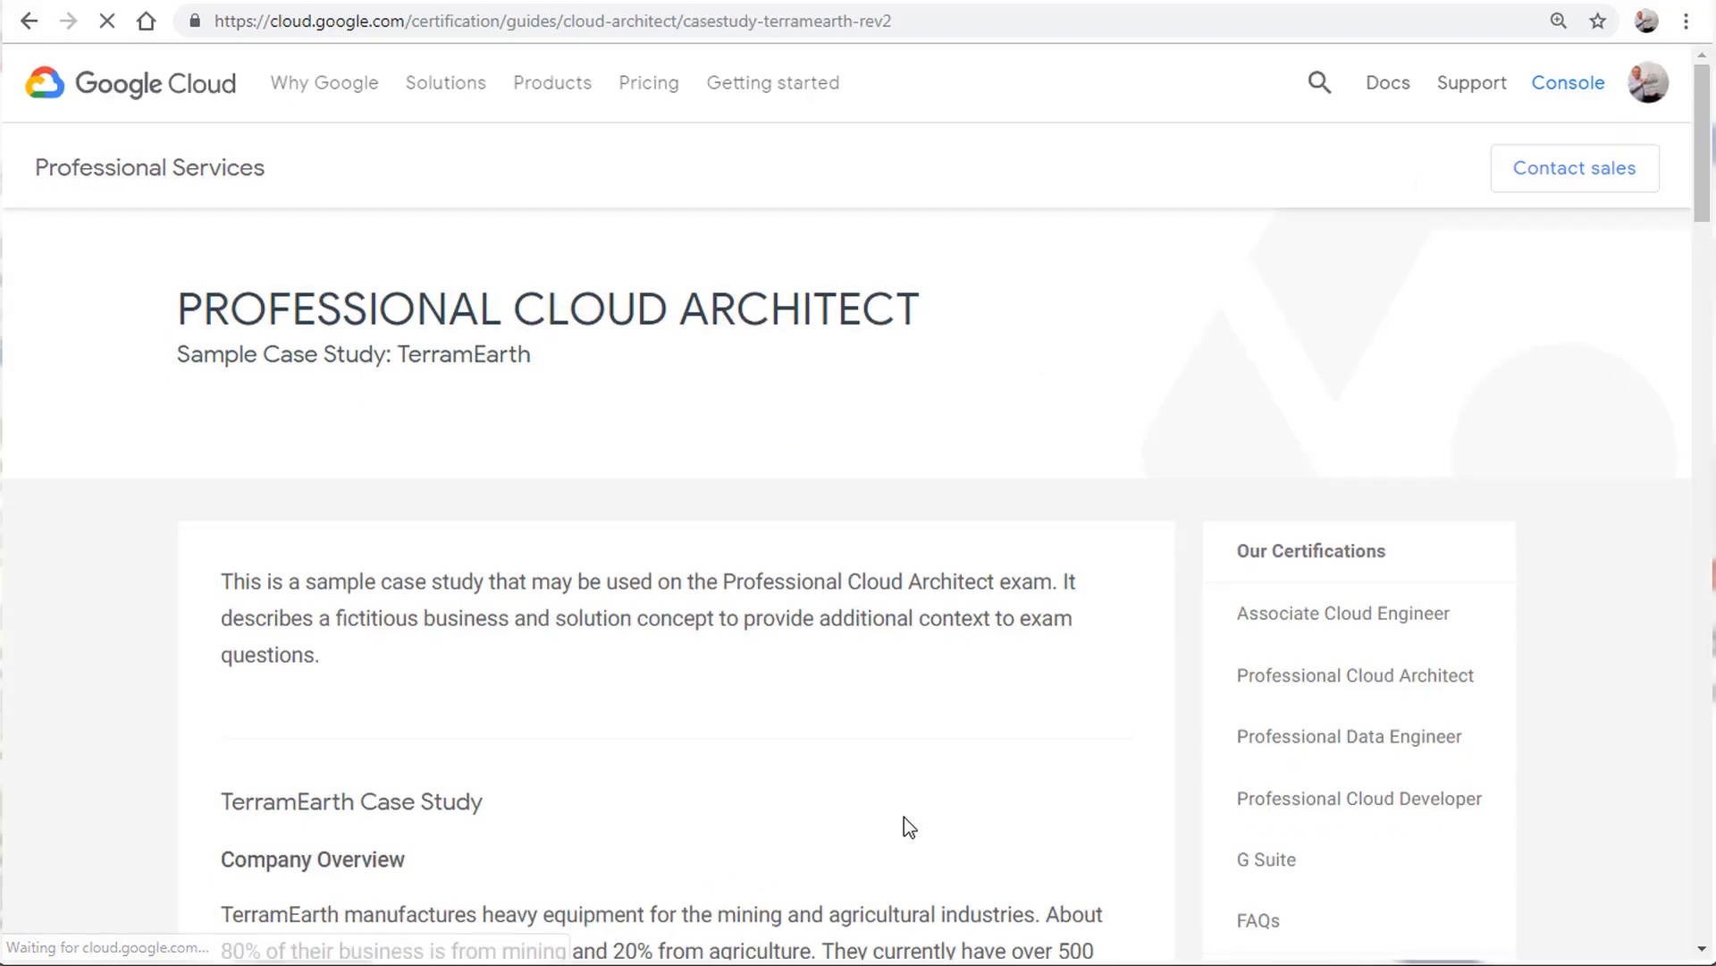
scroll("down", 3)
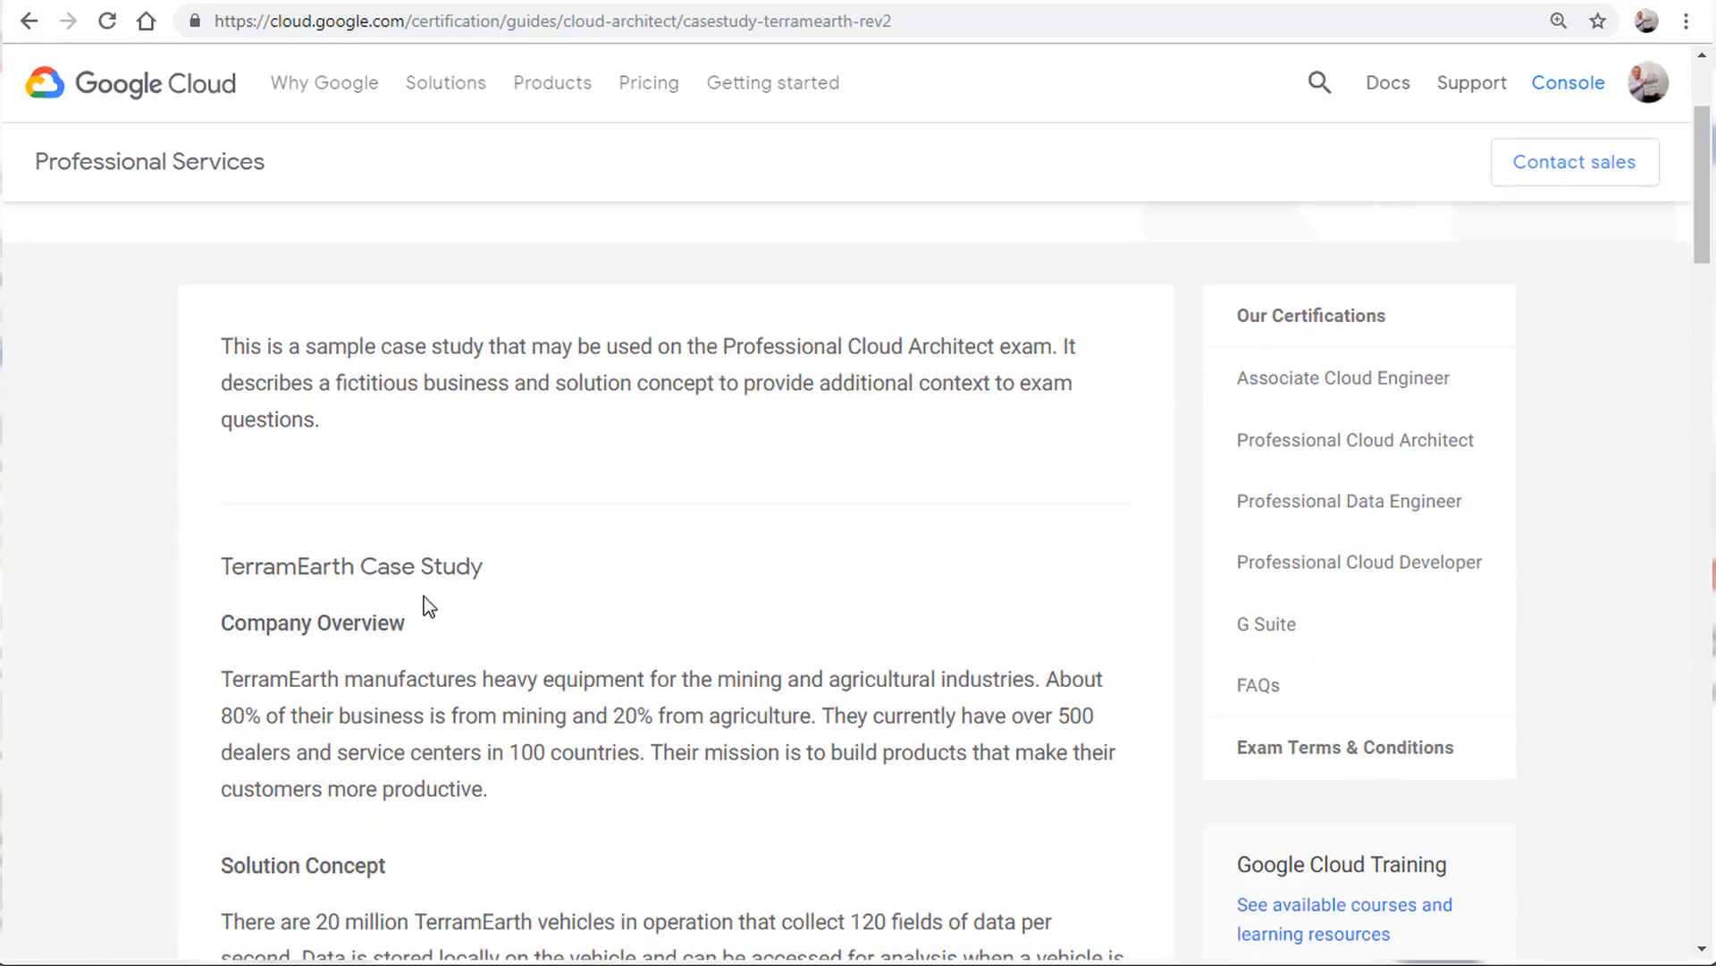
scroll("down", 3)
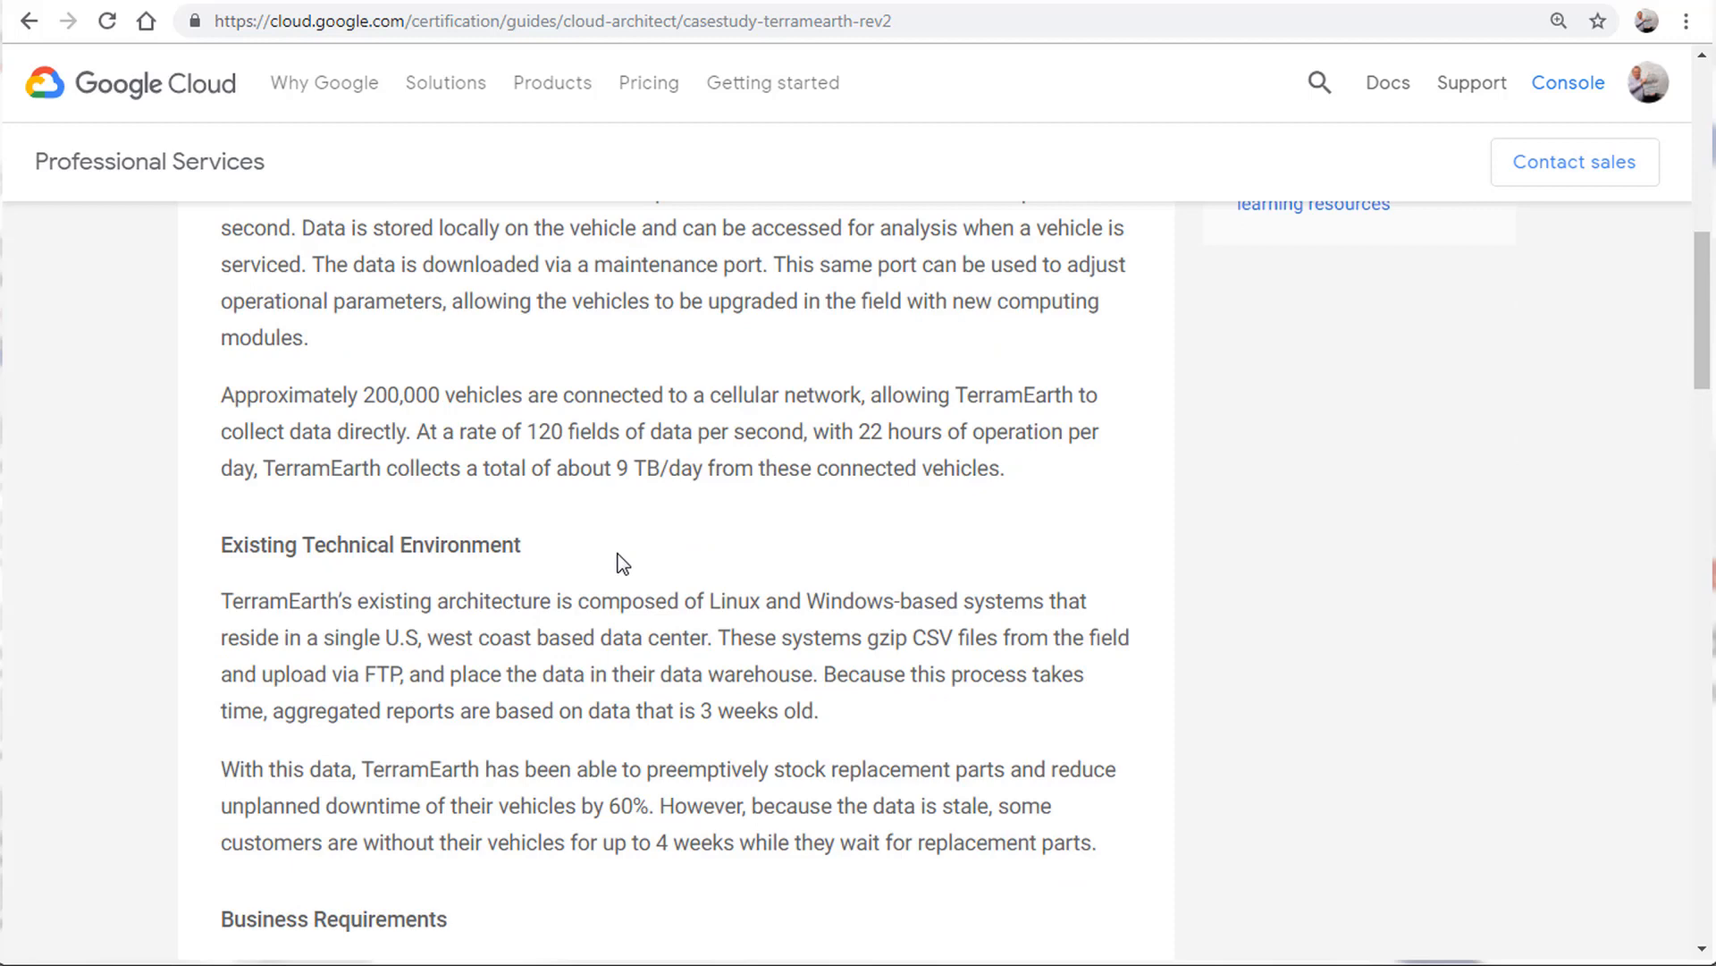
mouse_move(584, 669)
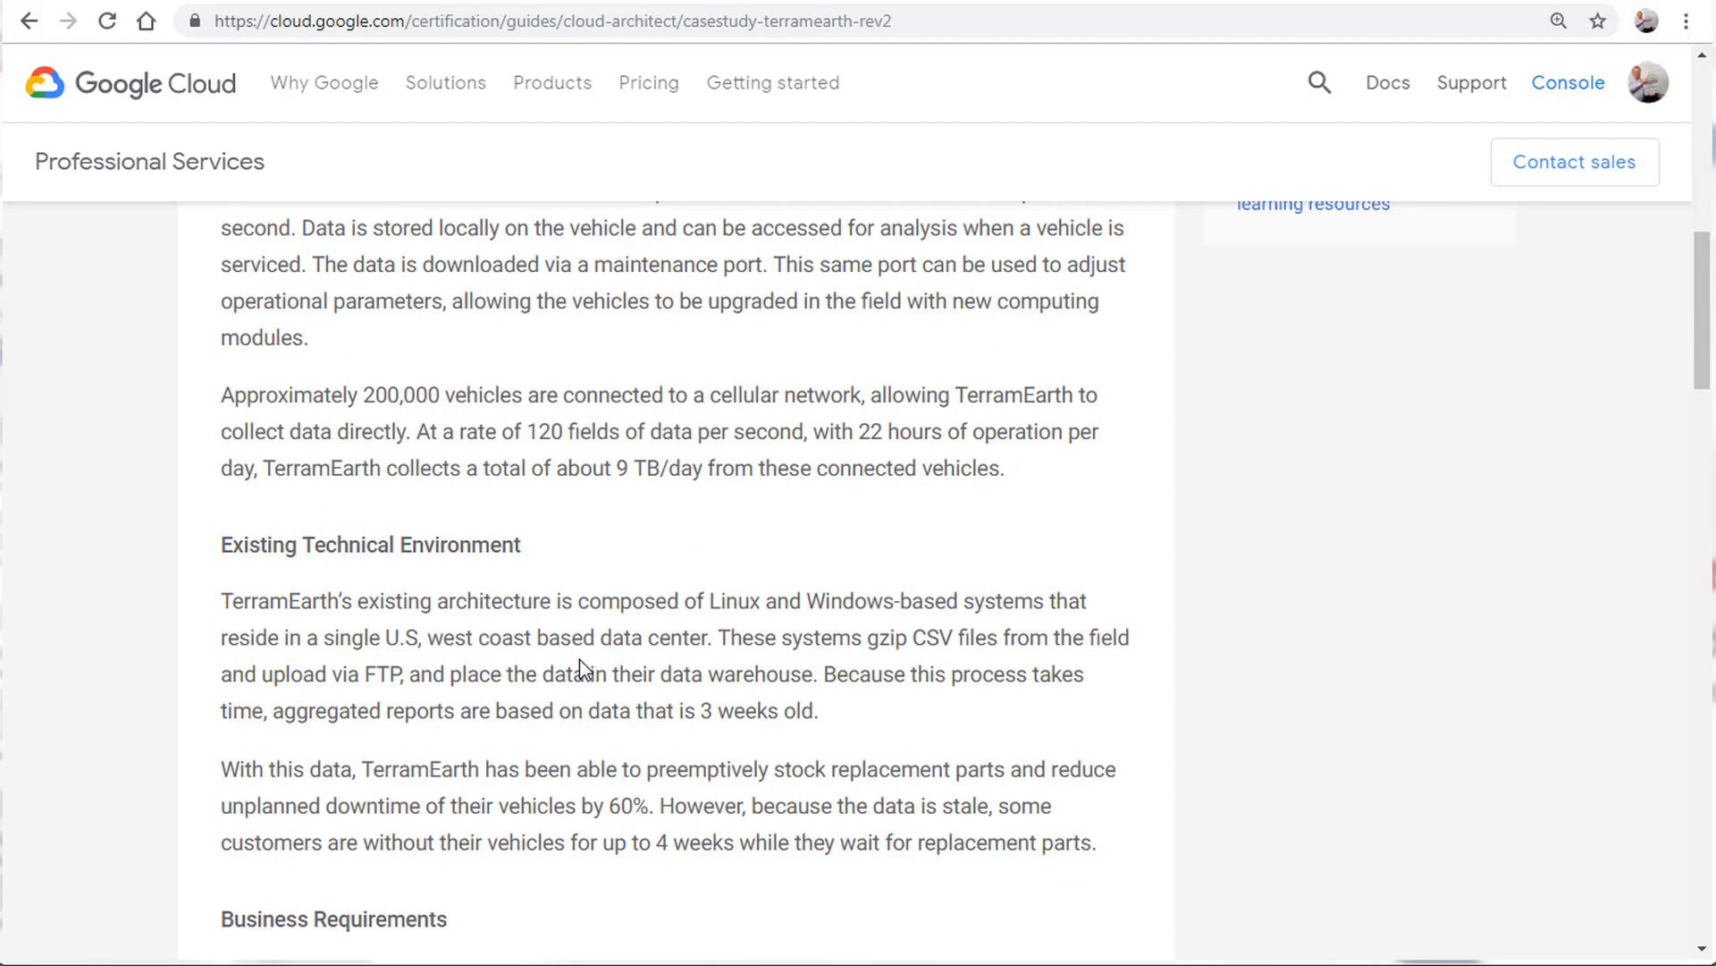
scroll("down", 3)
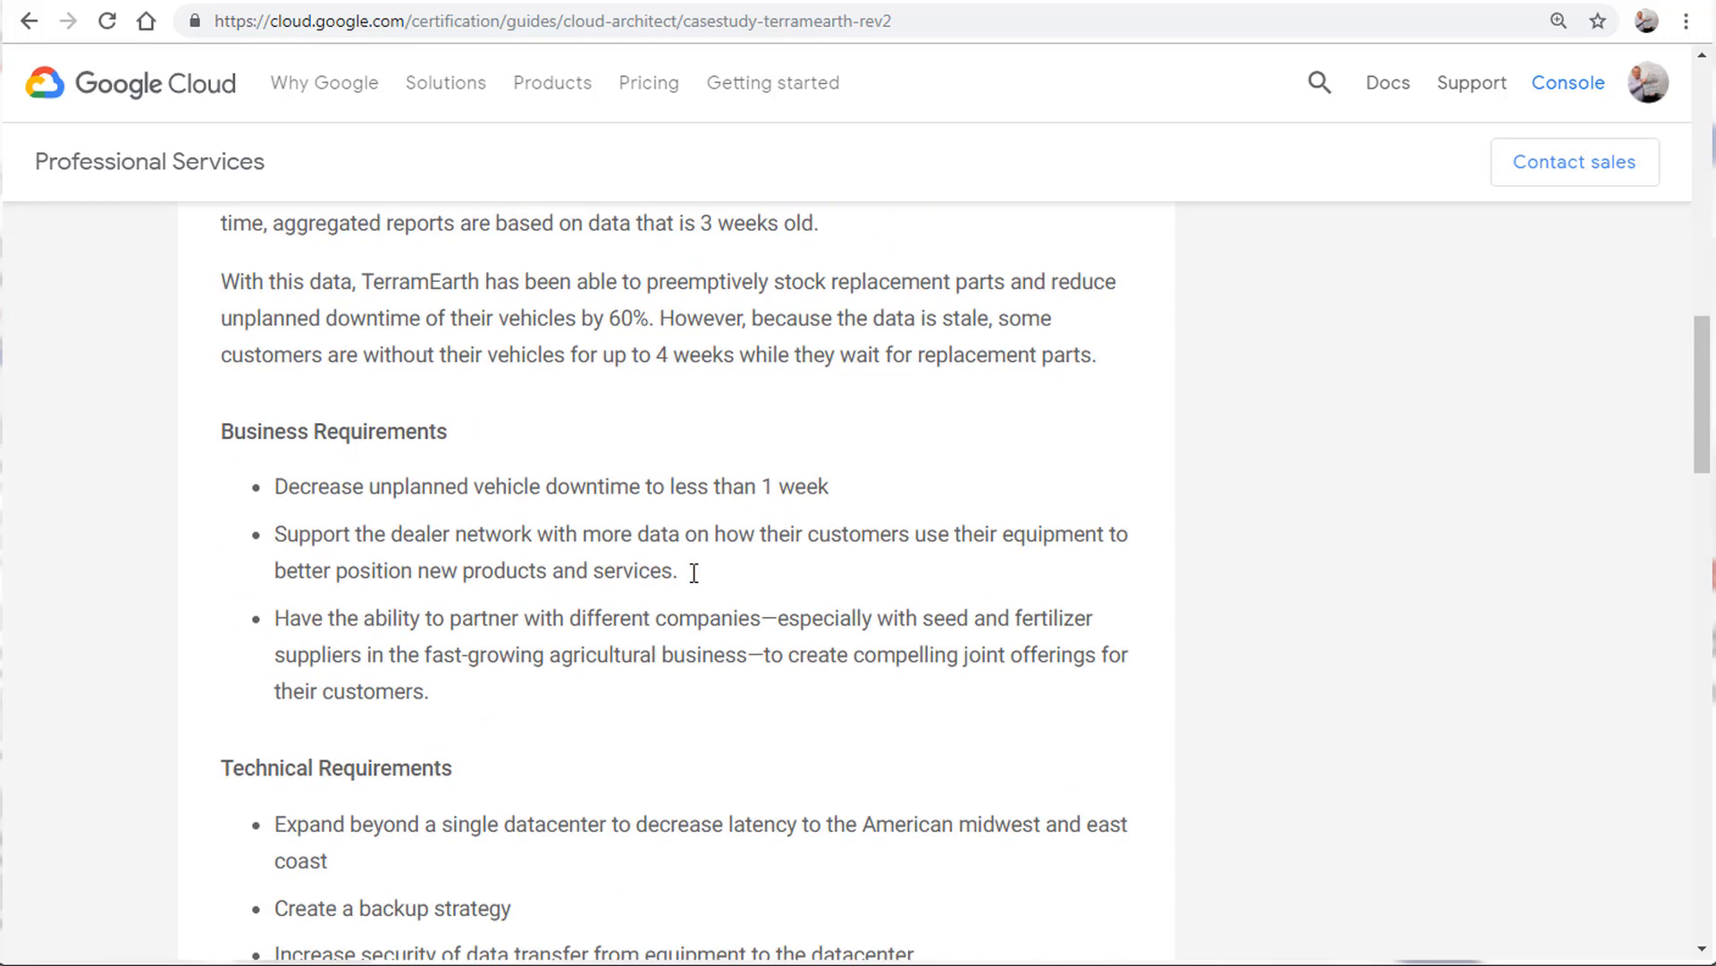
scroll("down", 3)
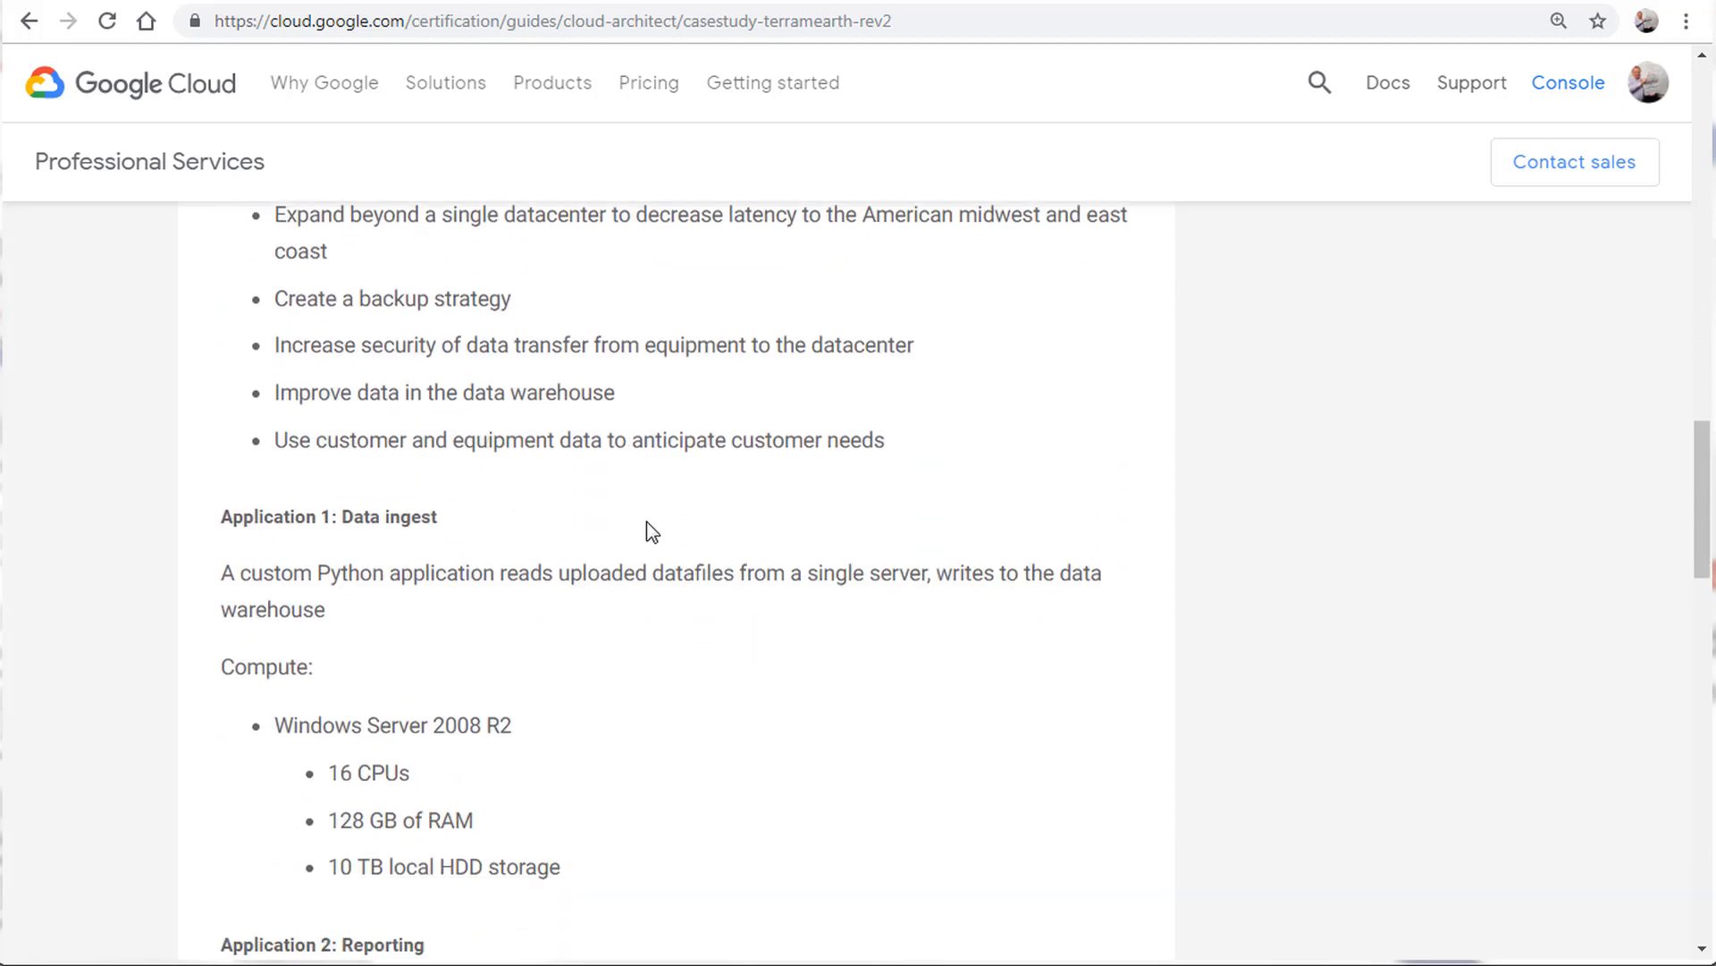
scroll("down", 3)
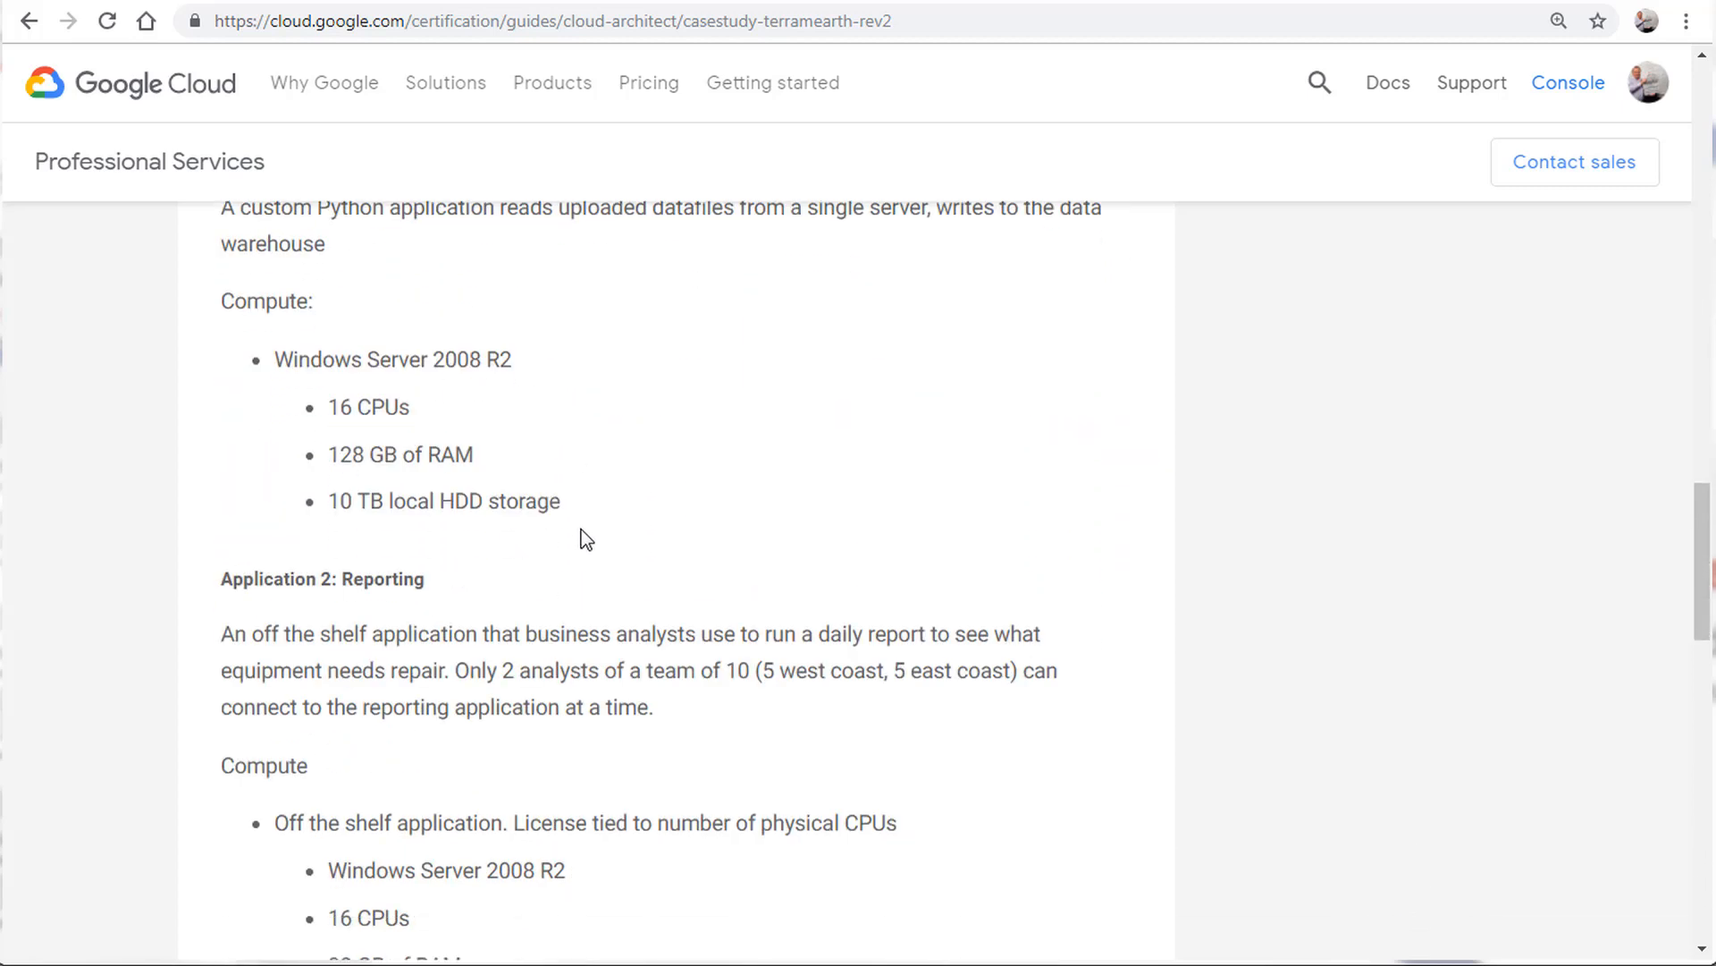
scroll("down", 3)
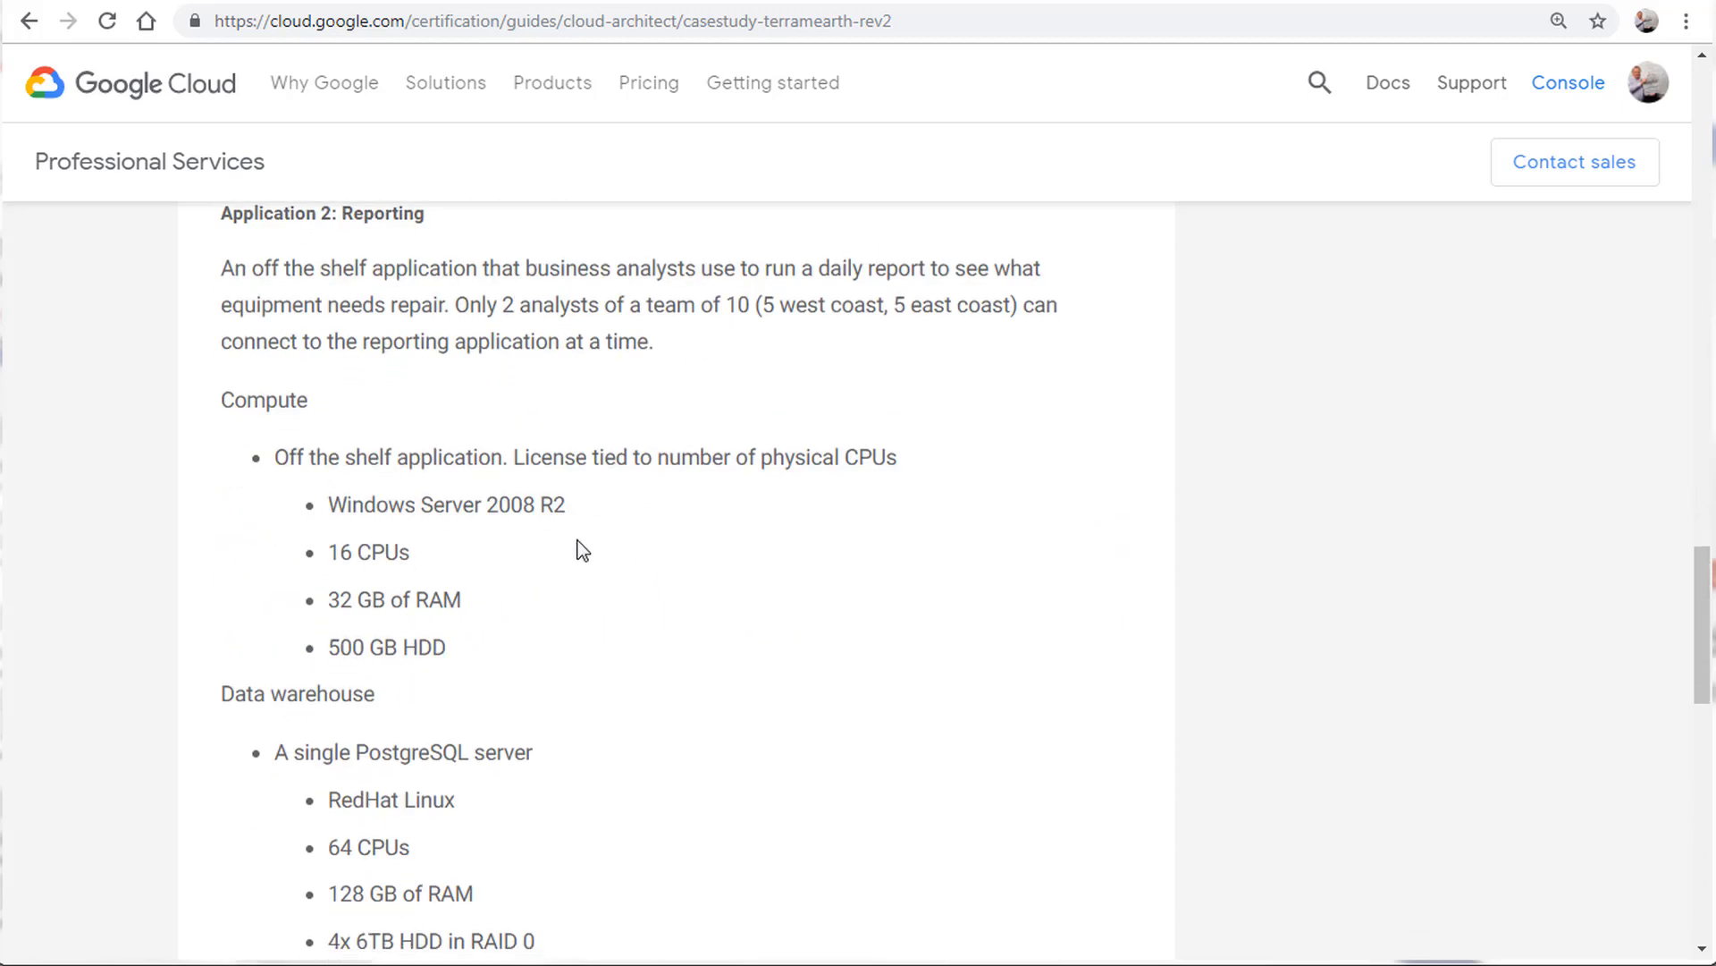
scroll("up", 3)
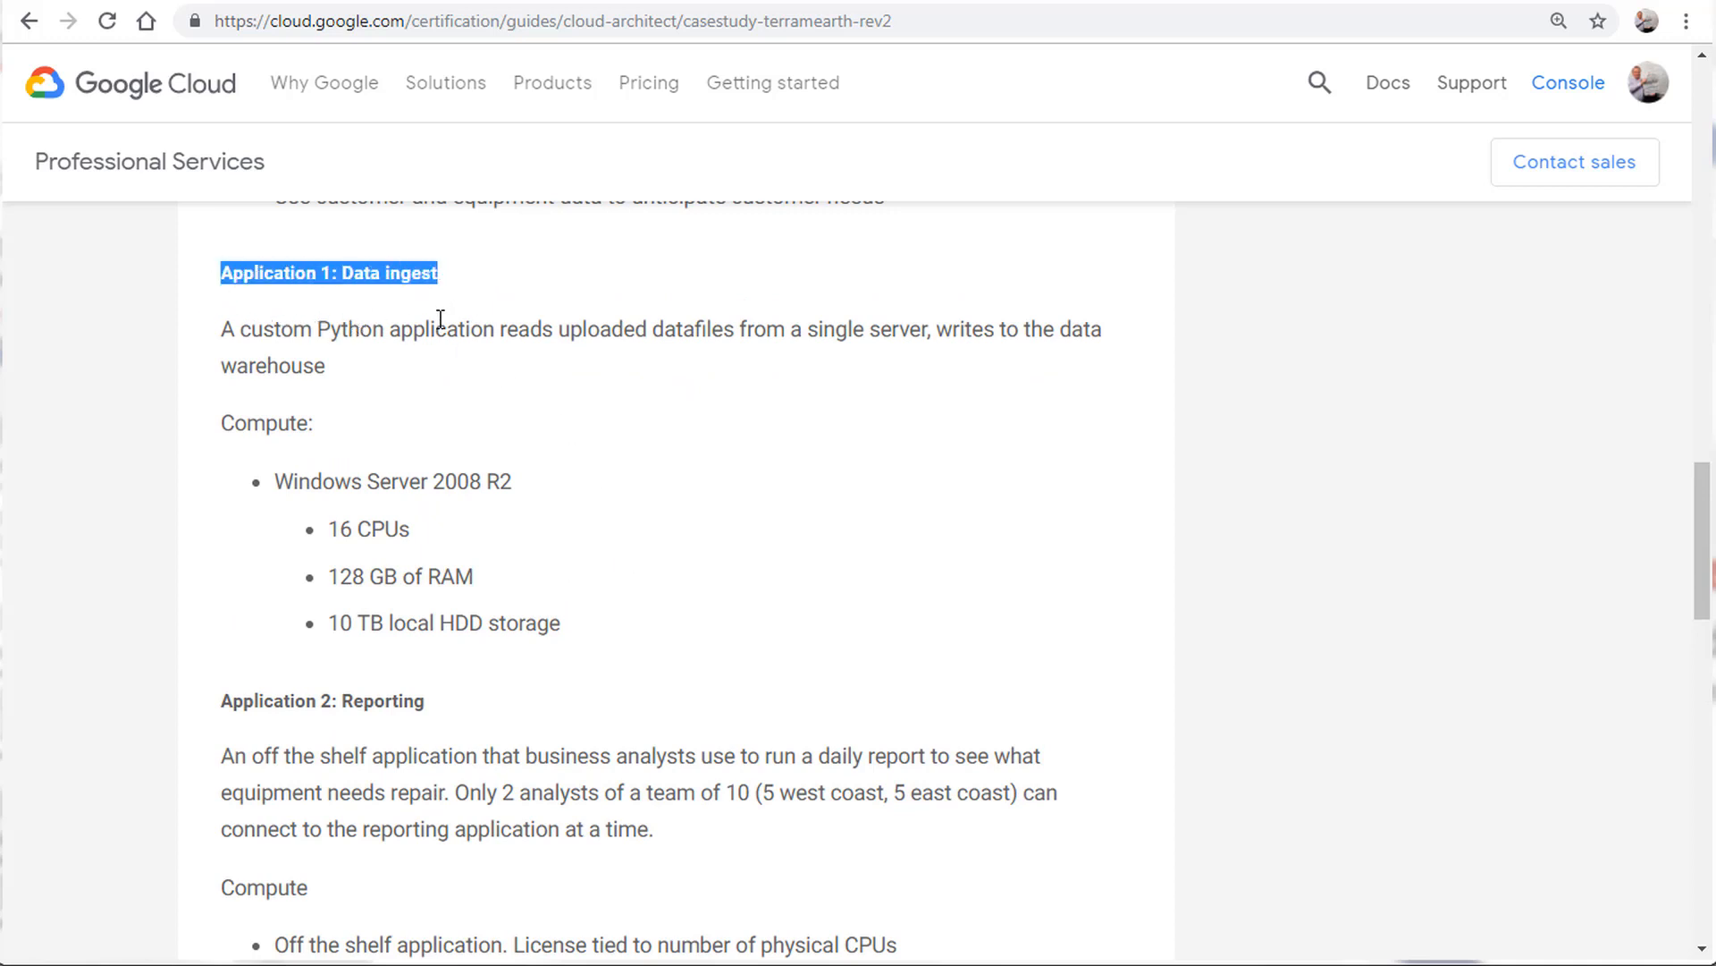
mouse_move(619, 457)
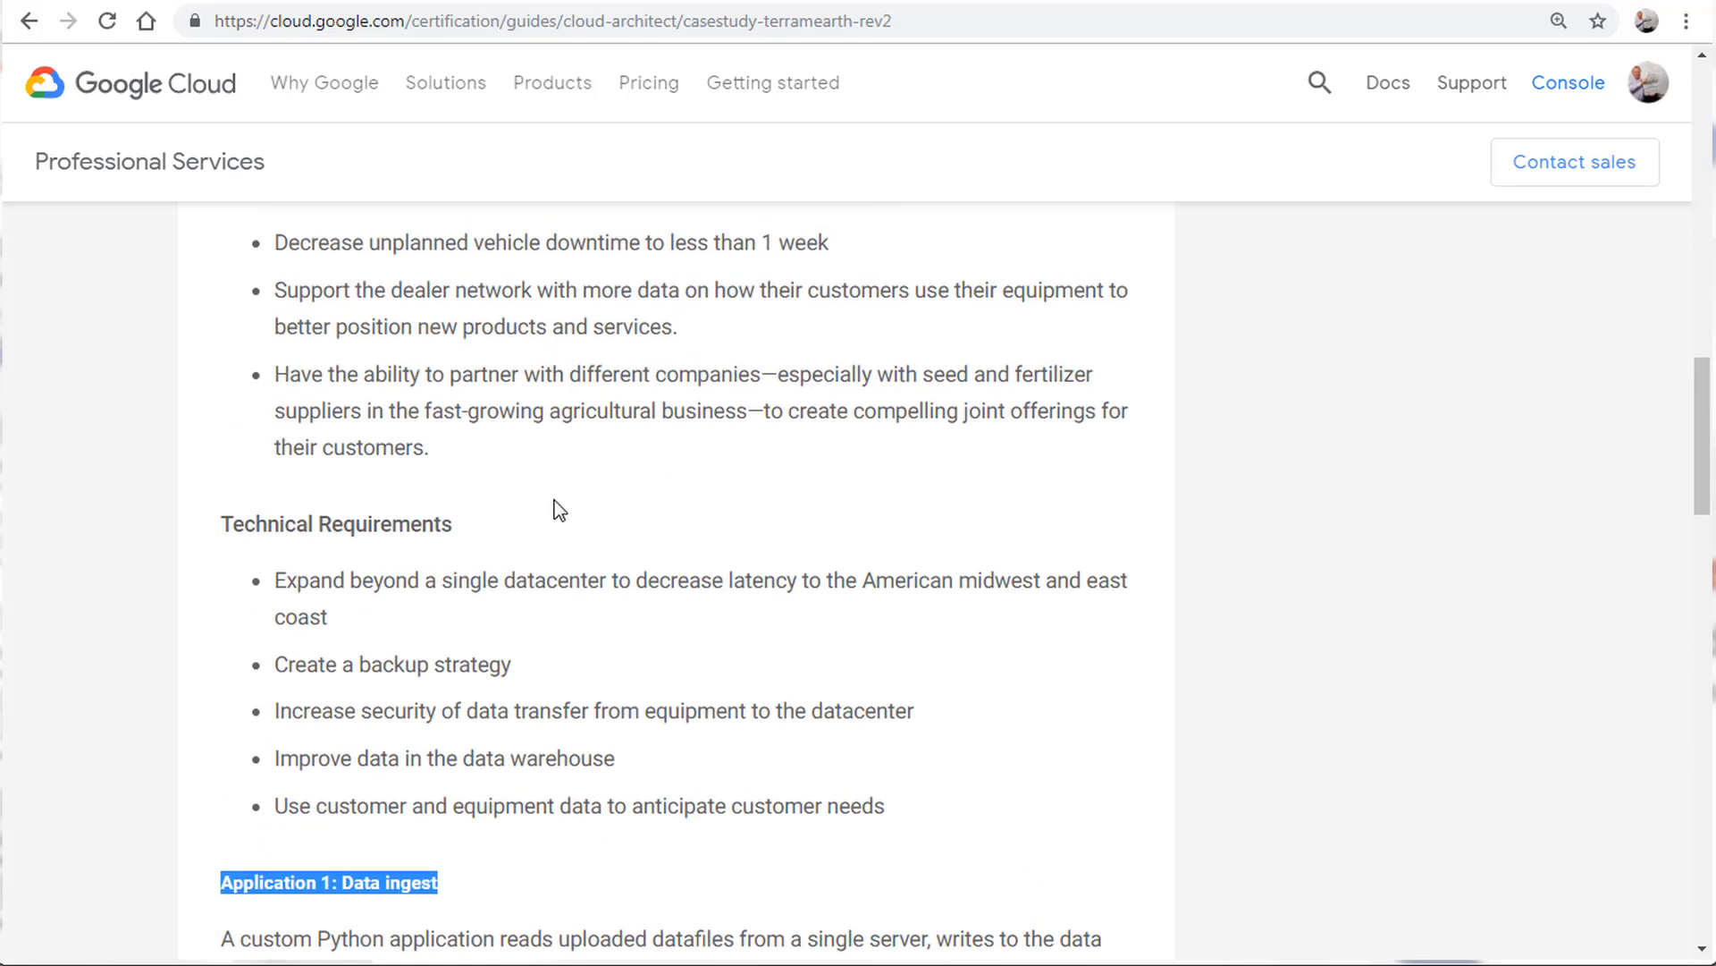
scroll("down", 3)
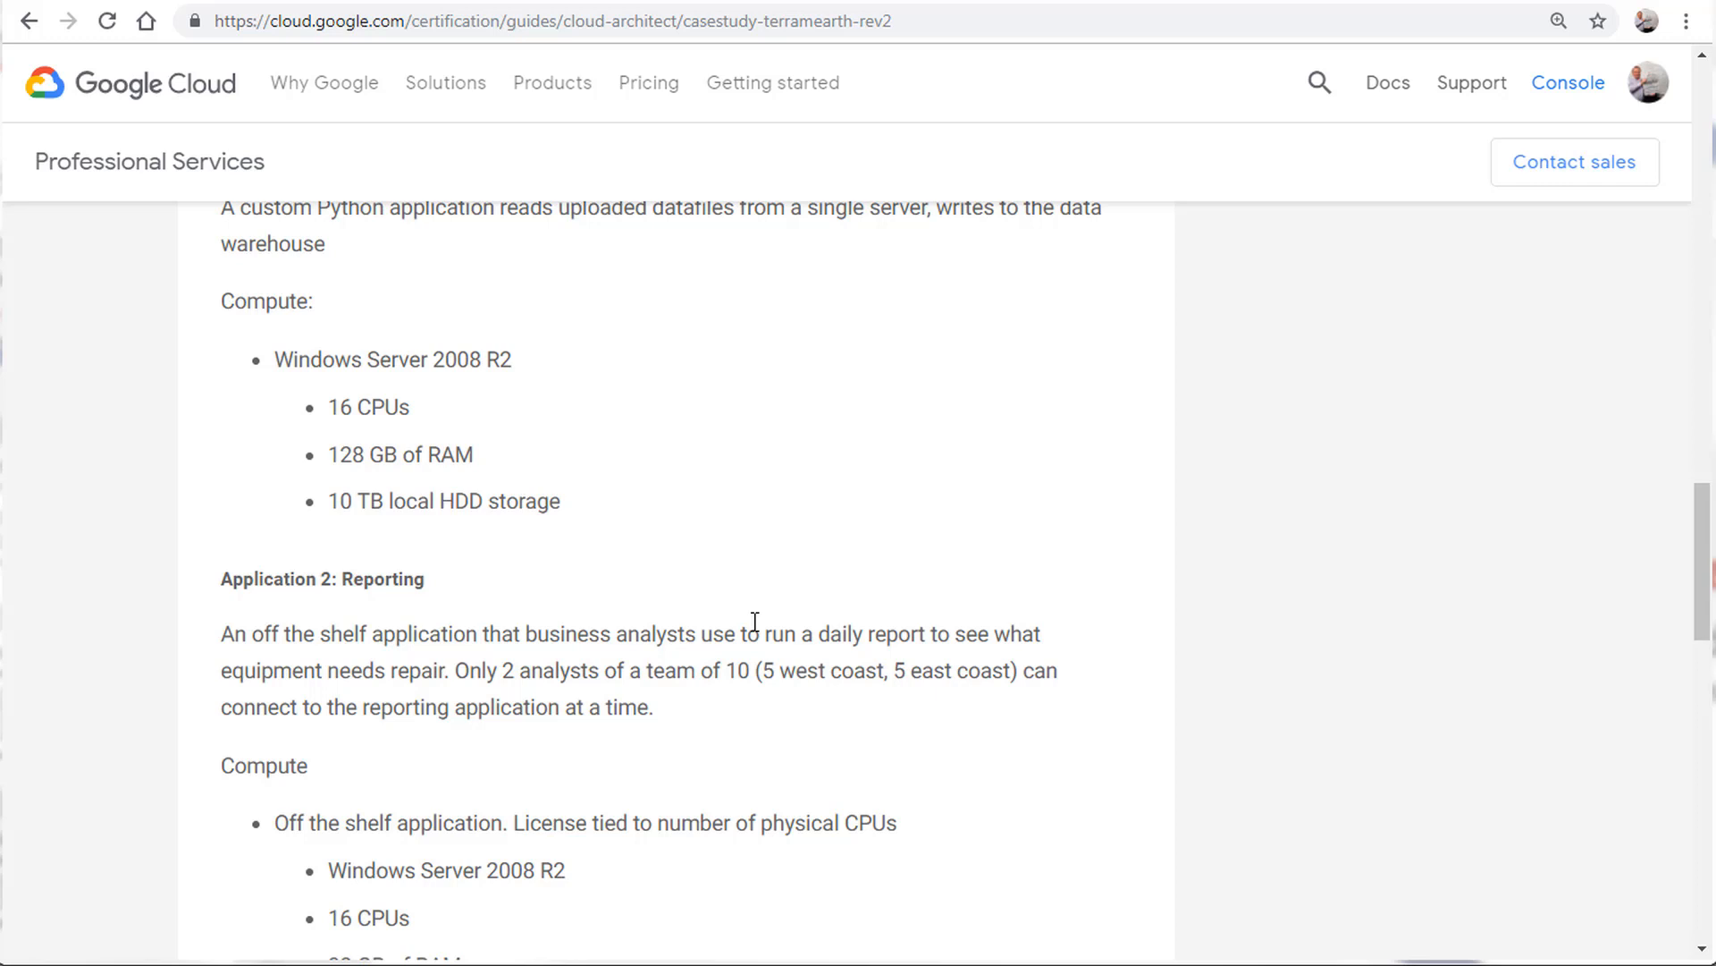
mouse_move(457, 577)
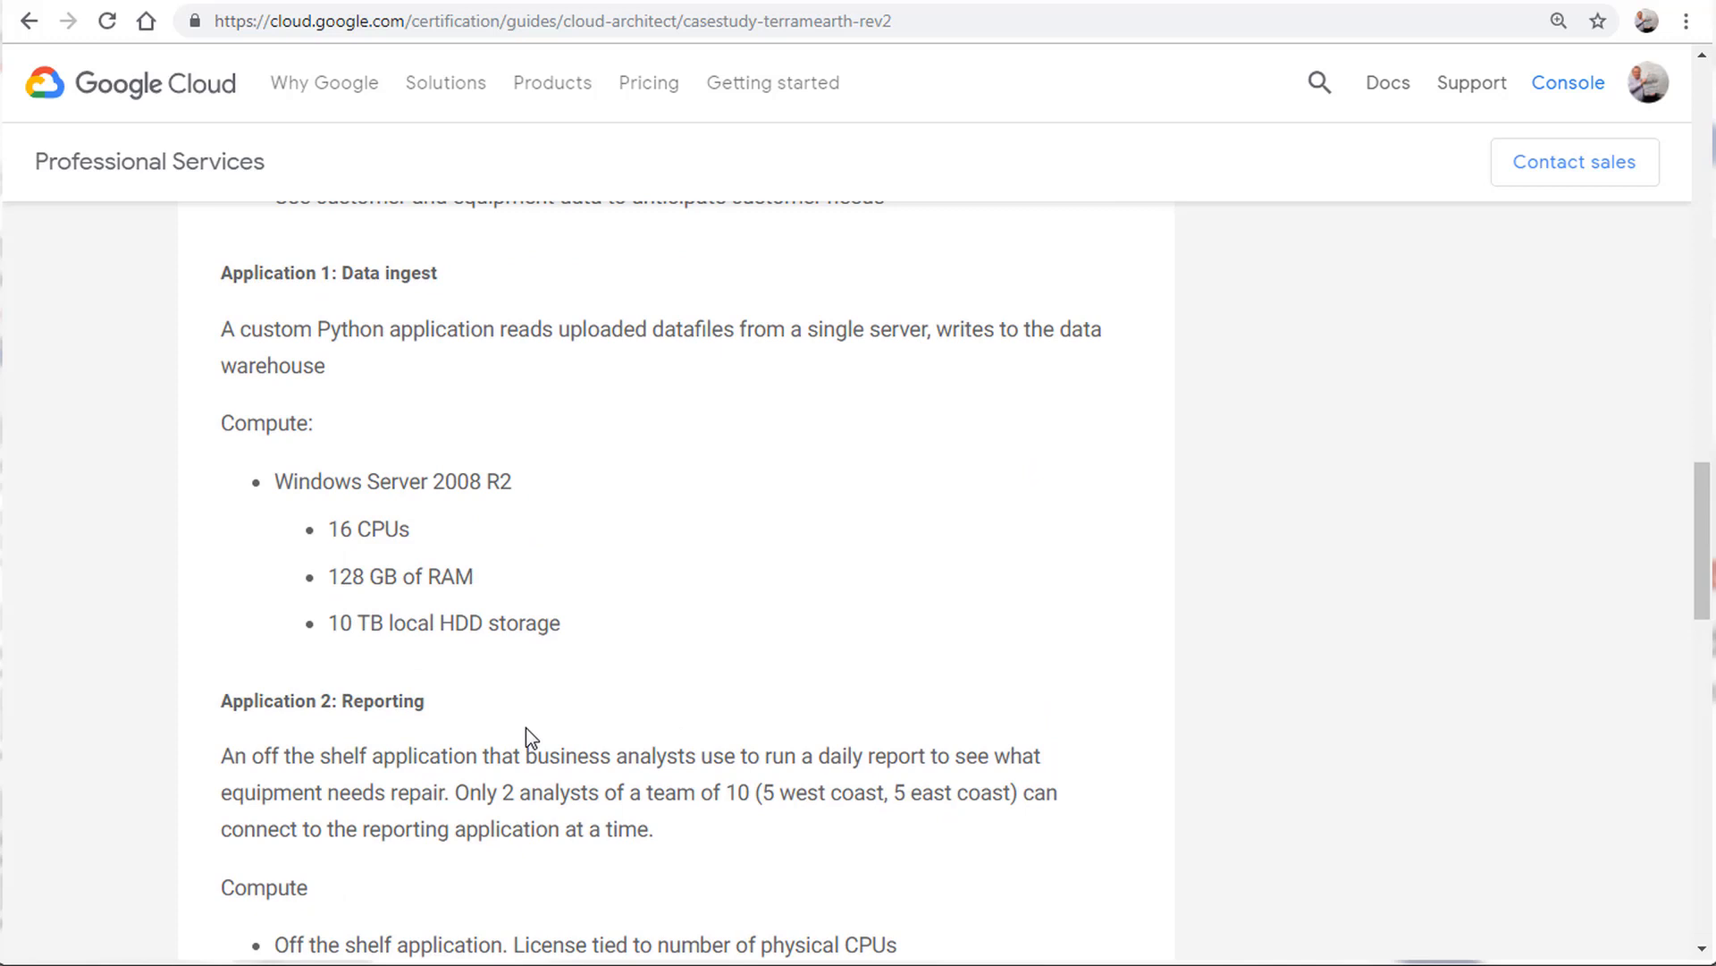
mouse_move(521, 531)
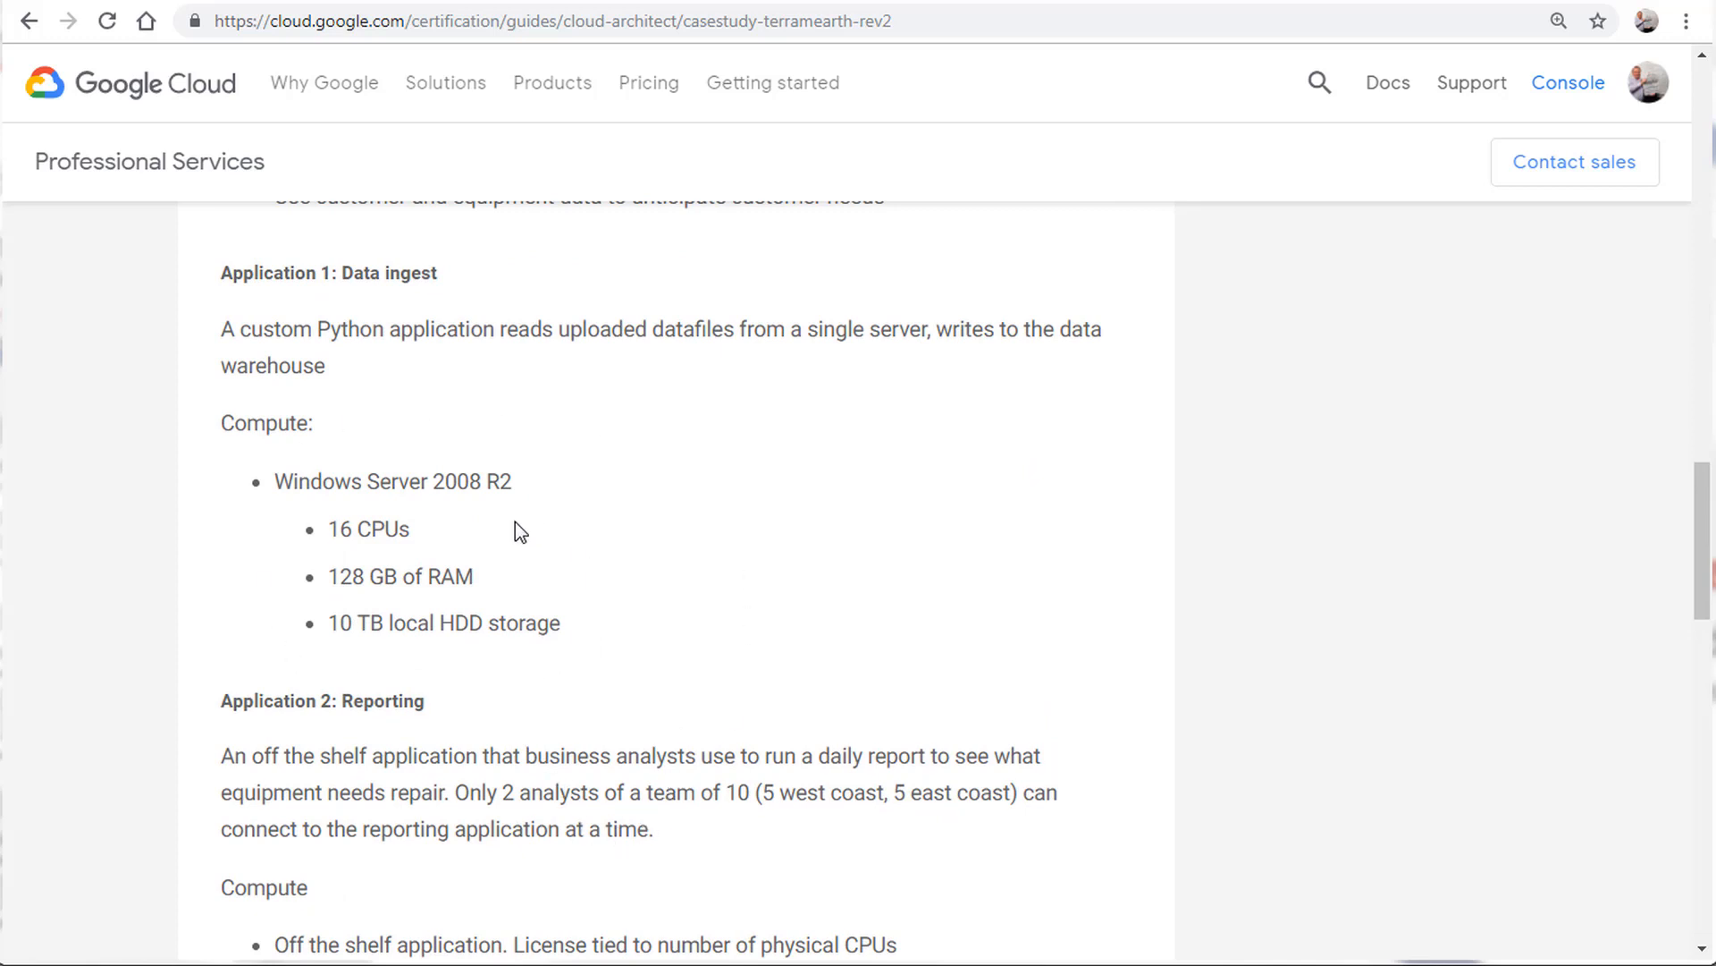
scroll("down", 3)
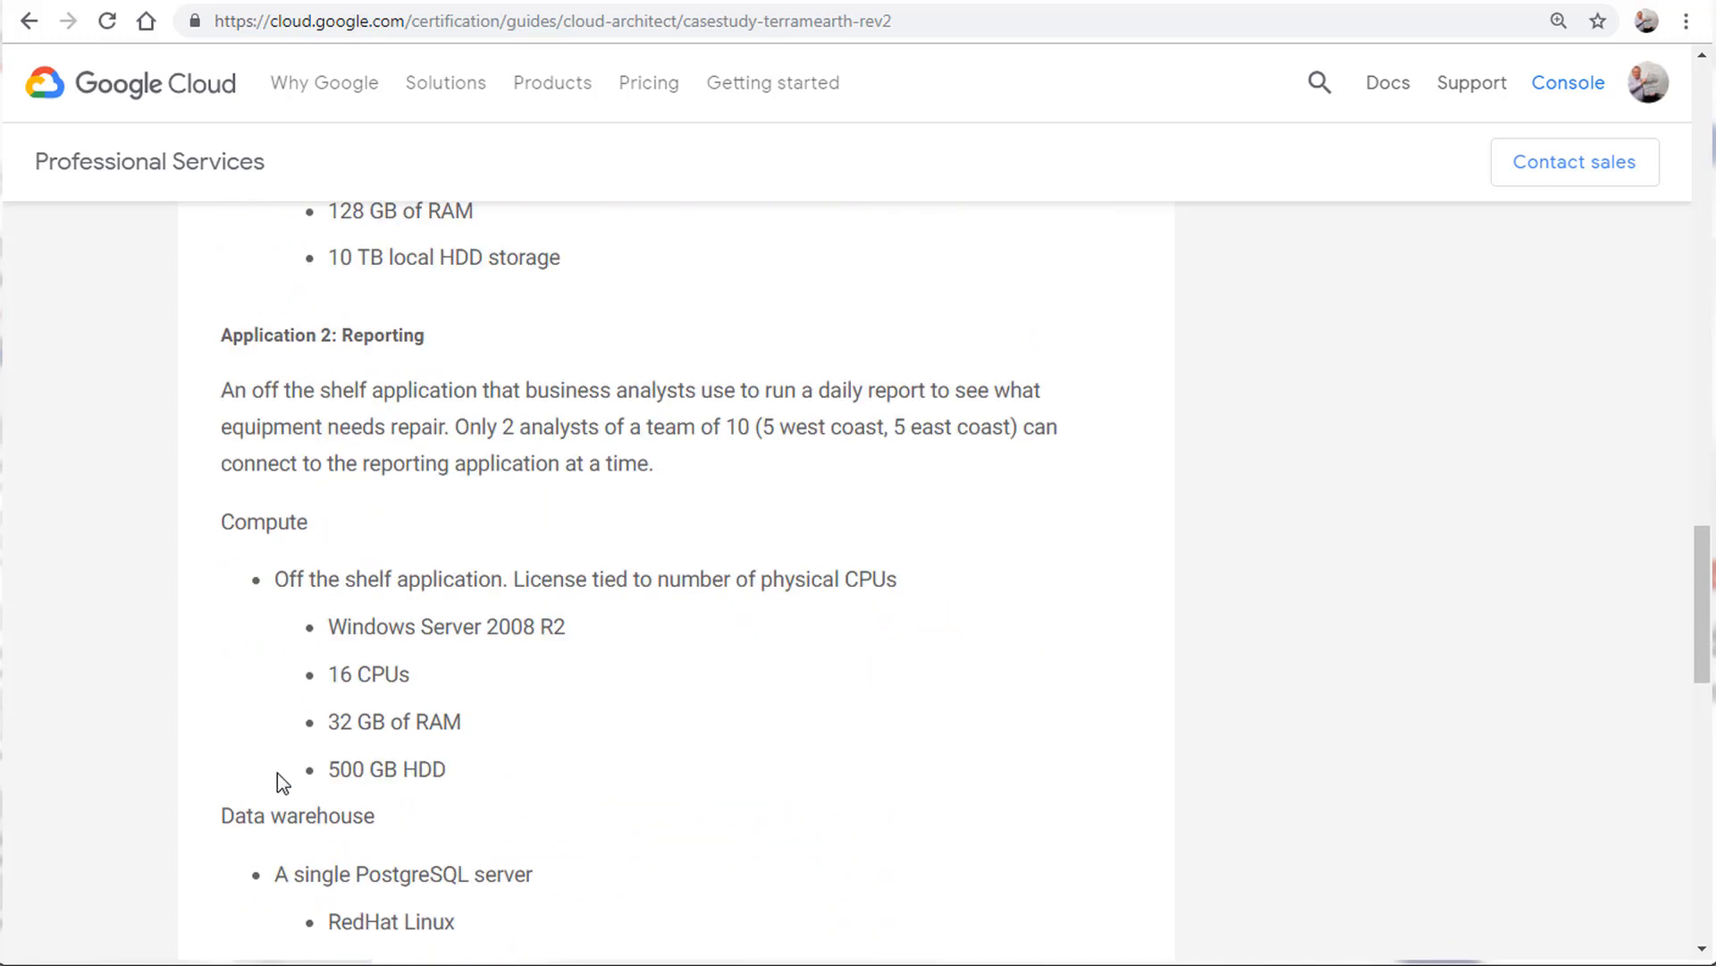
scroll("up", 3)
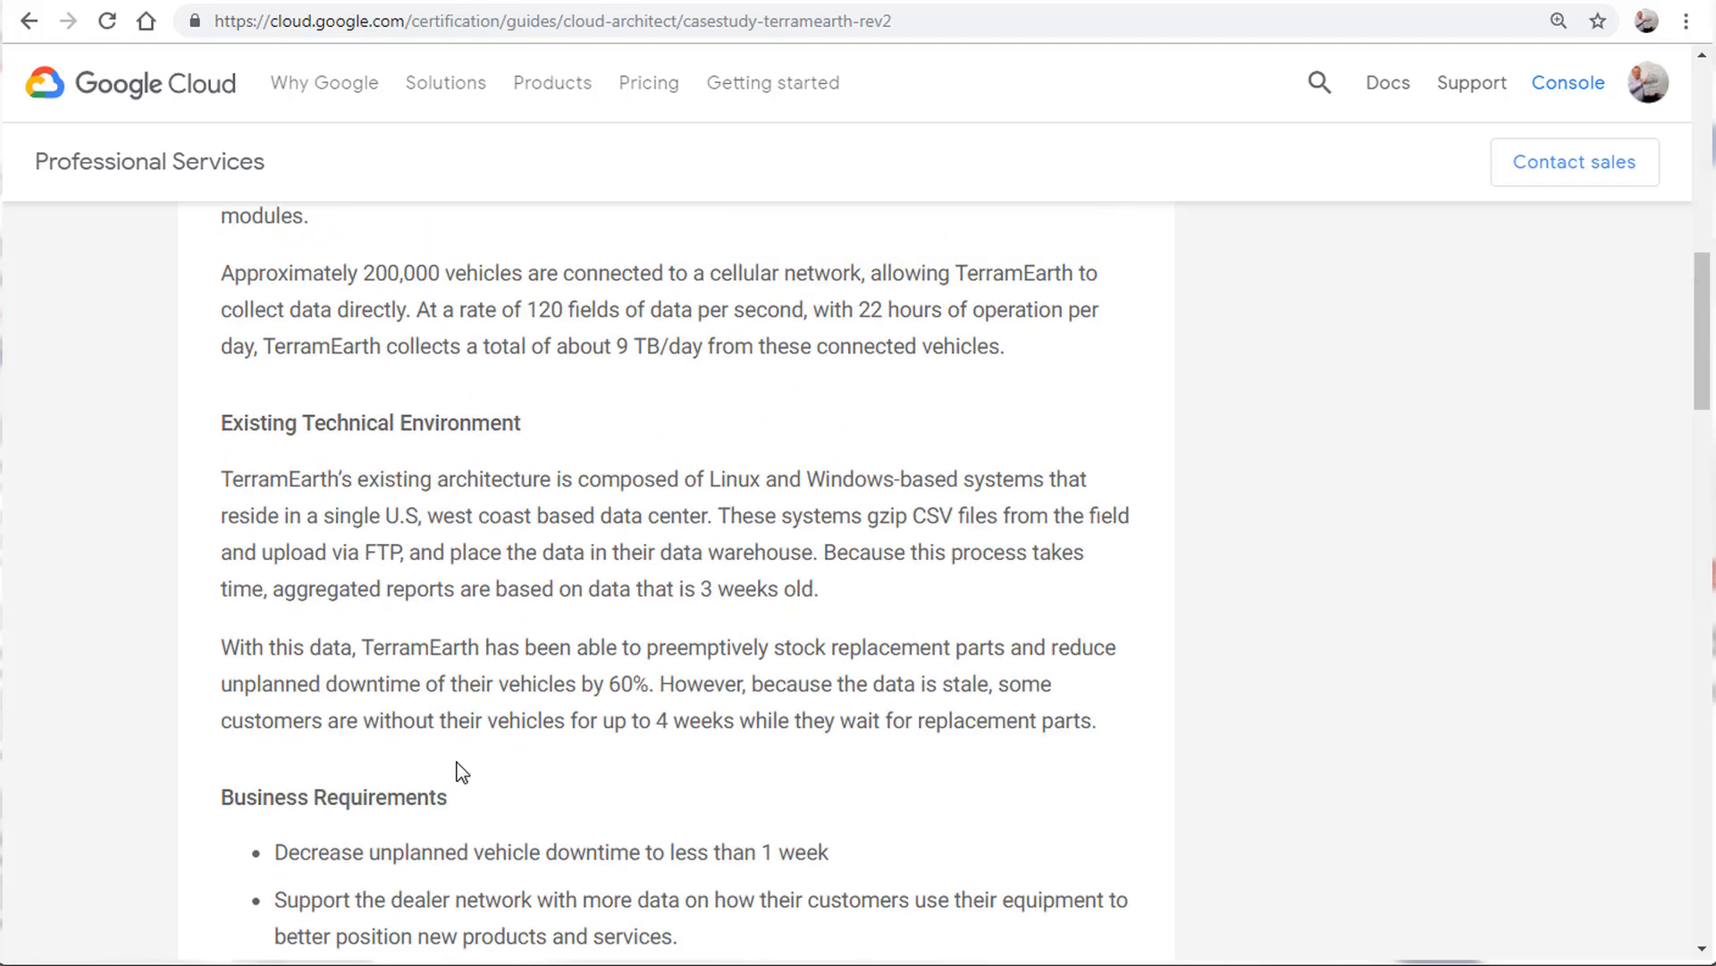
scroll("up", 3)
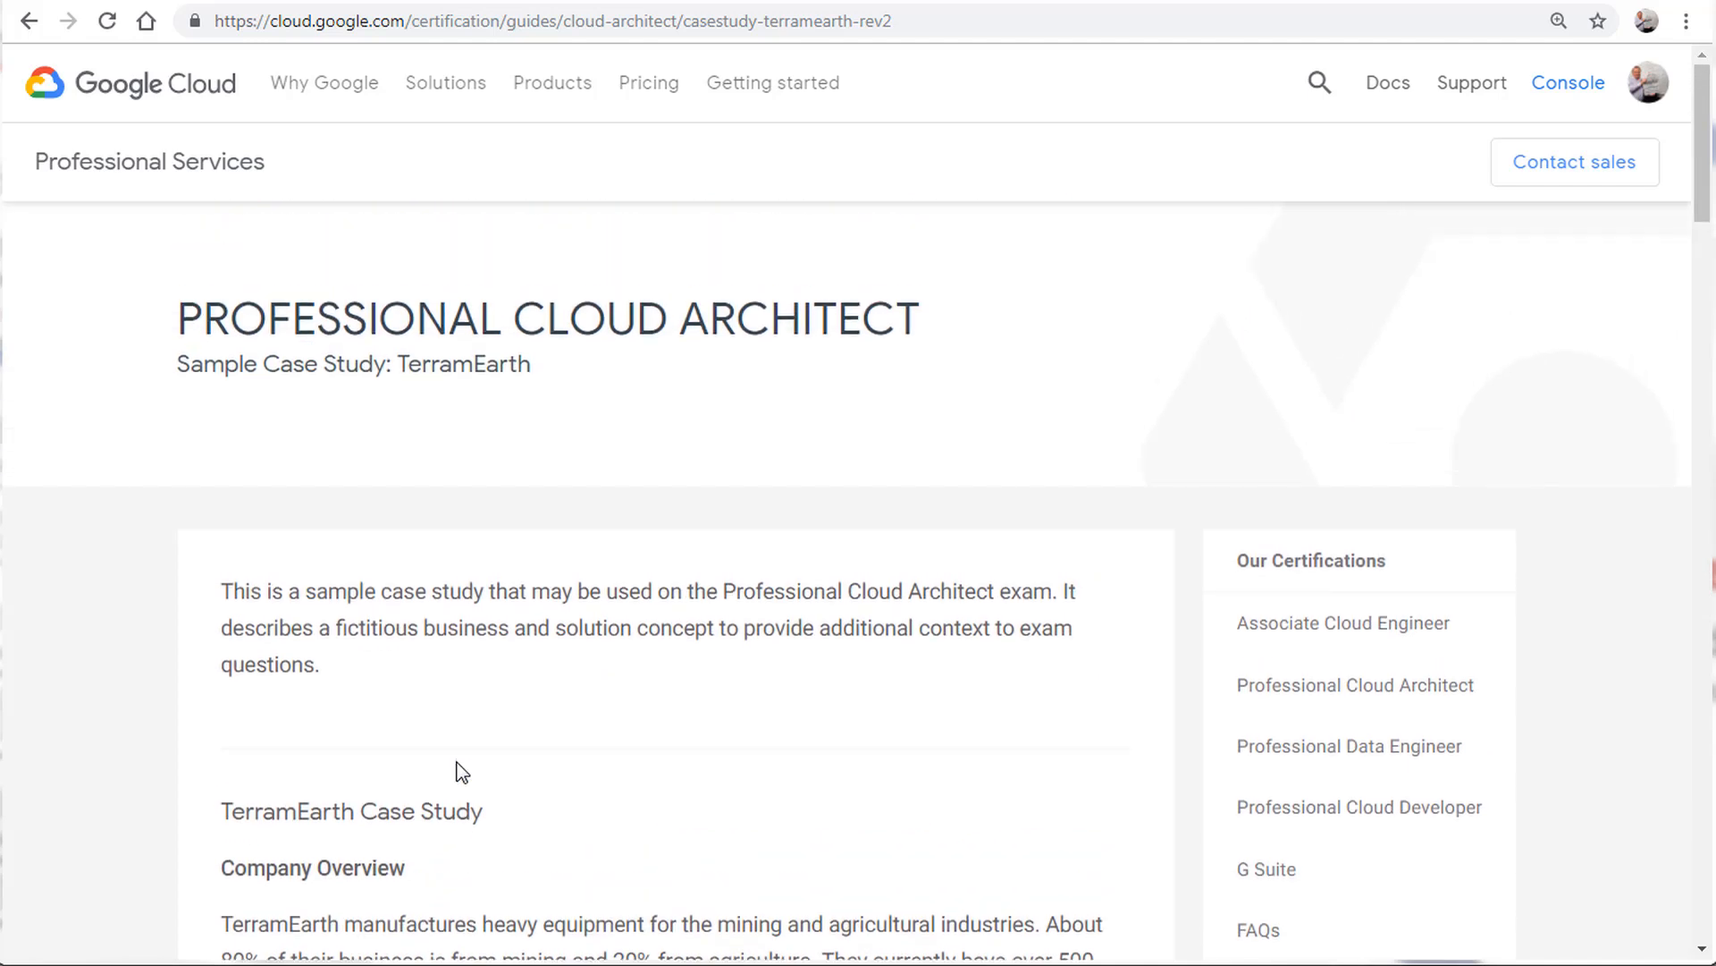